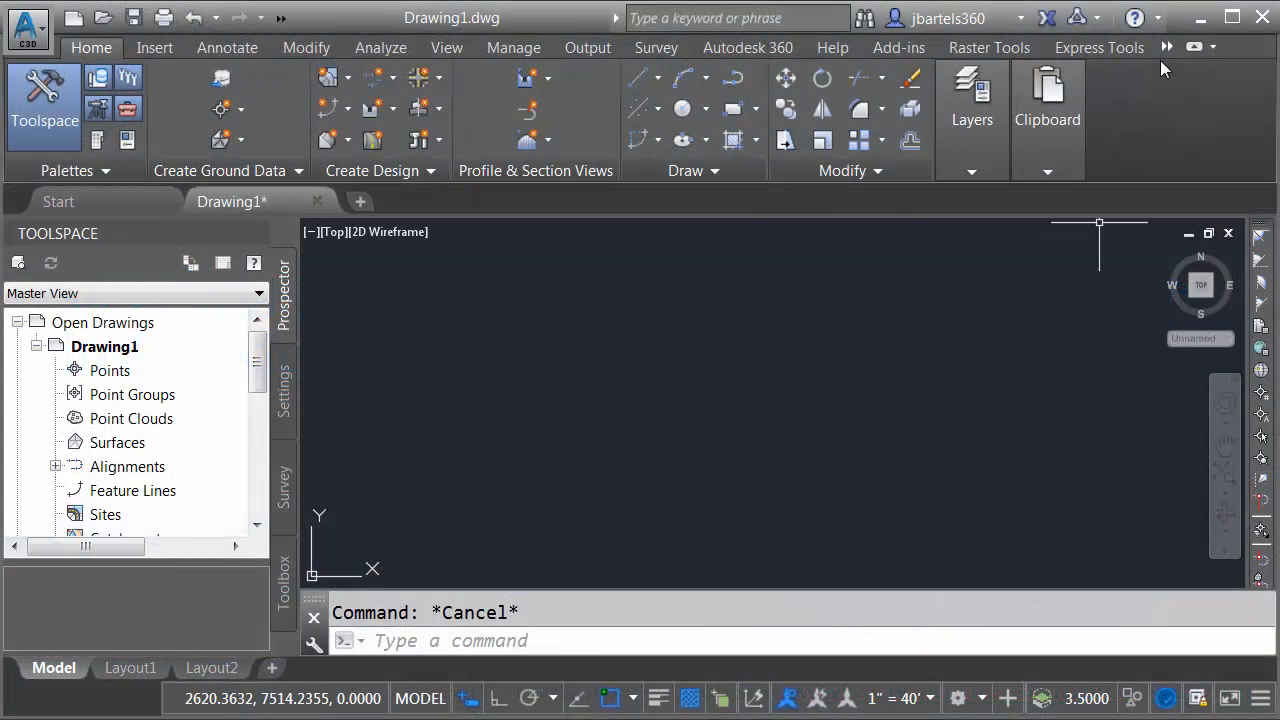
Switch the ribbon to the Vehicle Tracking tab from the add-on toolset list.
click(1168, 46)
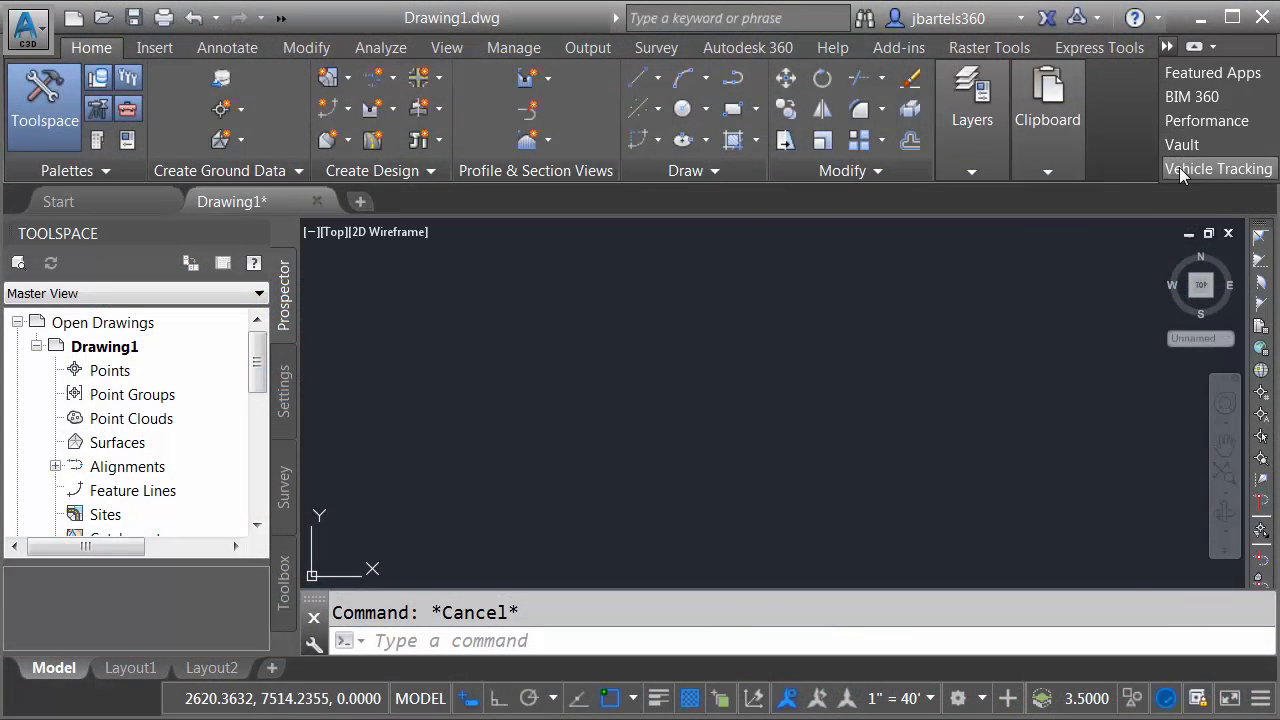
click(1218, 168)
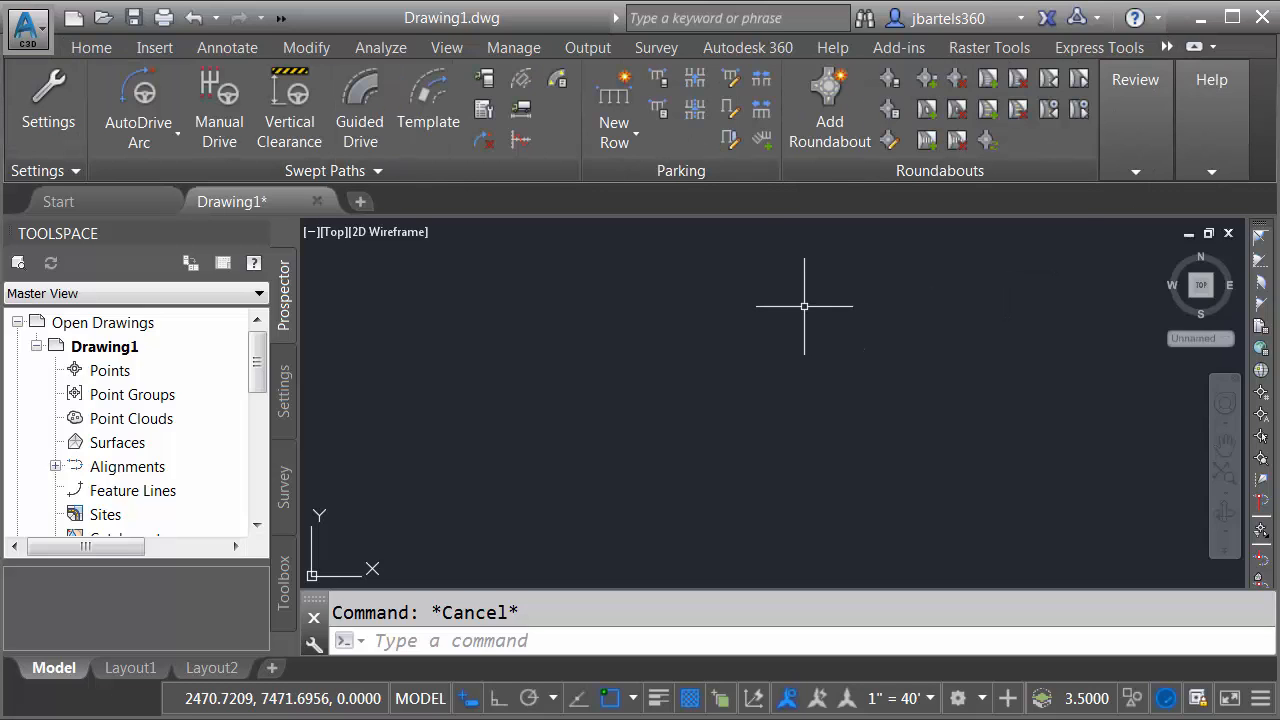
mouse_move(778, 316)
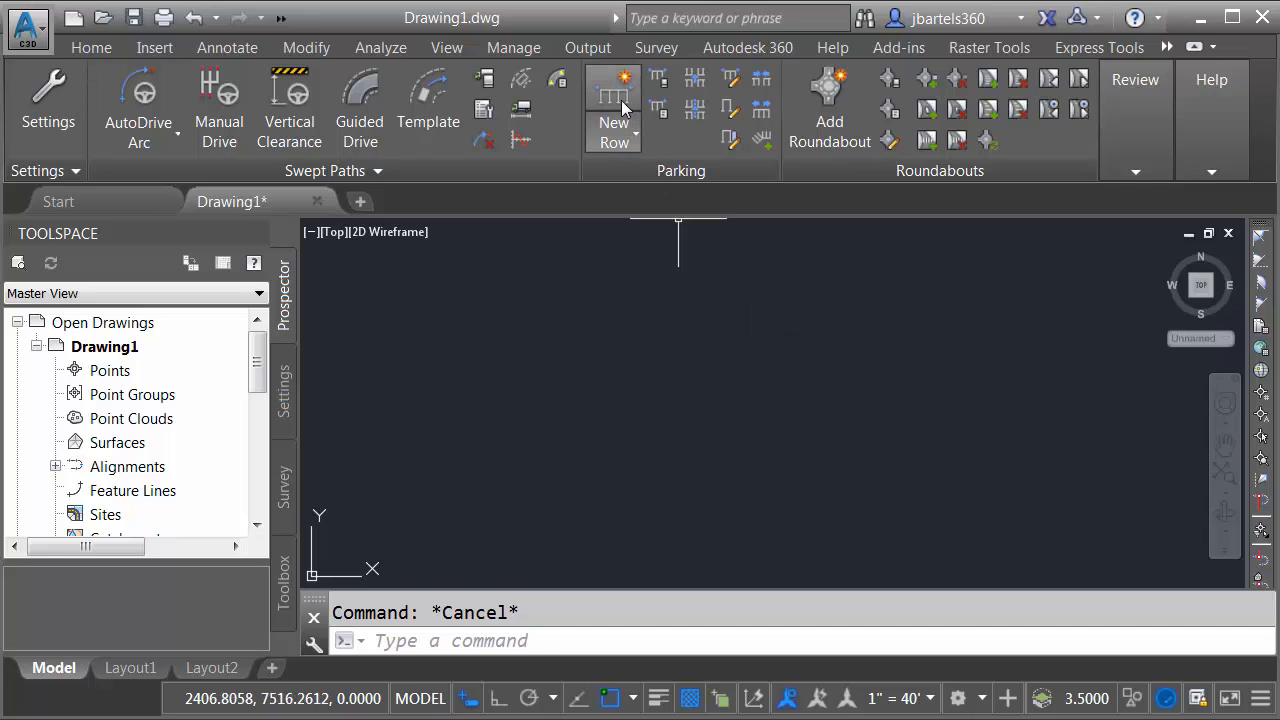
mouse_move(614, 96)
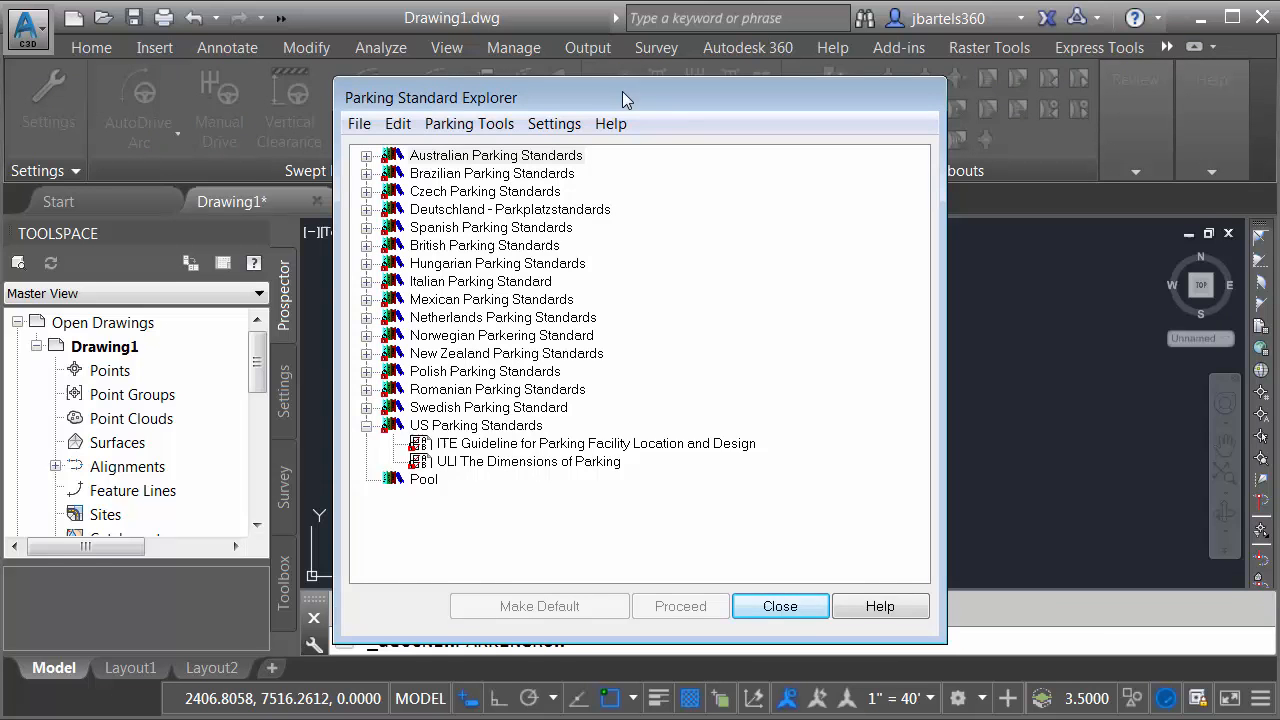
Start a new parking row on the ITE Guideline standard, accepting the name Area1.
drag(624, 96, 296, 88)
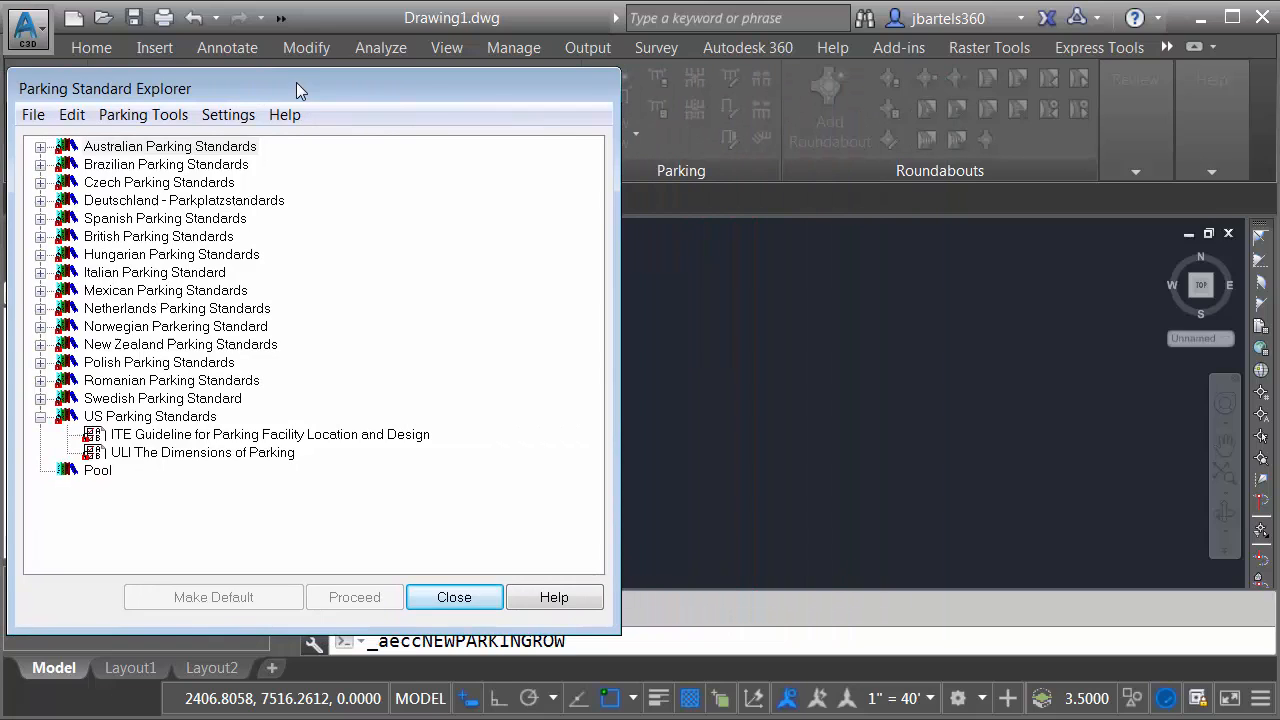
mouse_move(24, 184)
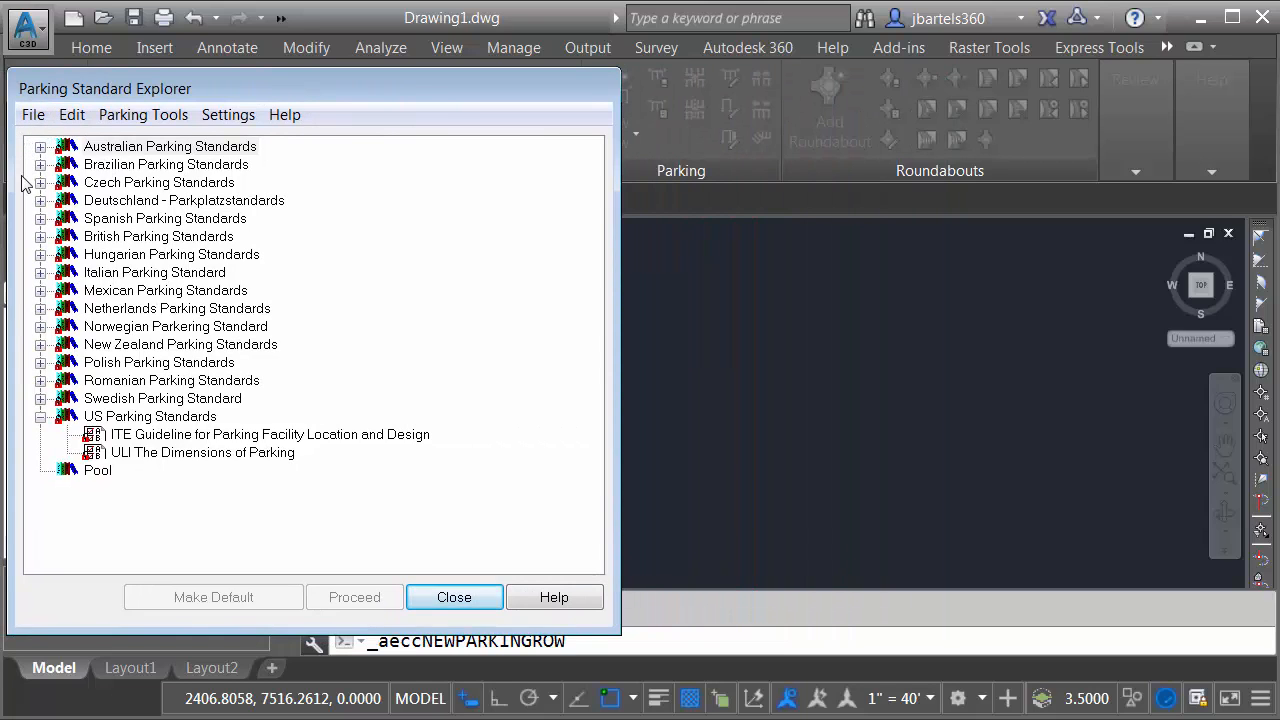
mouse_move(24, 420)
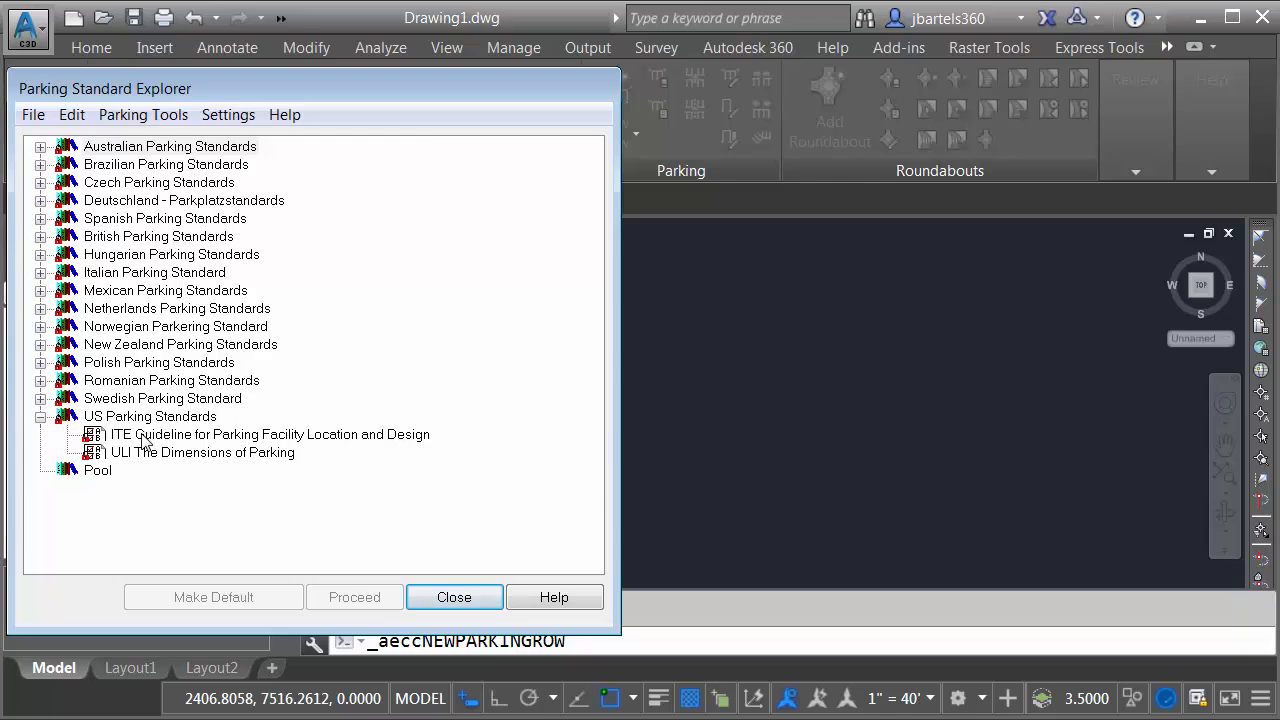
click(270, 434)
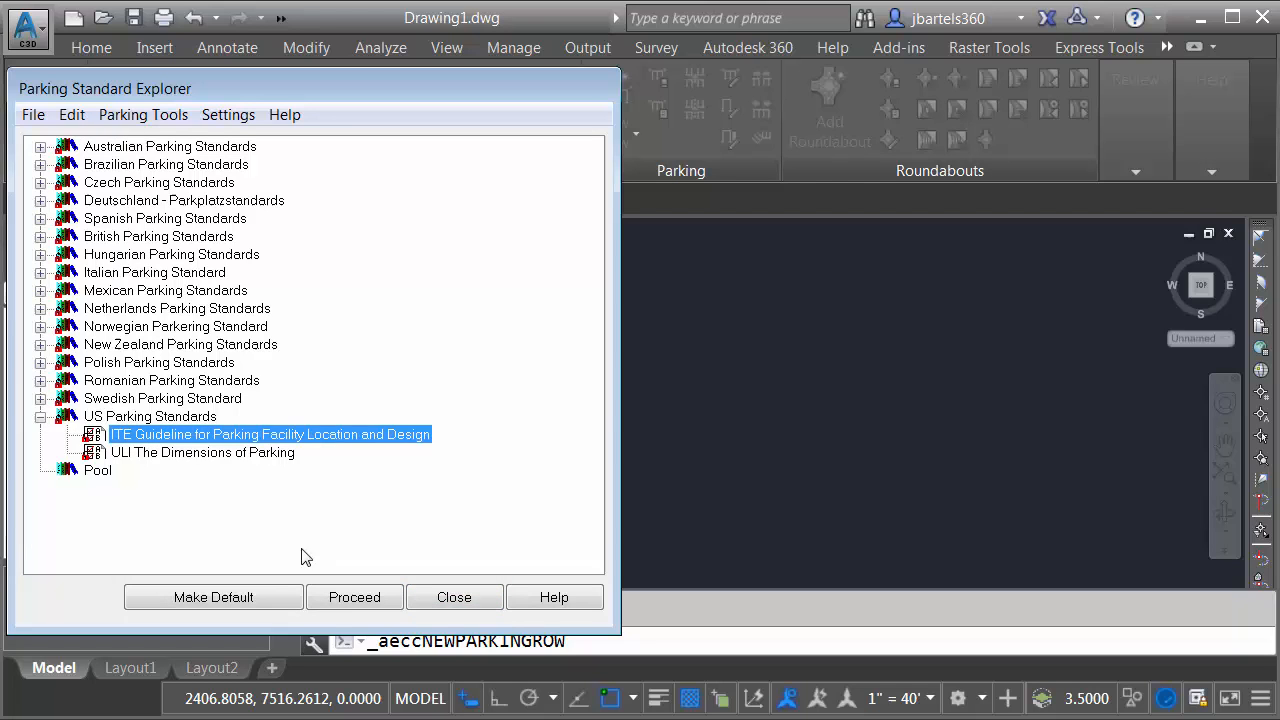
click(354, 596)
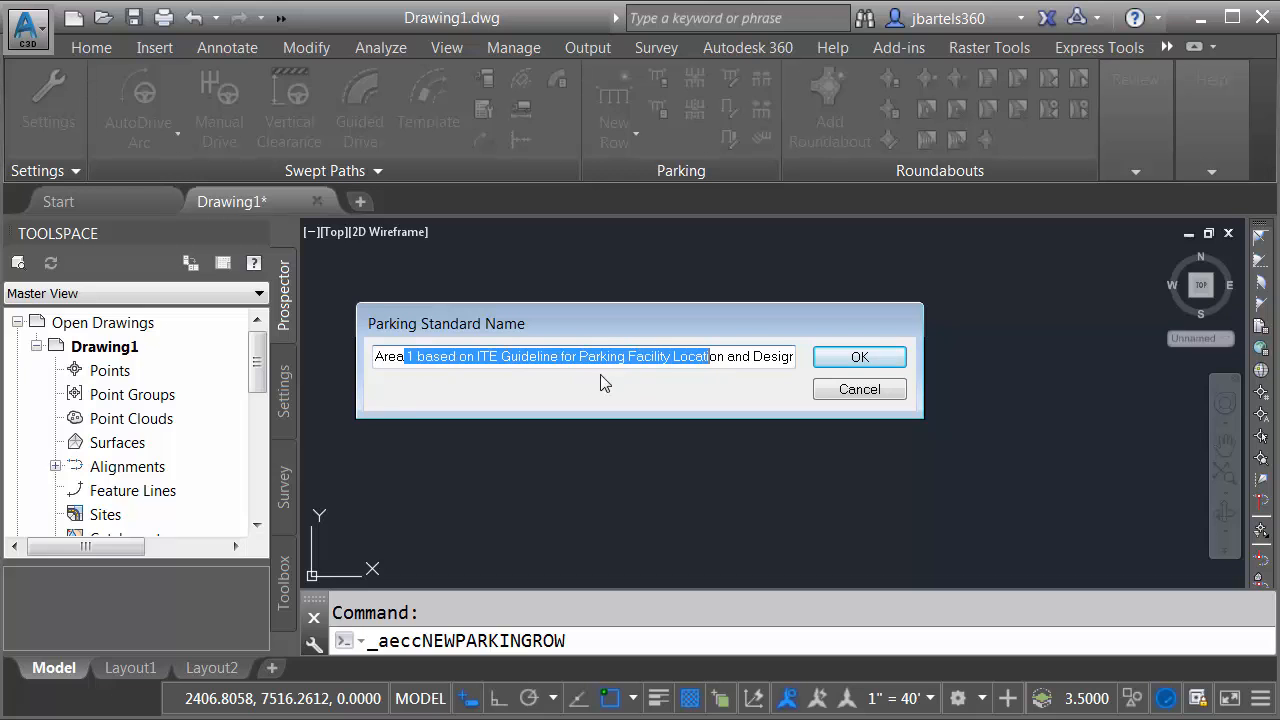
click(860, 356)
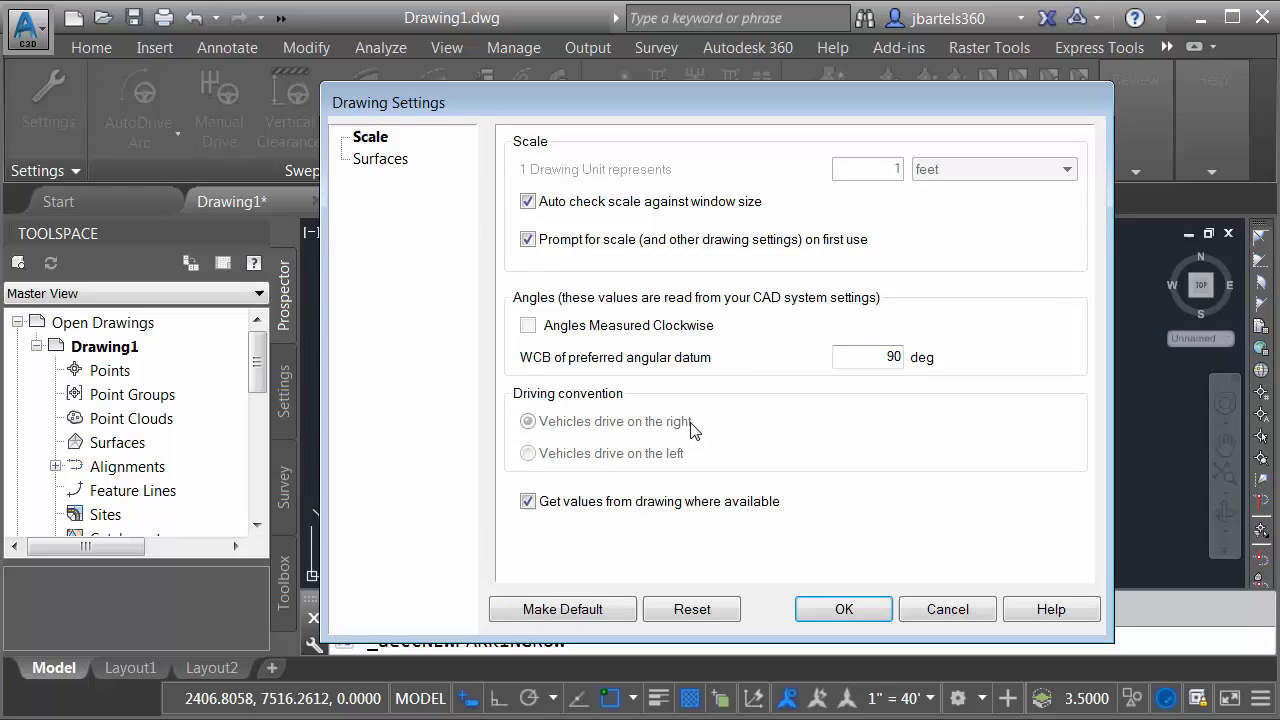
Accept the drawing settings and place the start point of the new parking row.
click(844, 608)
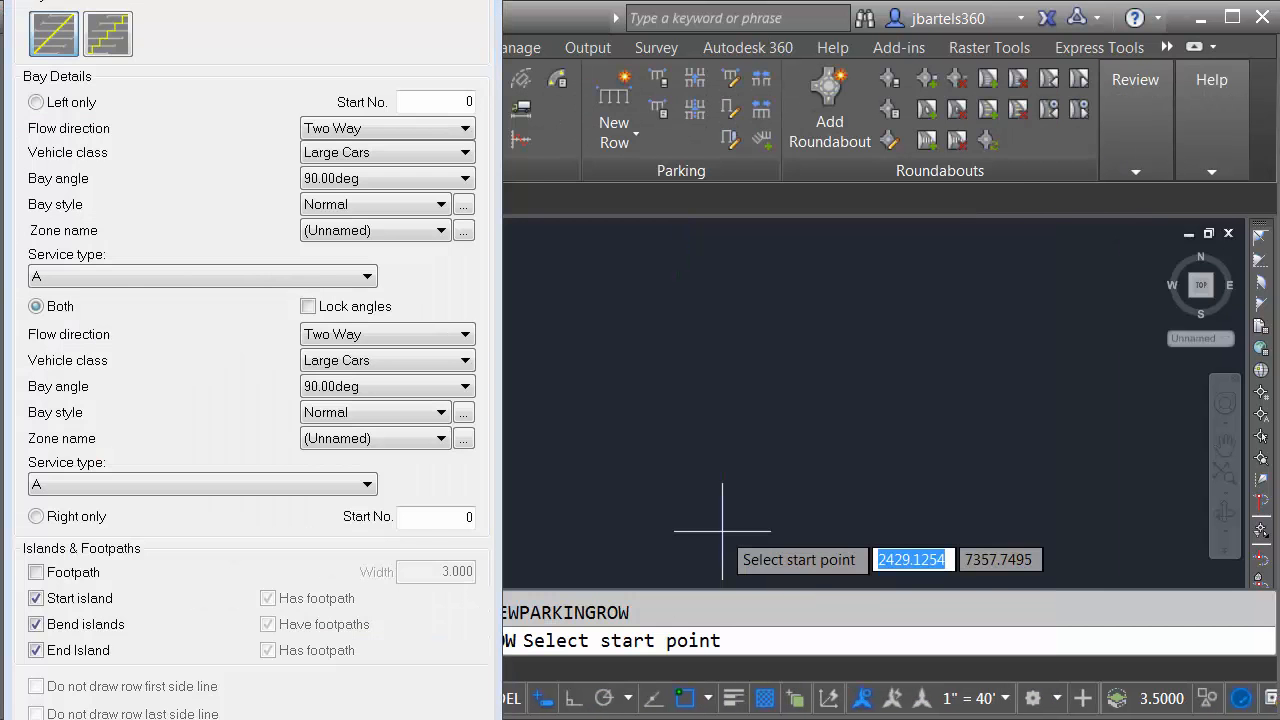
mouse_move(560, 290)
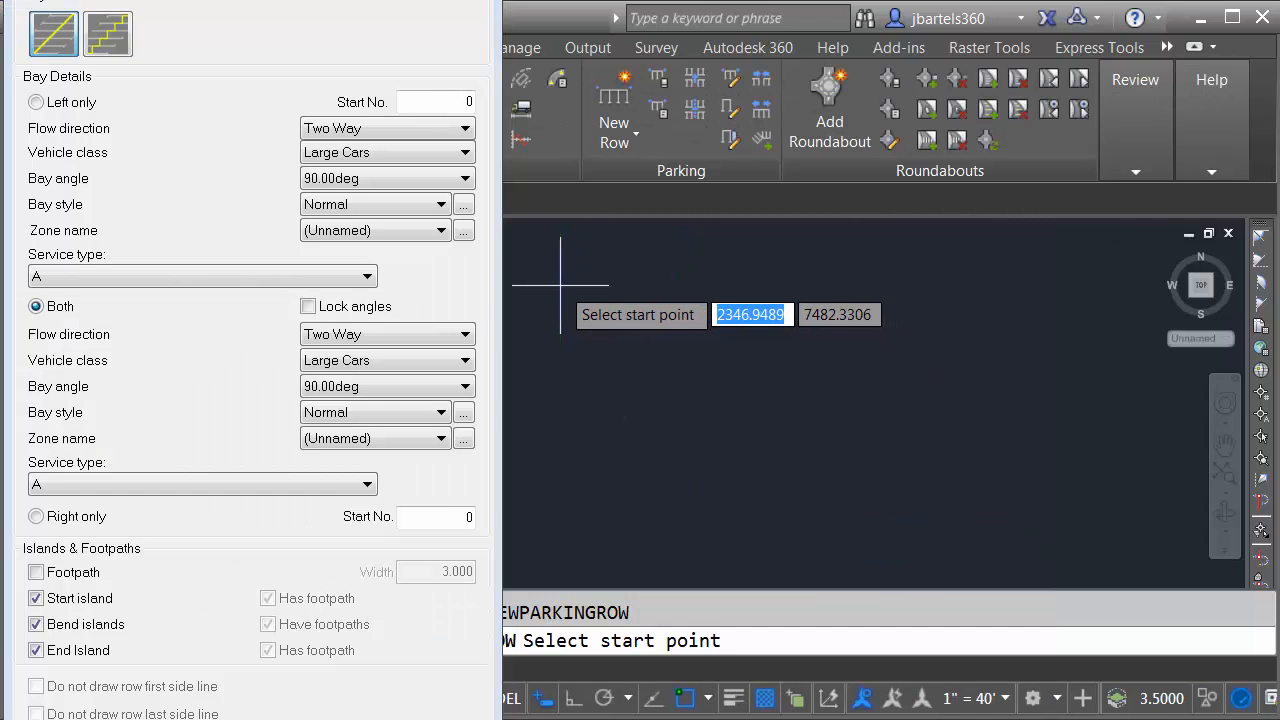
click(560, 290)
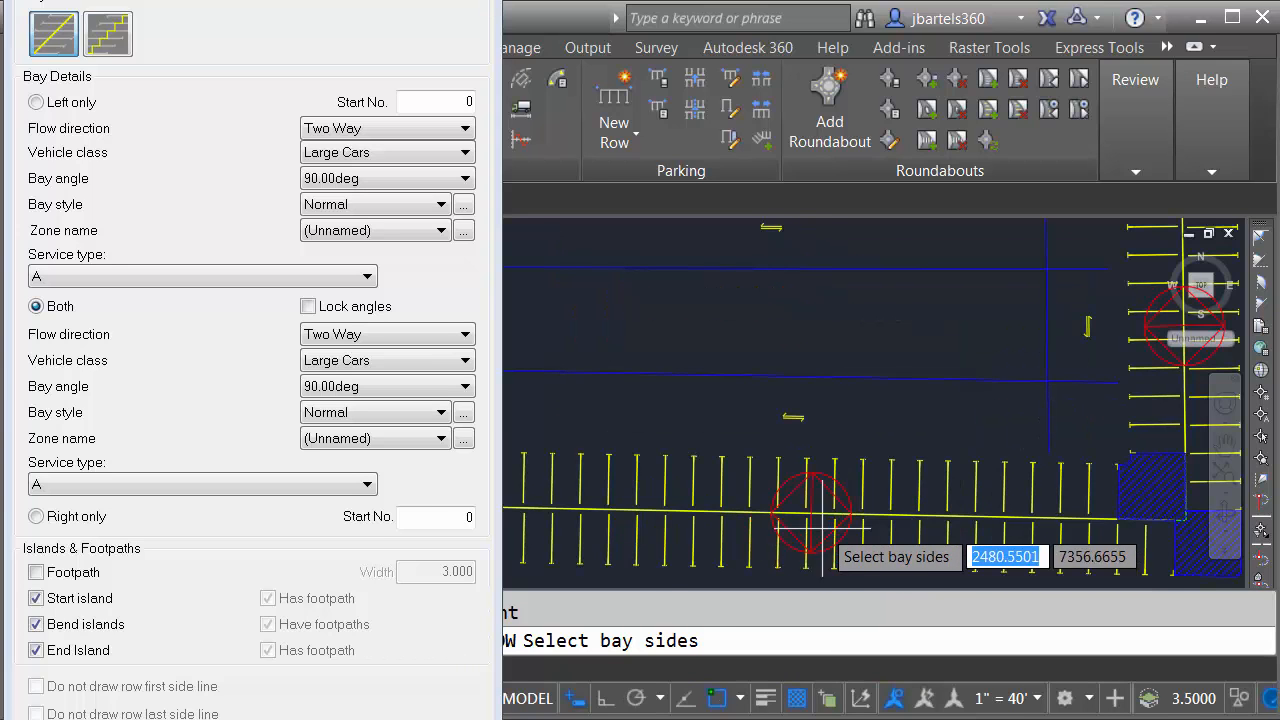
mouse_move(820, 420)
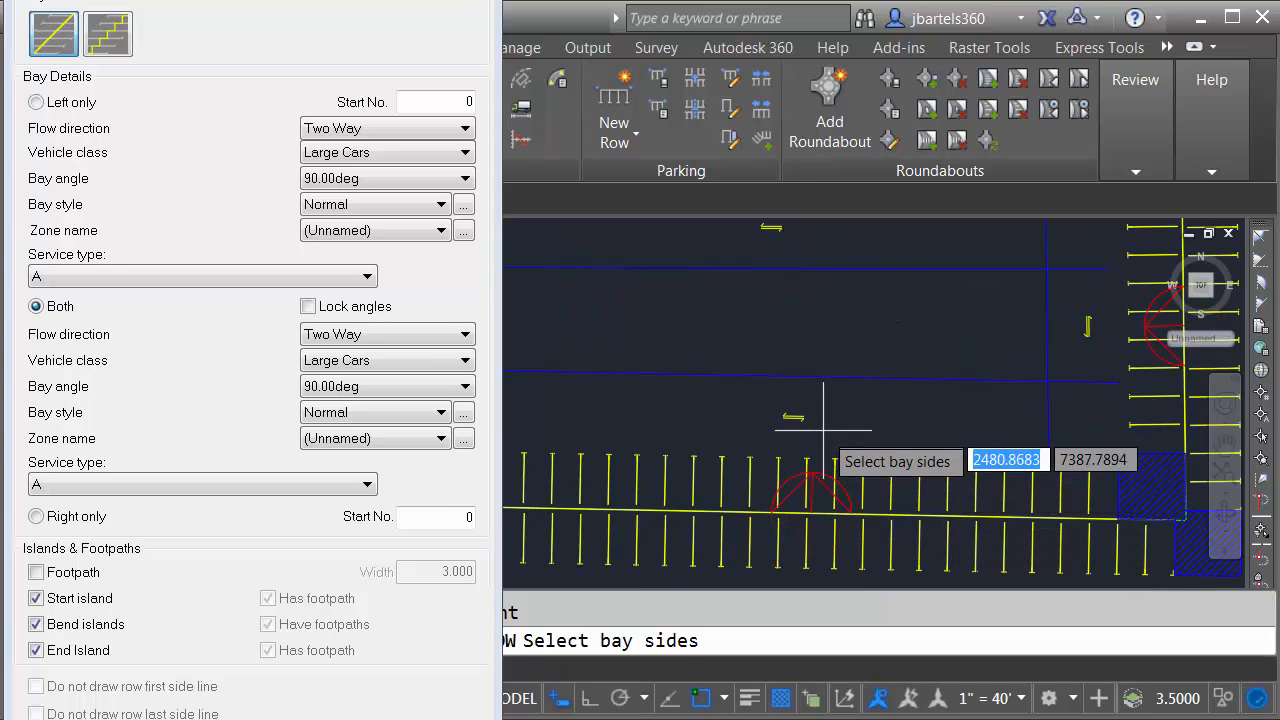
mouse_move(808, 516)
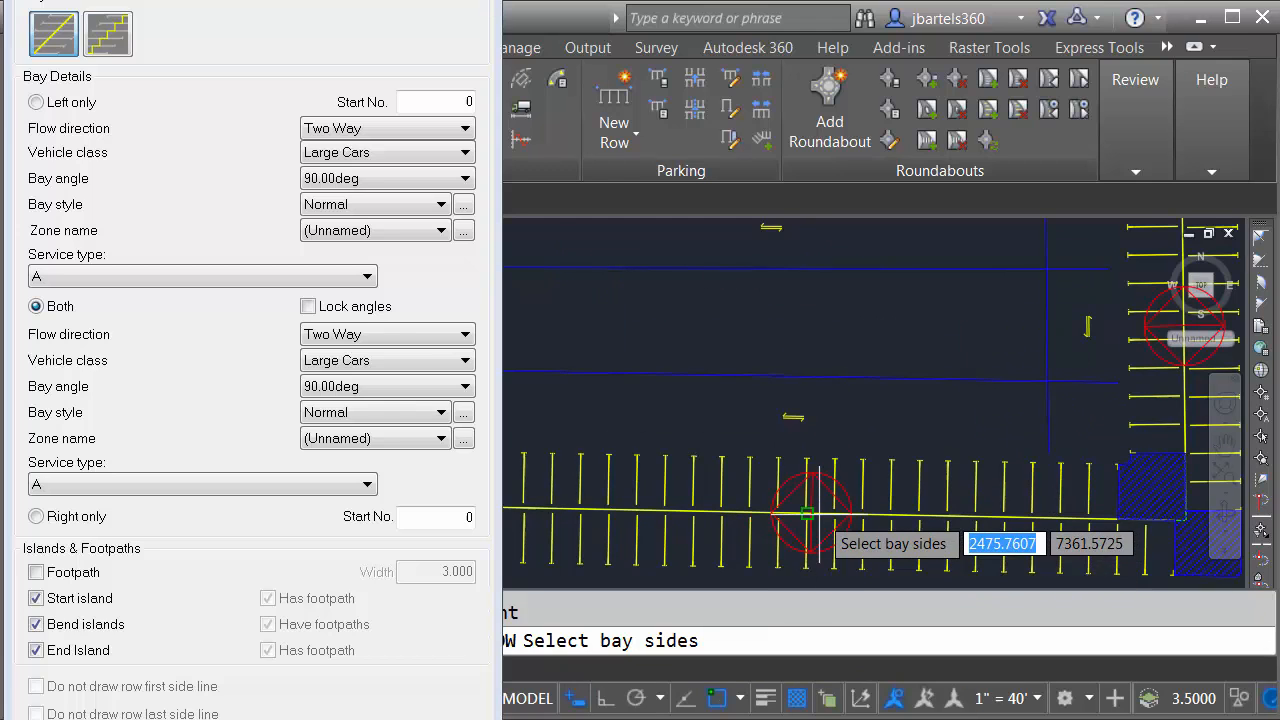
mouse_move(808, 516)
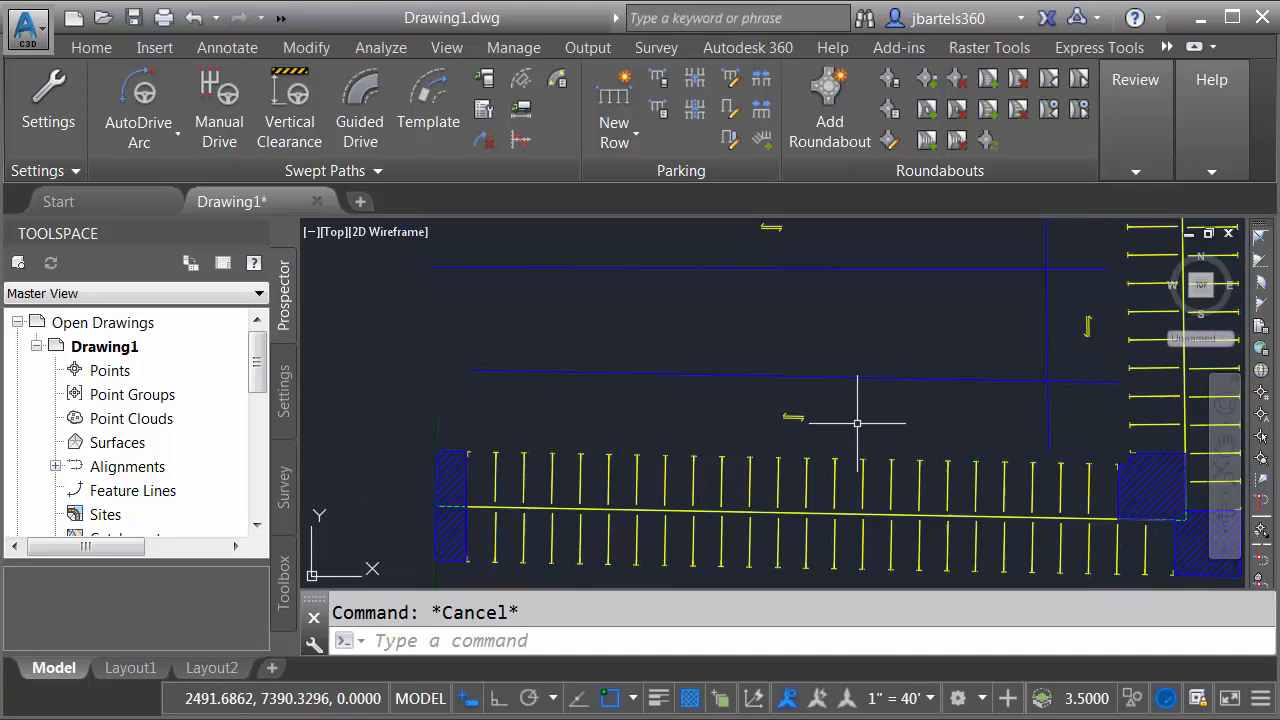
Pan the view to show both parking rows and the hatched end island.
drag(858, 424, 848, 456)
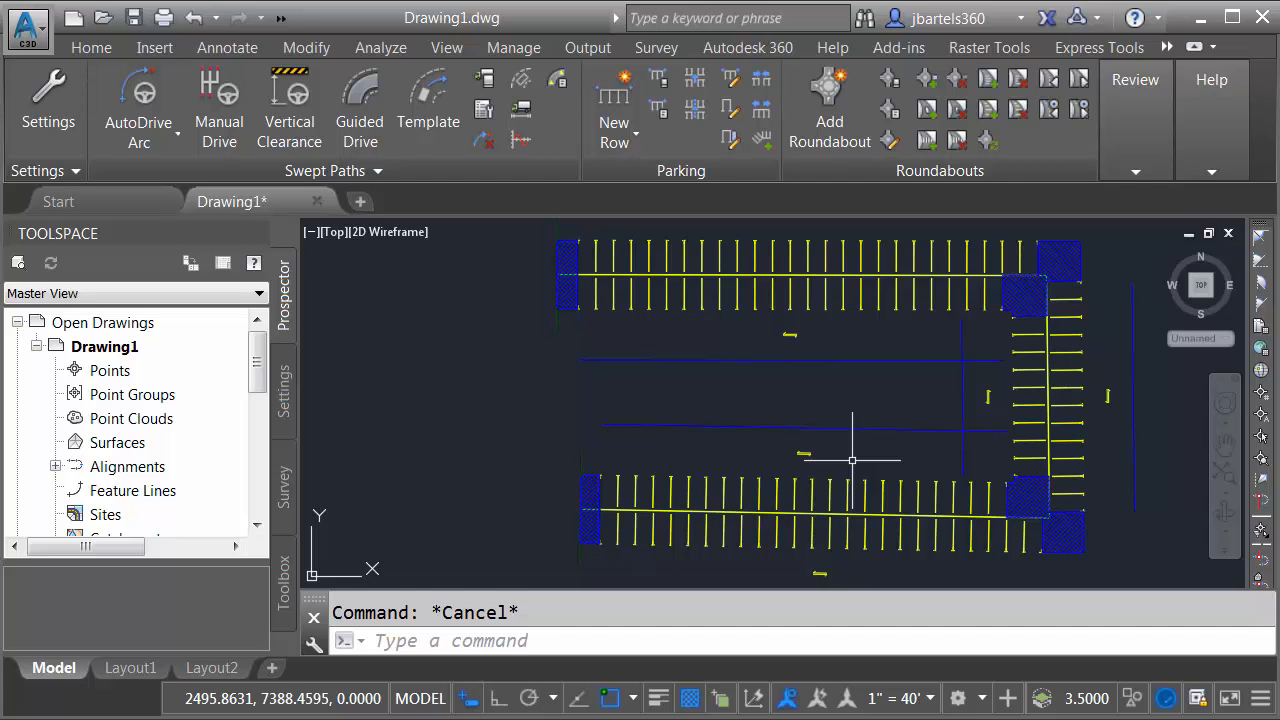
mouse_move(852, 460)
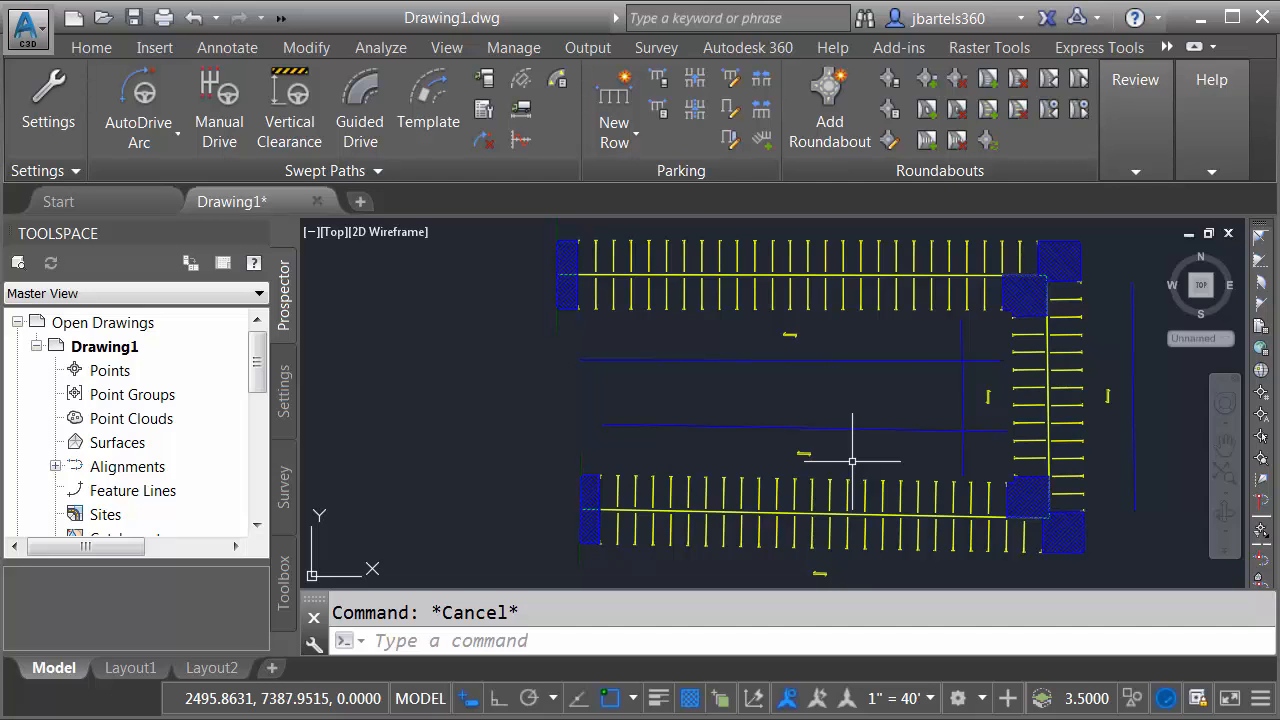
mouse_move(820, 448)
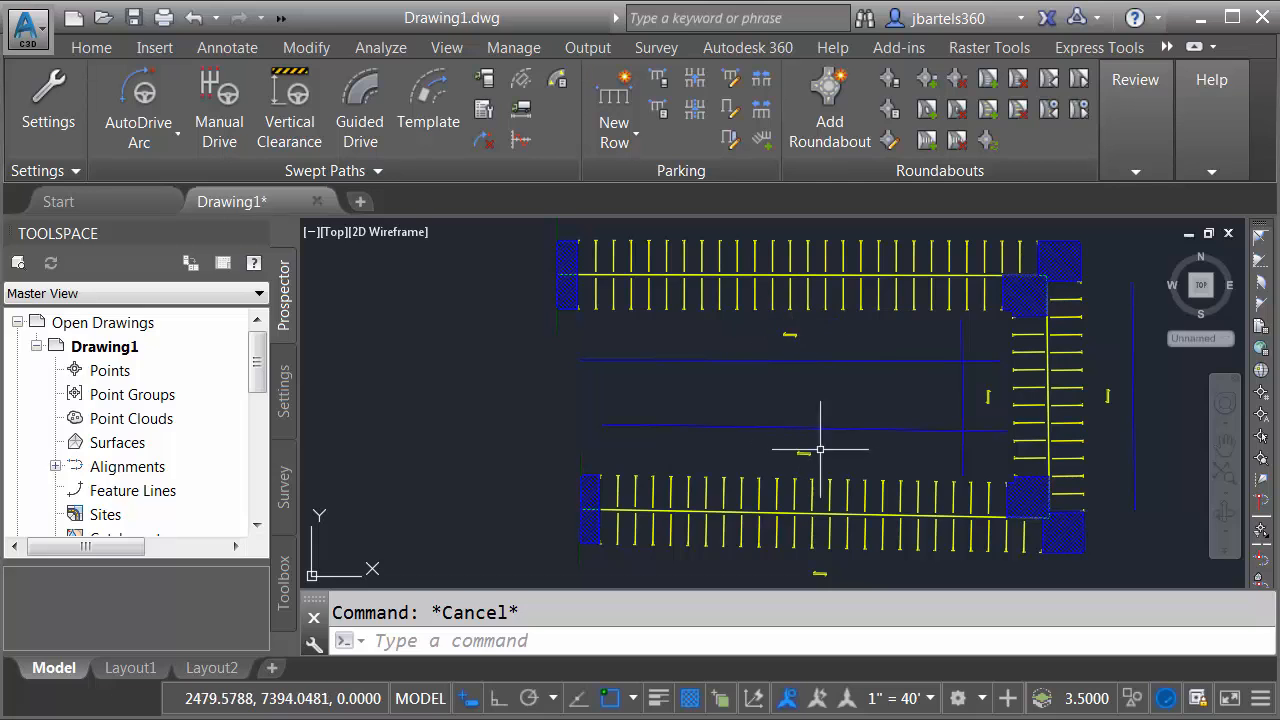
mouse_move(858, 456)
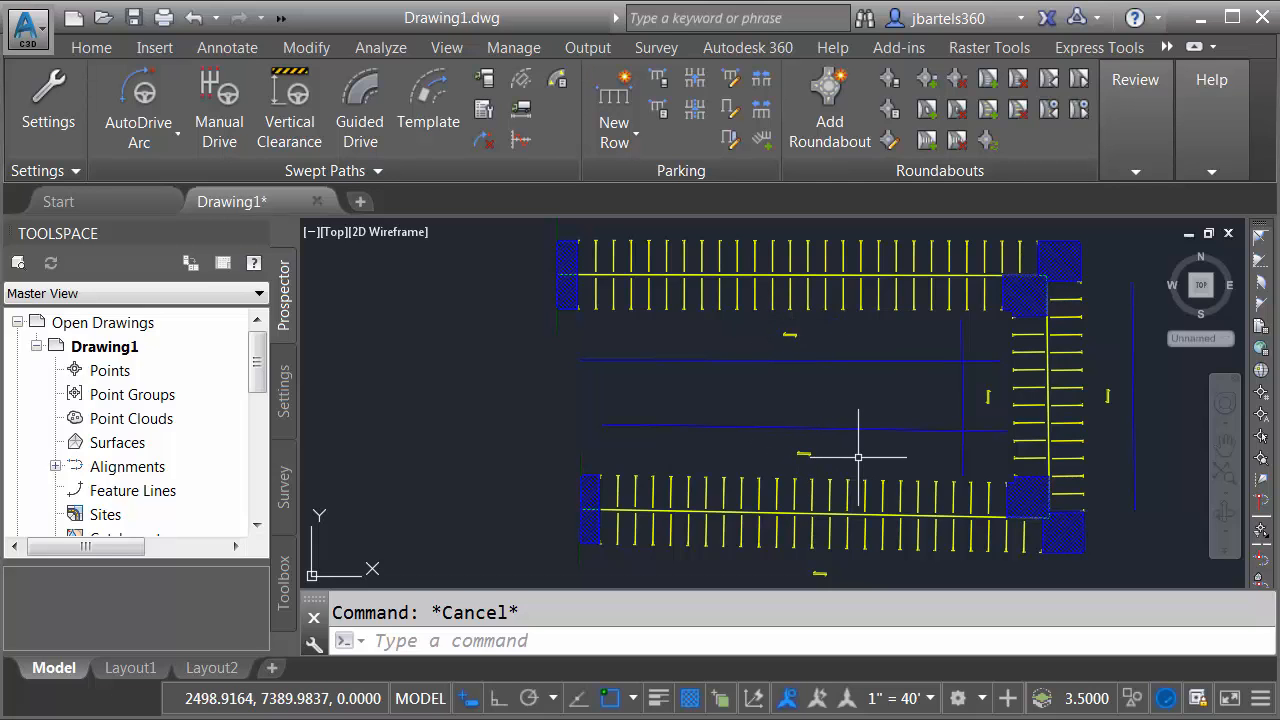
mouse_move(556, 520)
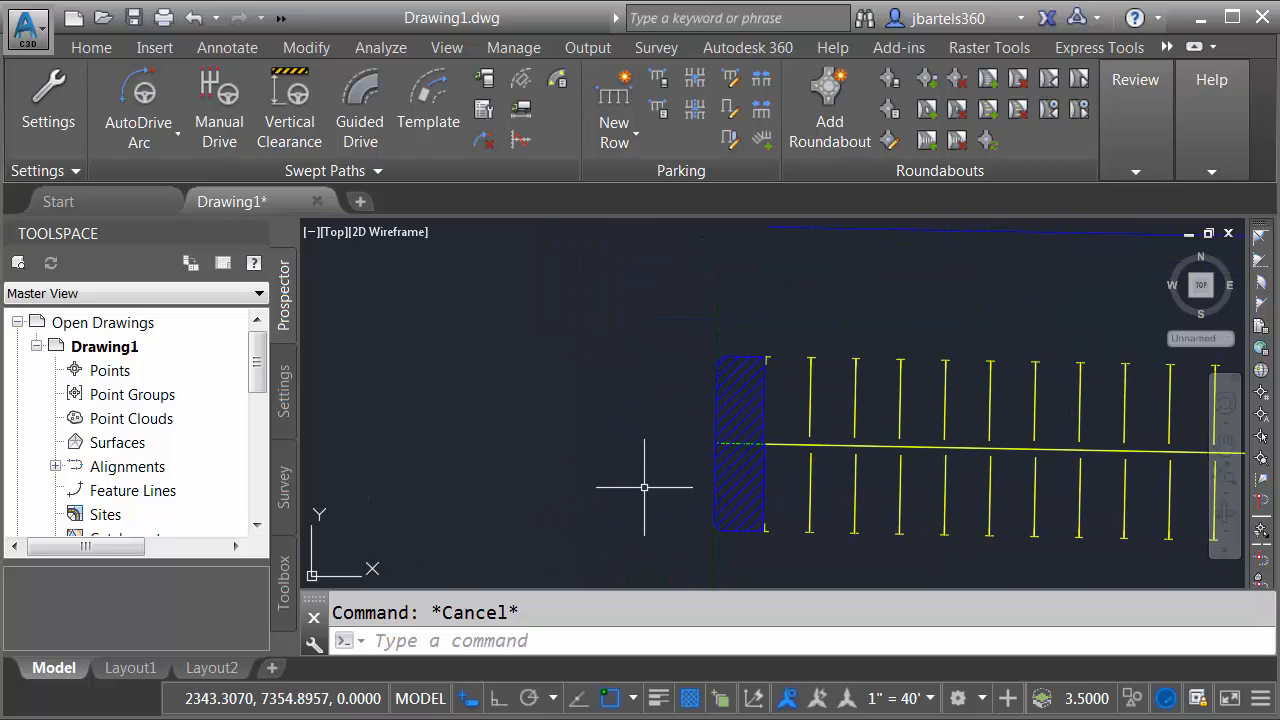
mouse_move(658, 372)
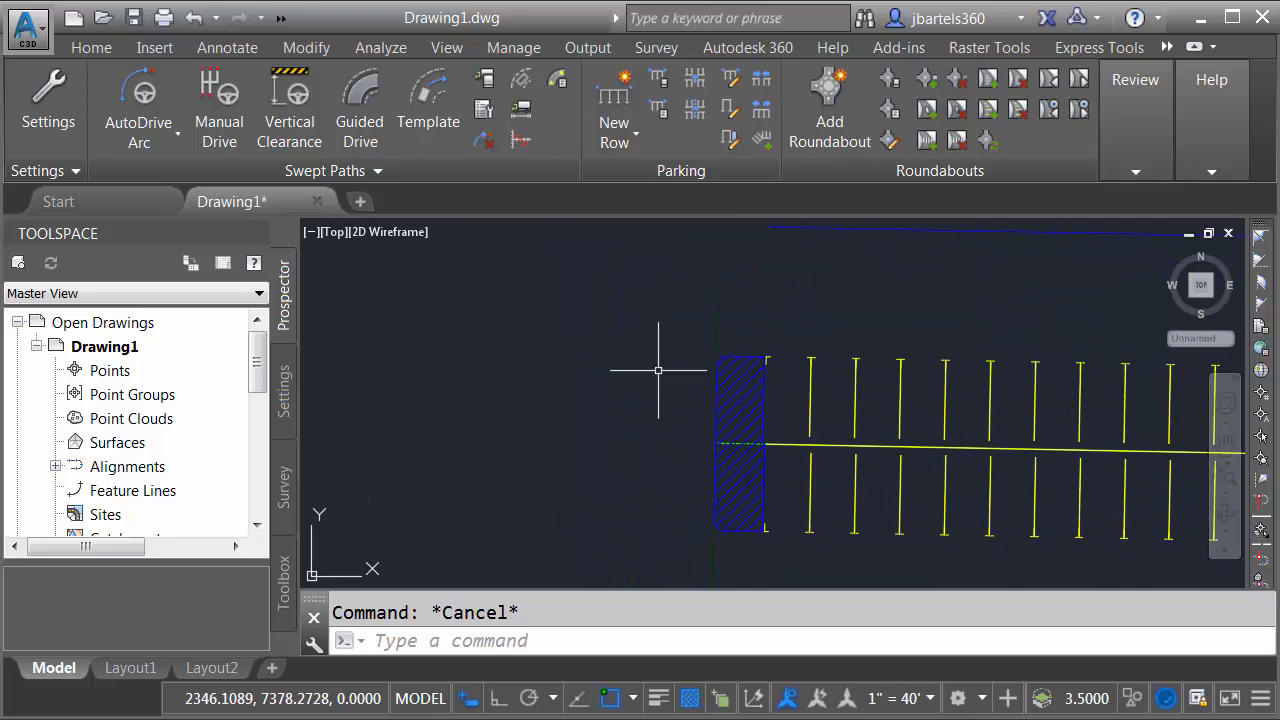
mouse_move(642, 452)
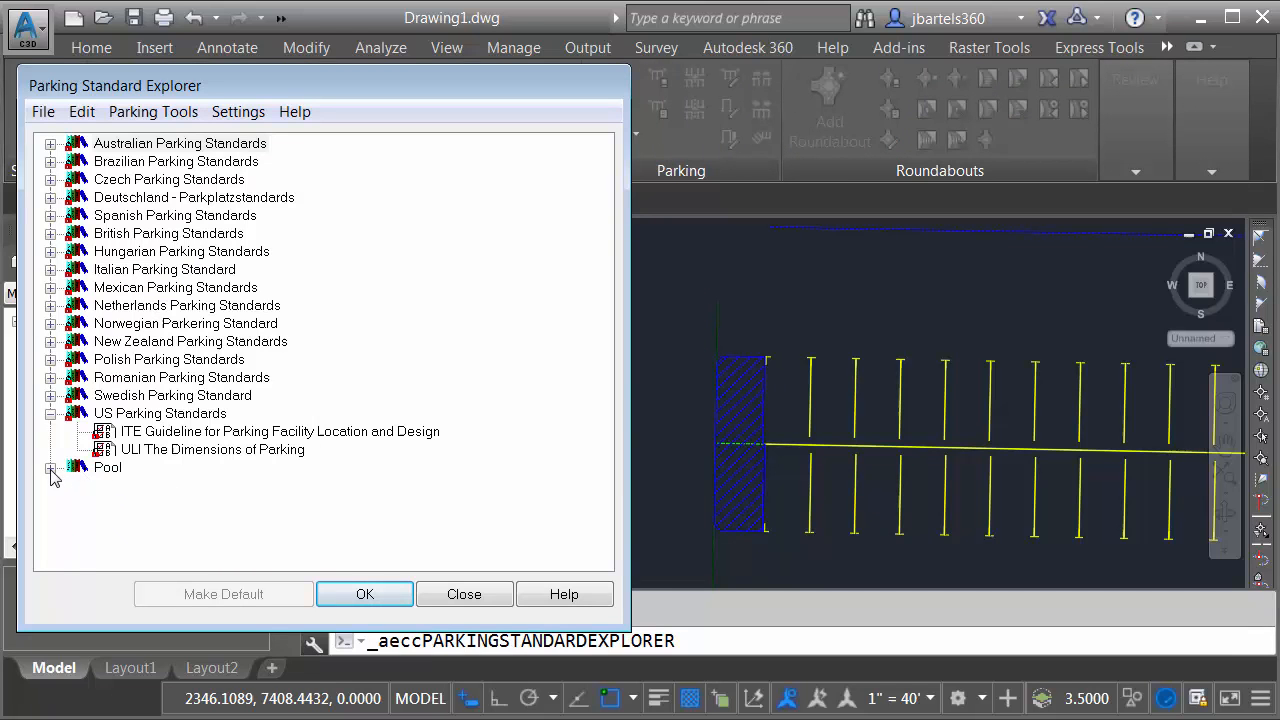
Edit the Area1 standard from the Pool and review its end island settings.
click(52, 468)
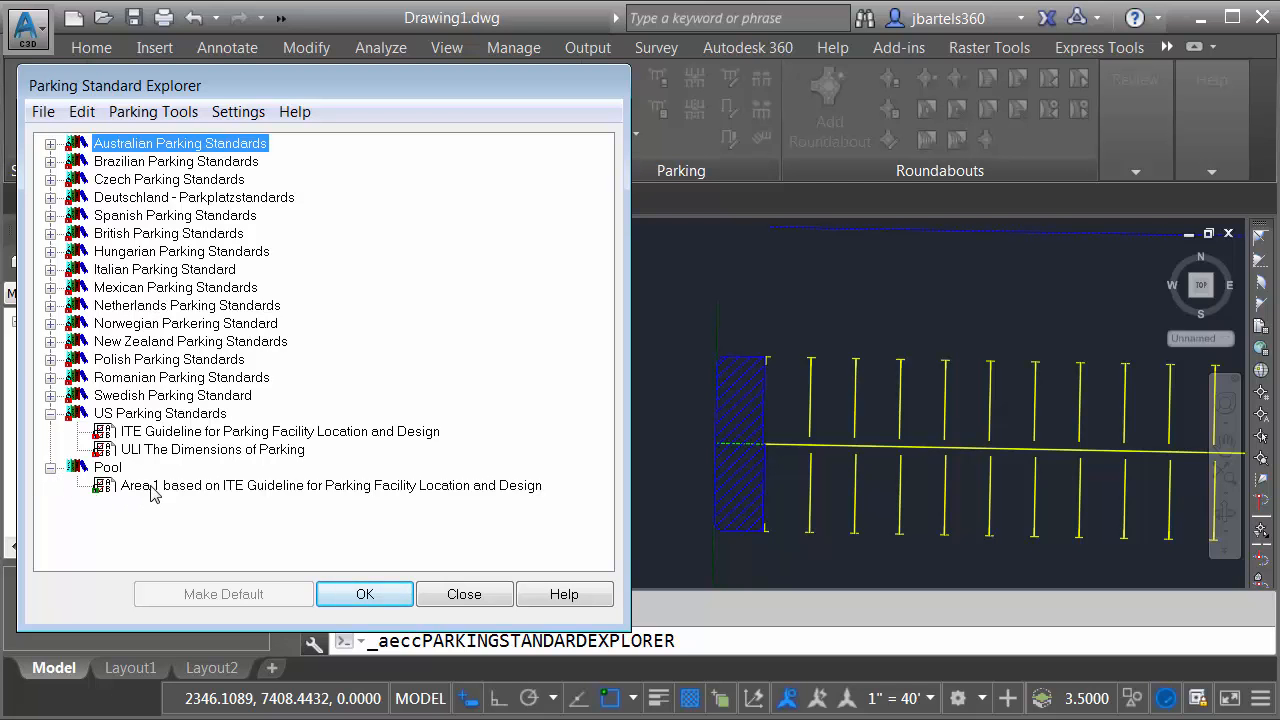
click(152, 112)
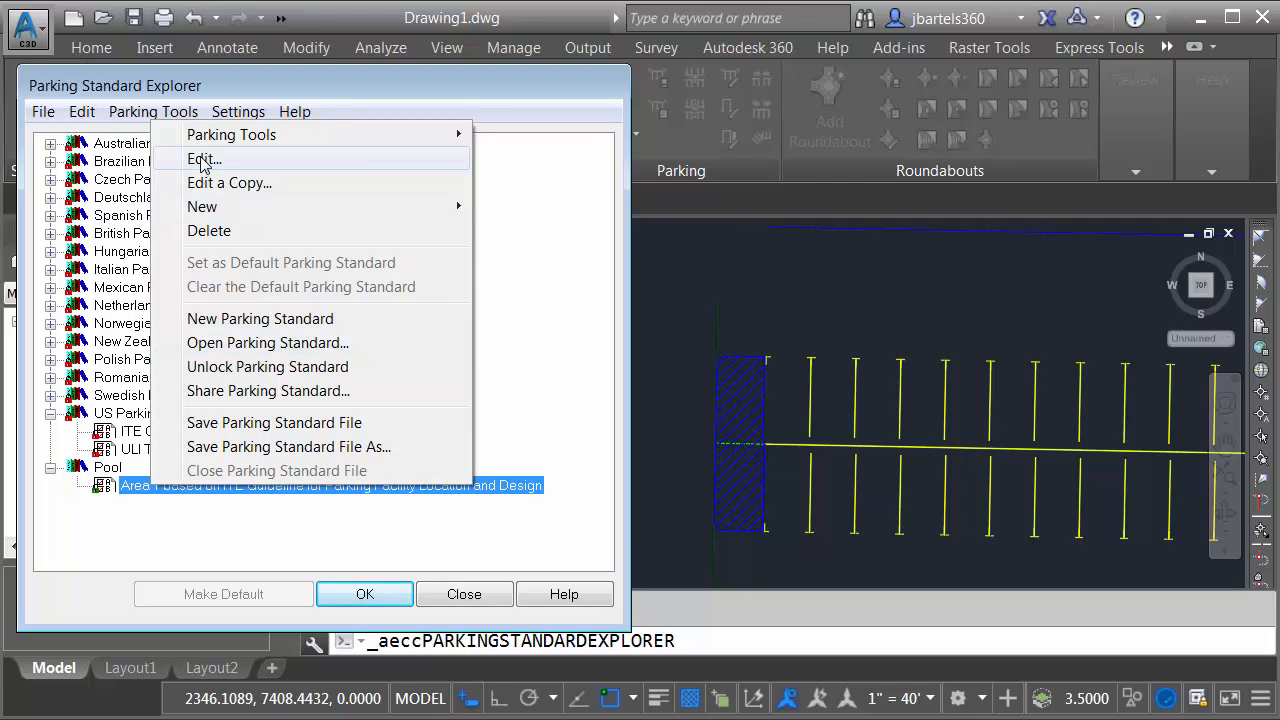
click(204, 160)
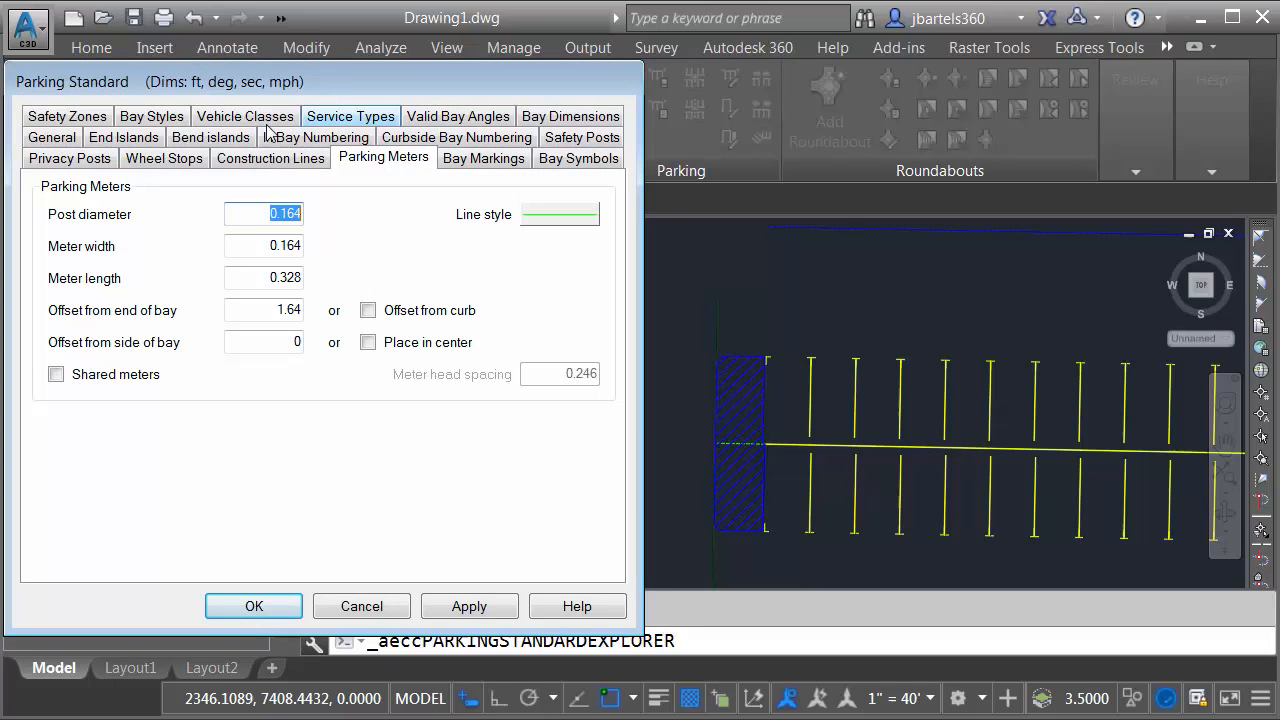
click(124, 158)
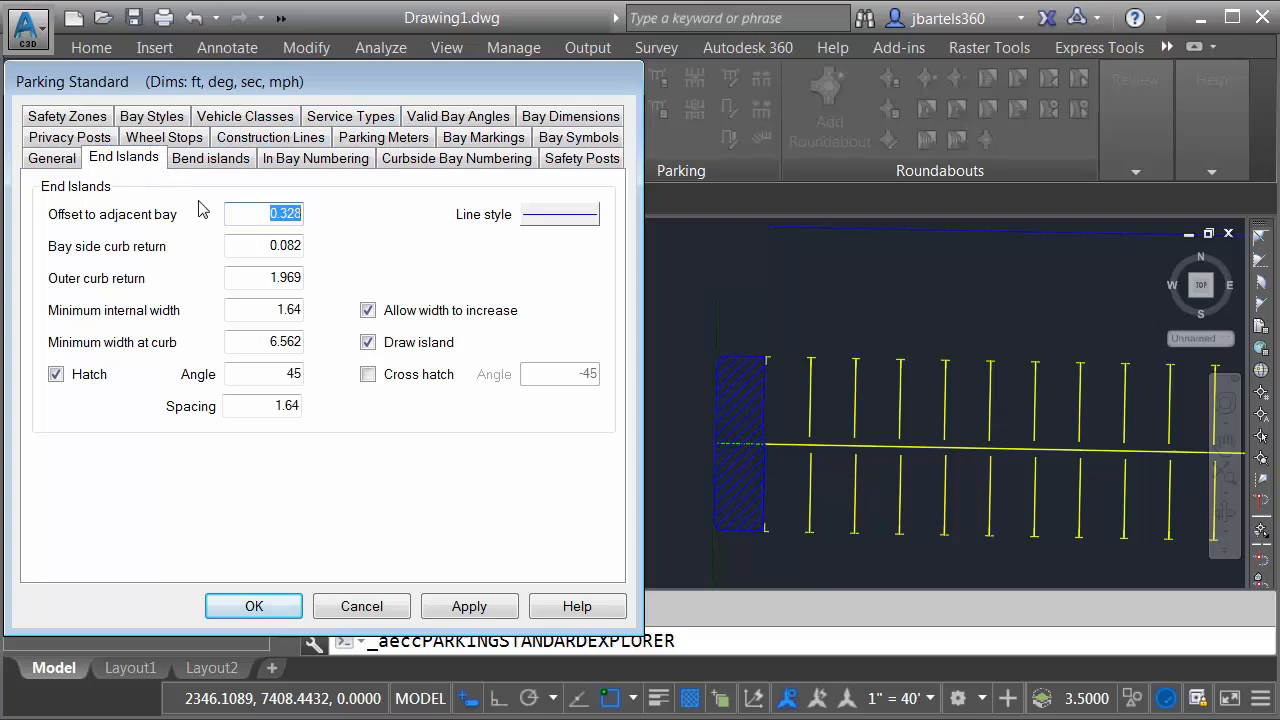
mouse_move(724, 448)
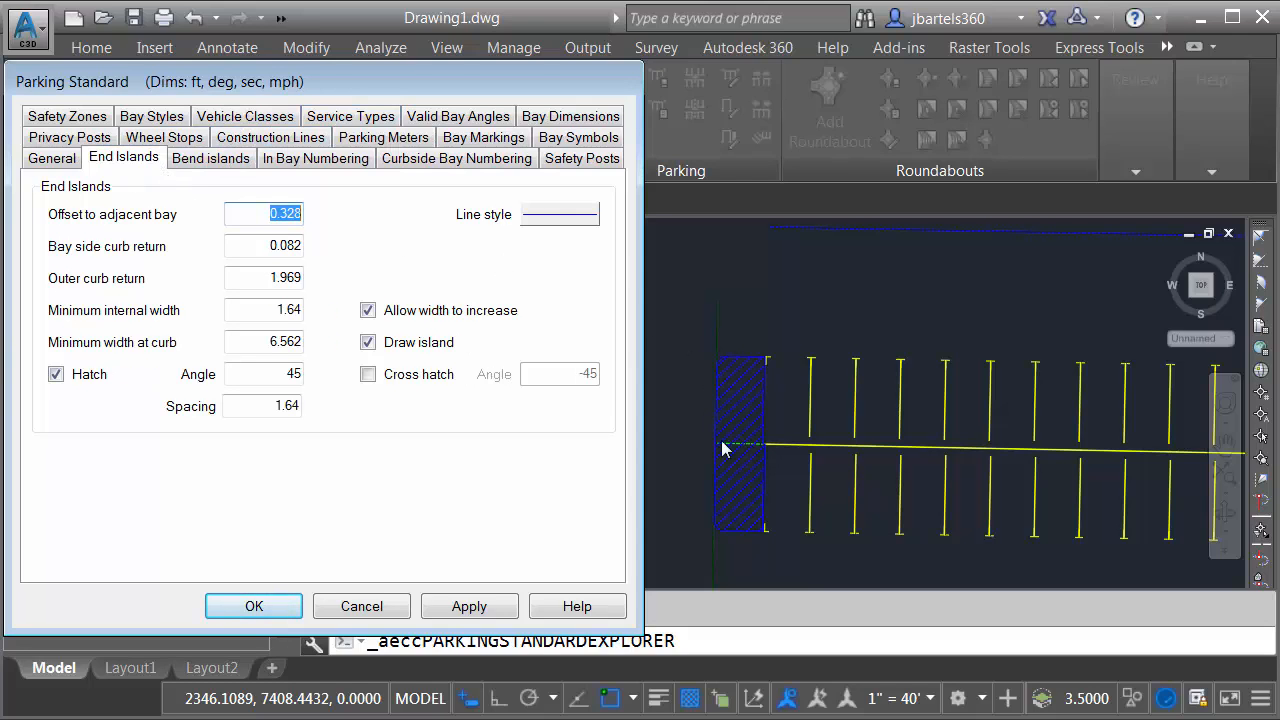
mouse_move(876, 336)
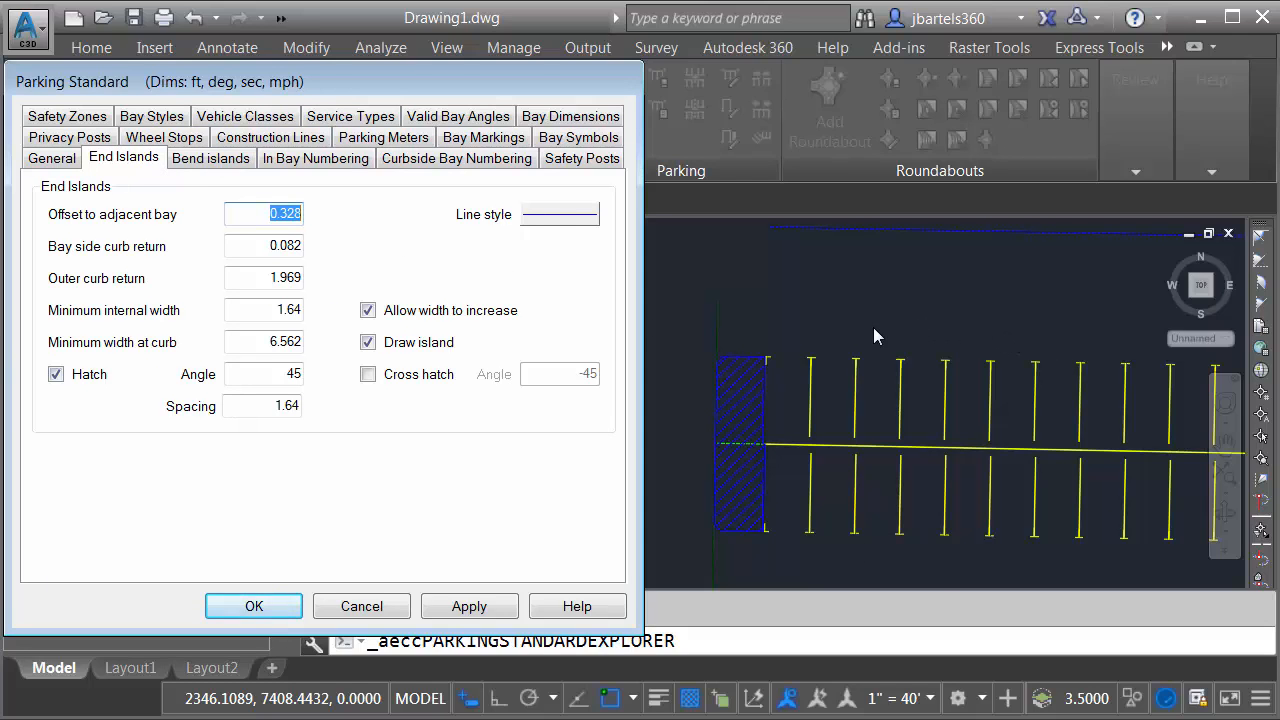
Rename the standard to 'My local standards' in its general details.
click(52, 156)
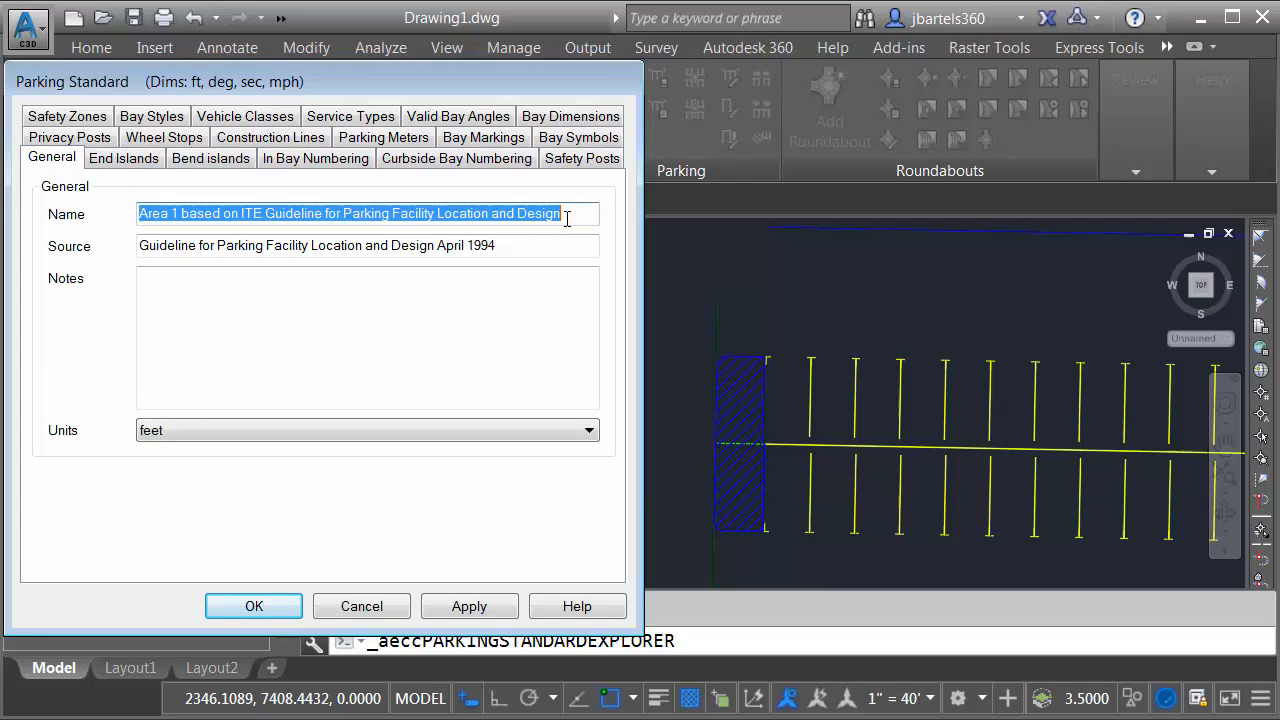
text(My loca)
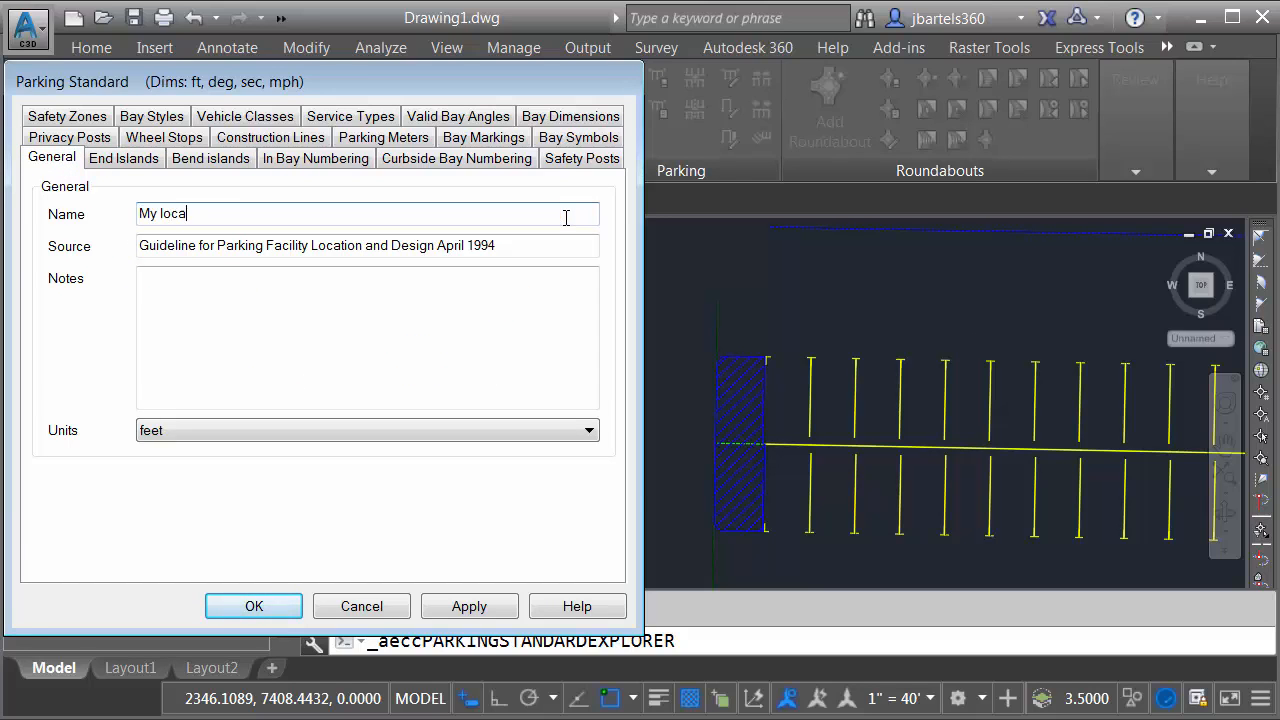
text(l standards)
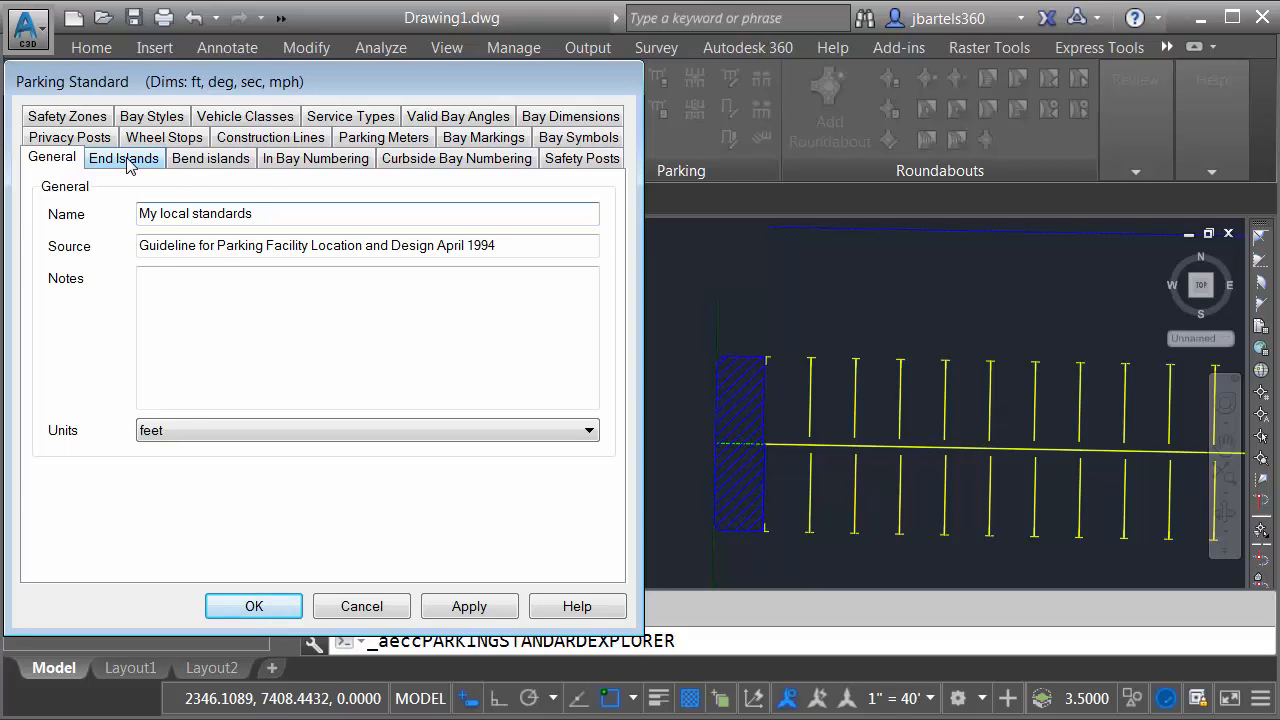
Set the end island line colour to Pen 7 and close the standards explorer.
click(124, 158)
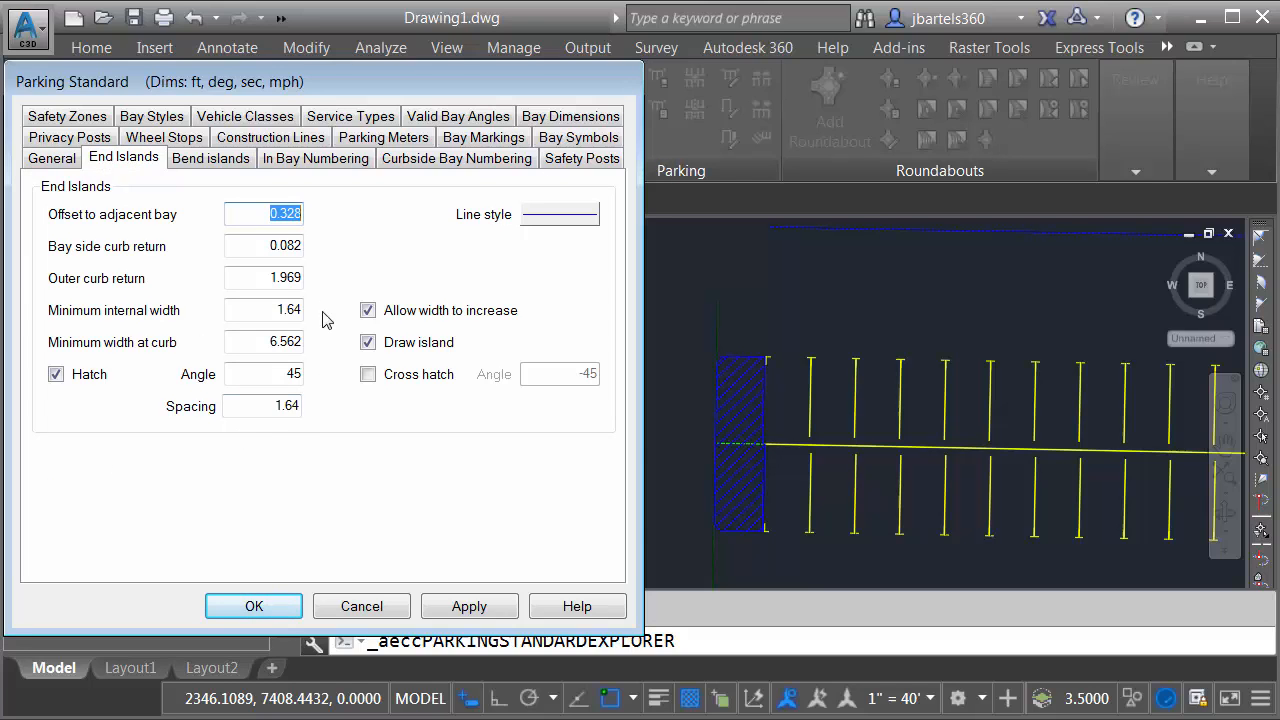
mouse_move(280, 196)
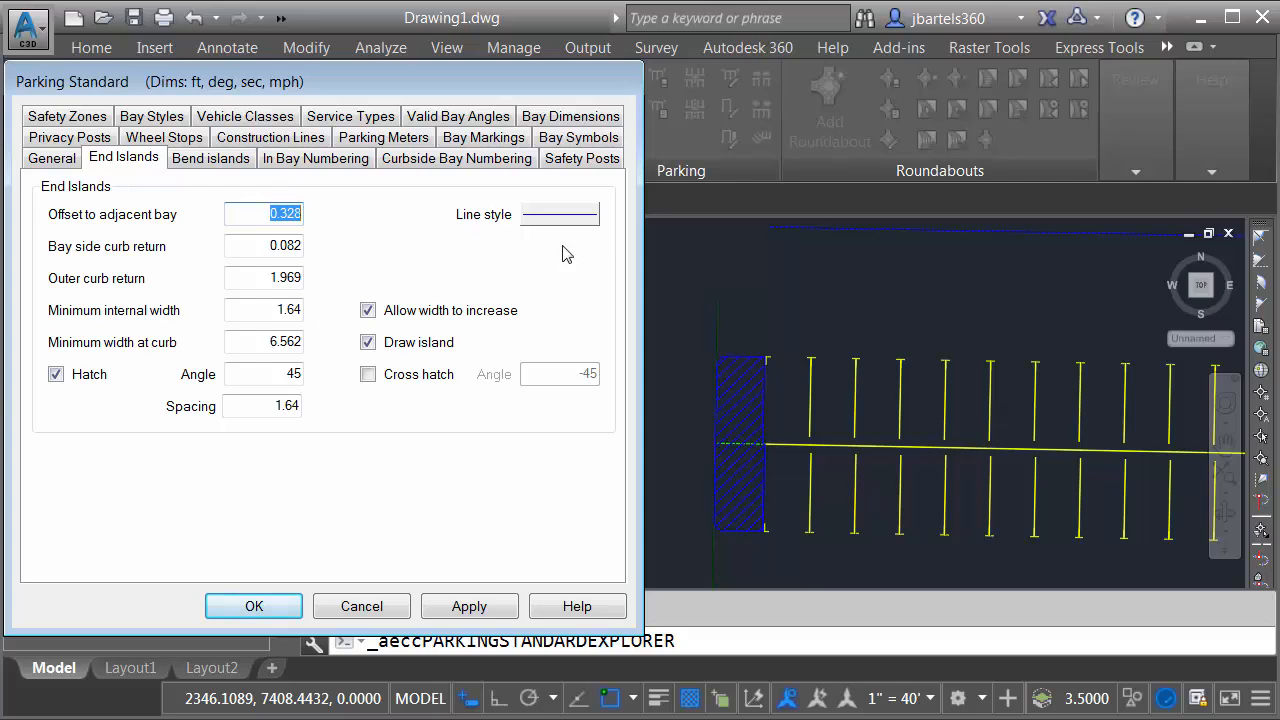
mouse_move(544, 220)
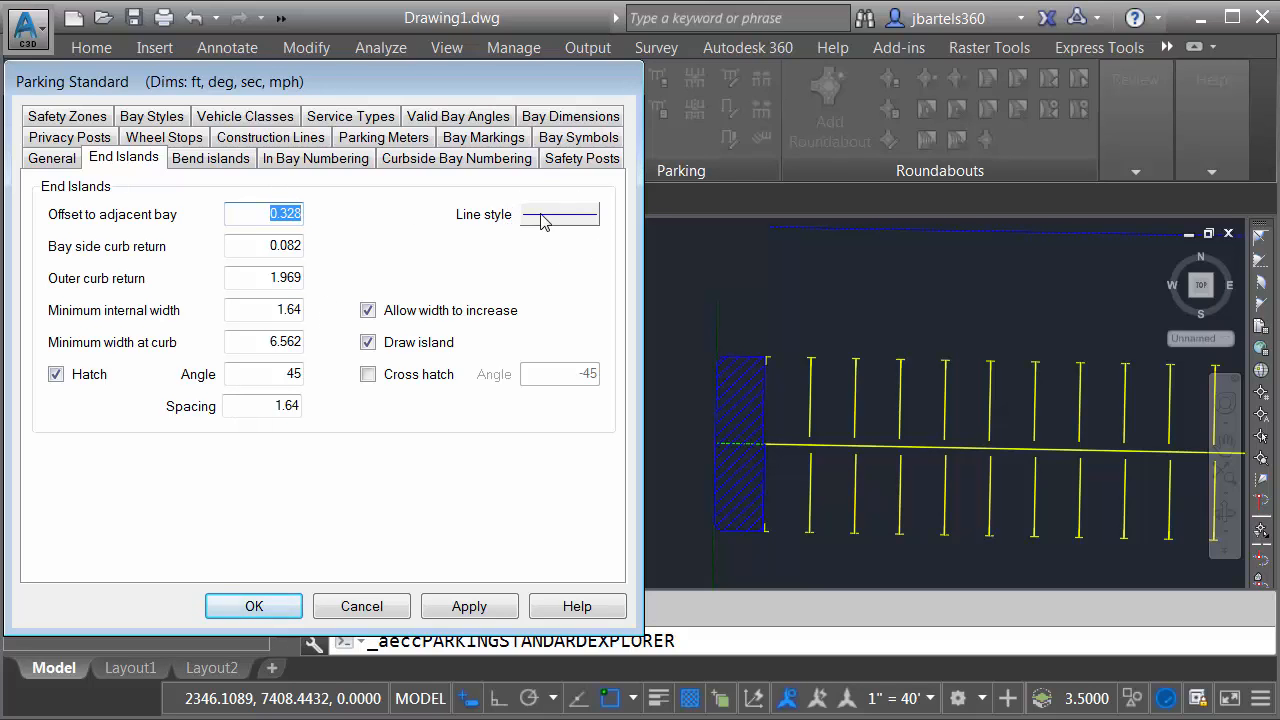
click(560, 214)
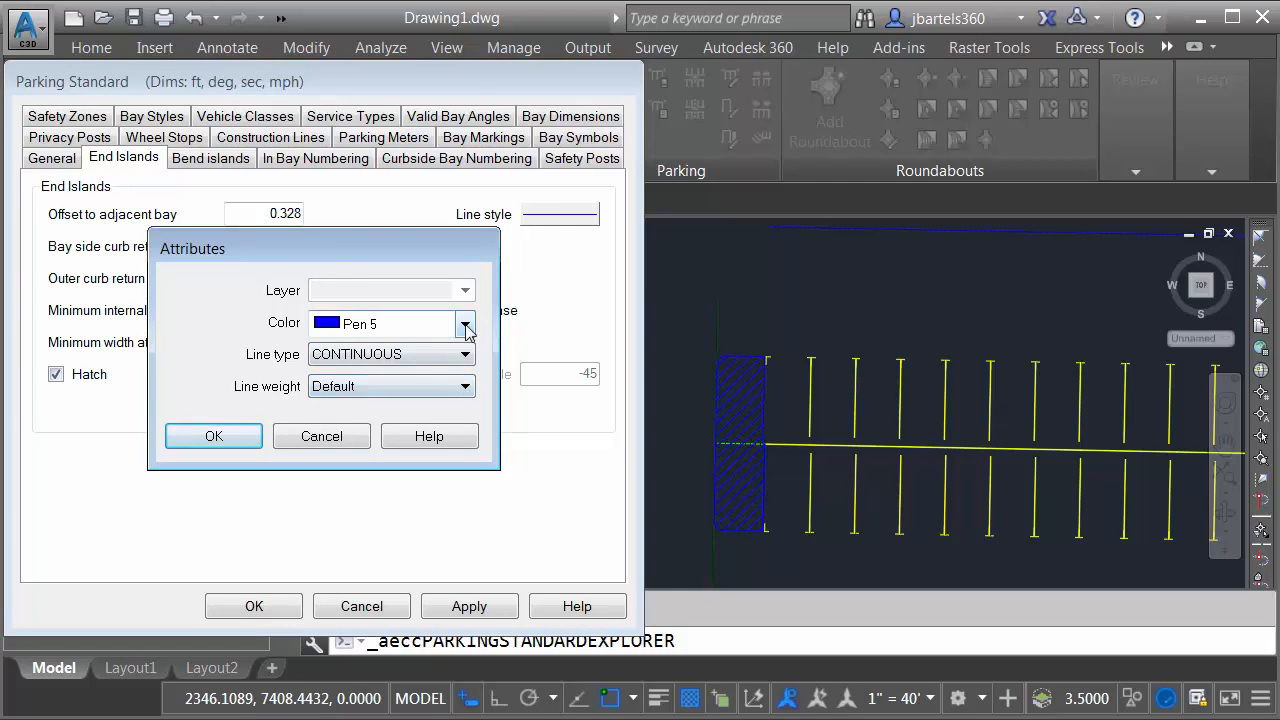
click(464, 324)
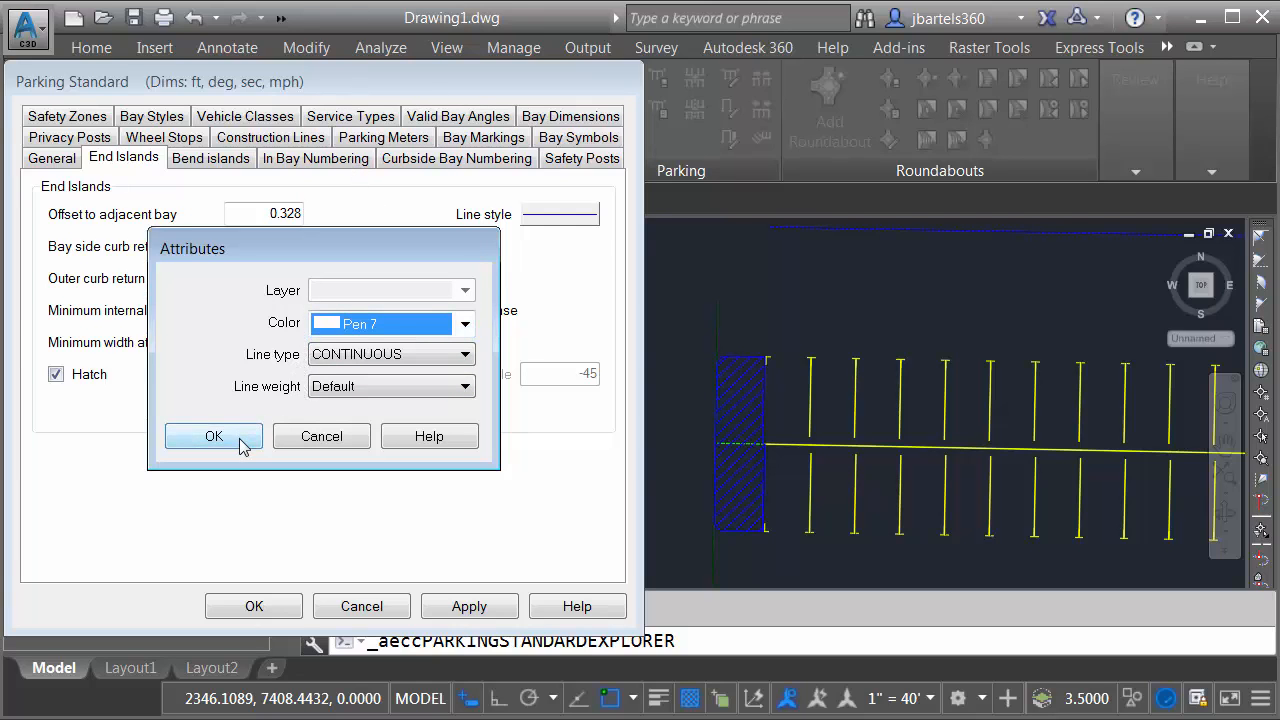
click(212, 436)
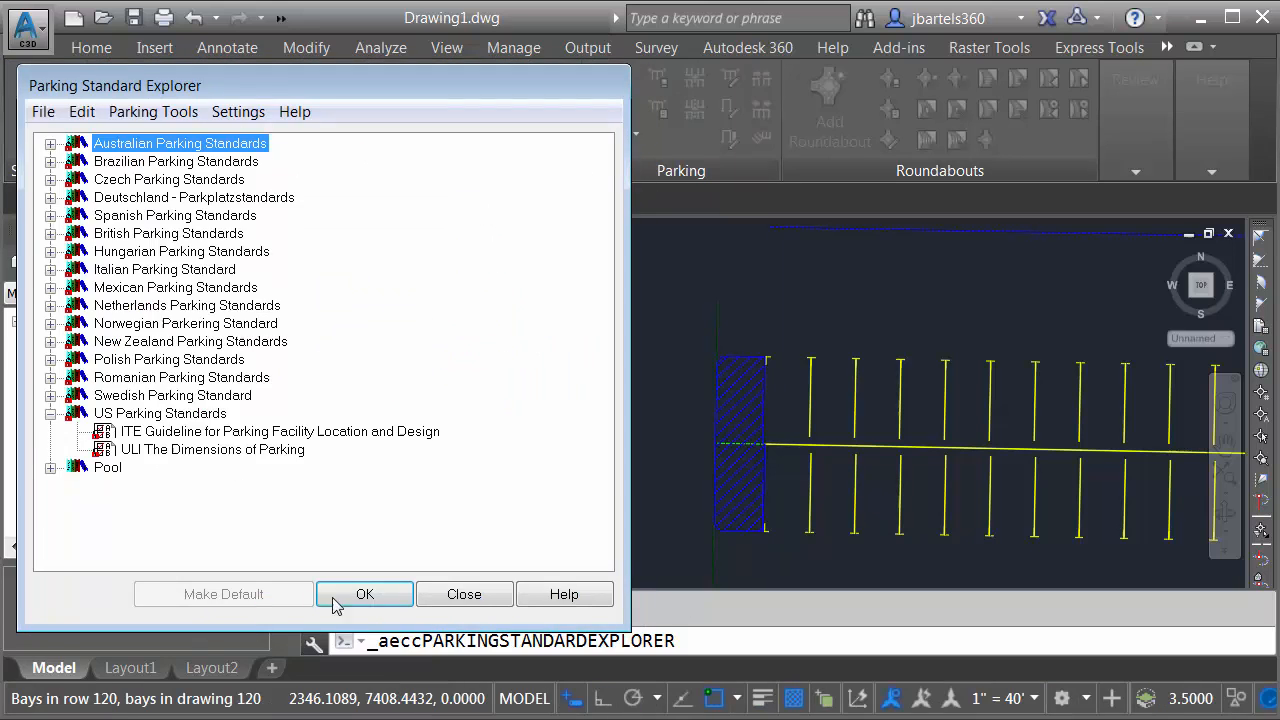
click(364, 594)
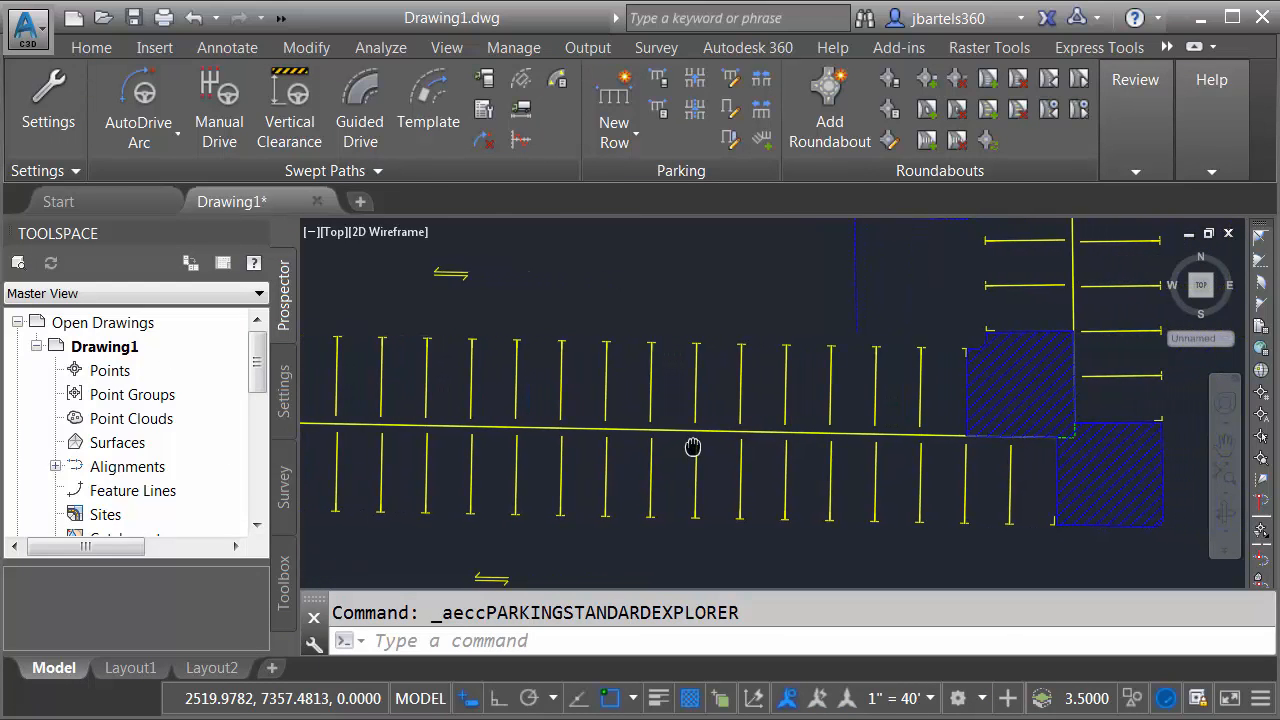
mouse_move(864, 320)
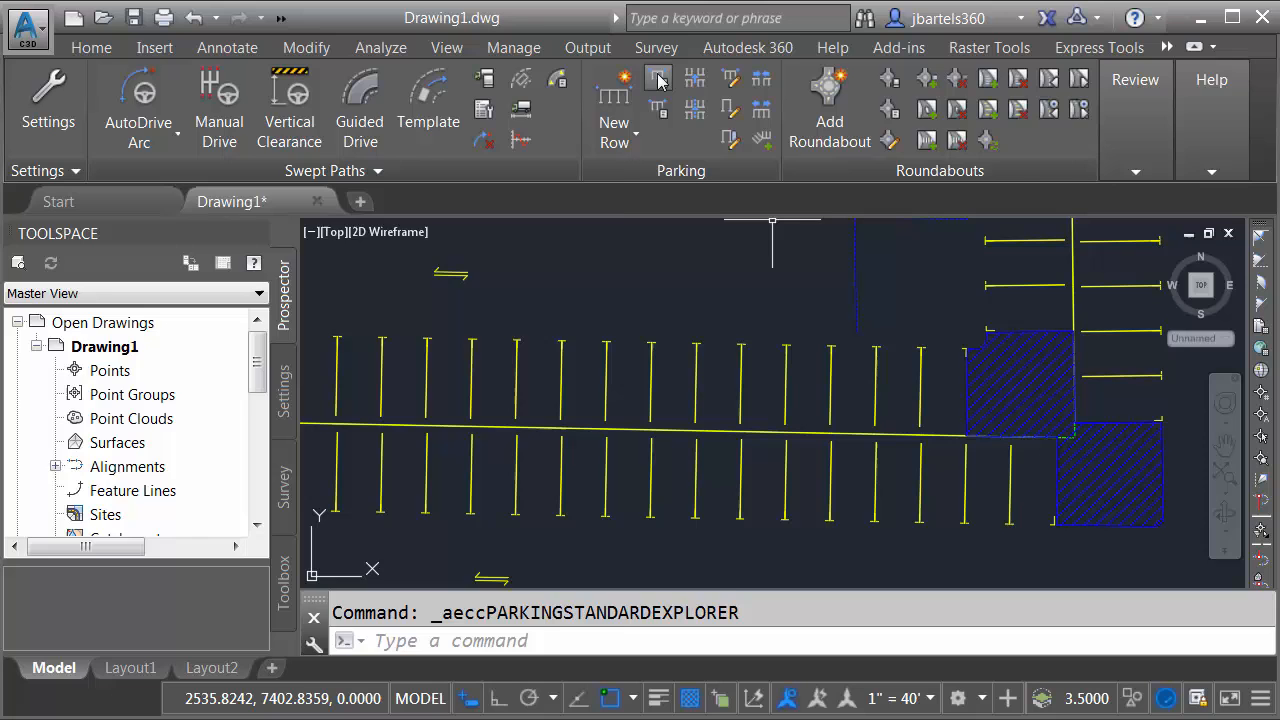
Reopen the Parking Standard Explorer showing My local standards in the Pool.
click(656, 80)
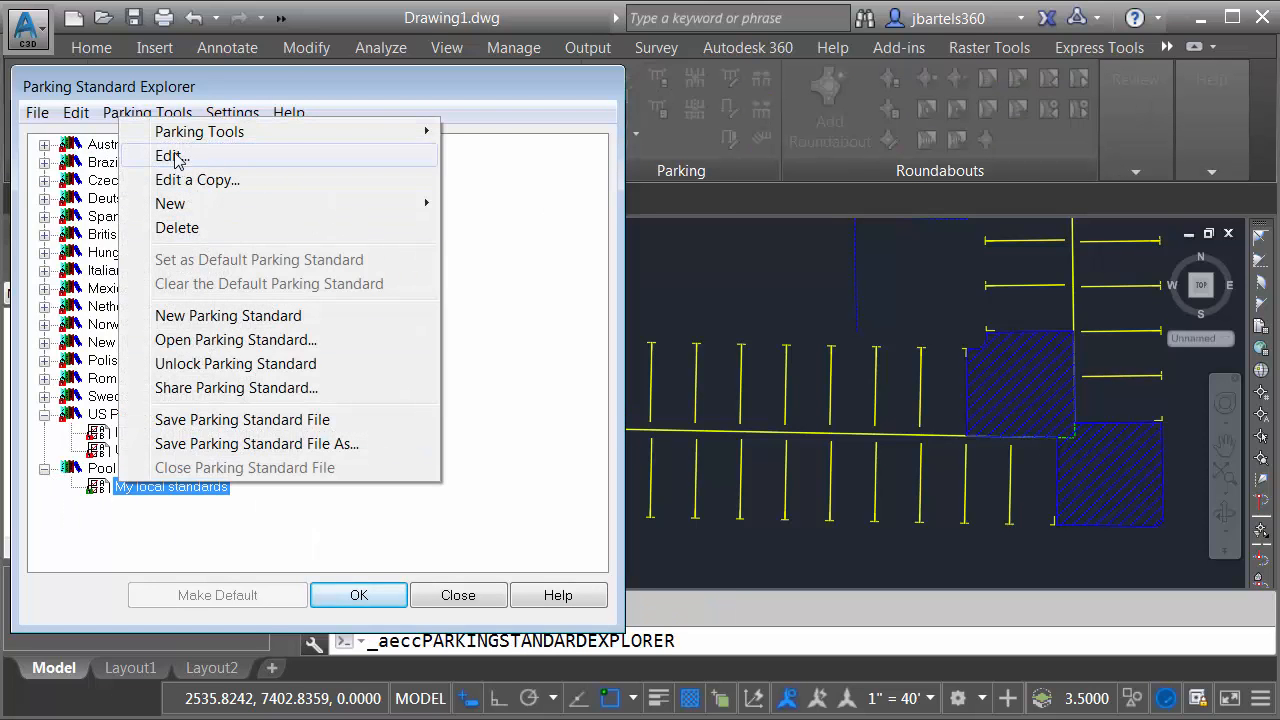
Set the bend island line colour of My local standards to Pen 7 and close the explorer.
click(168, 156)
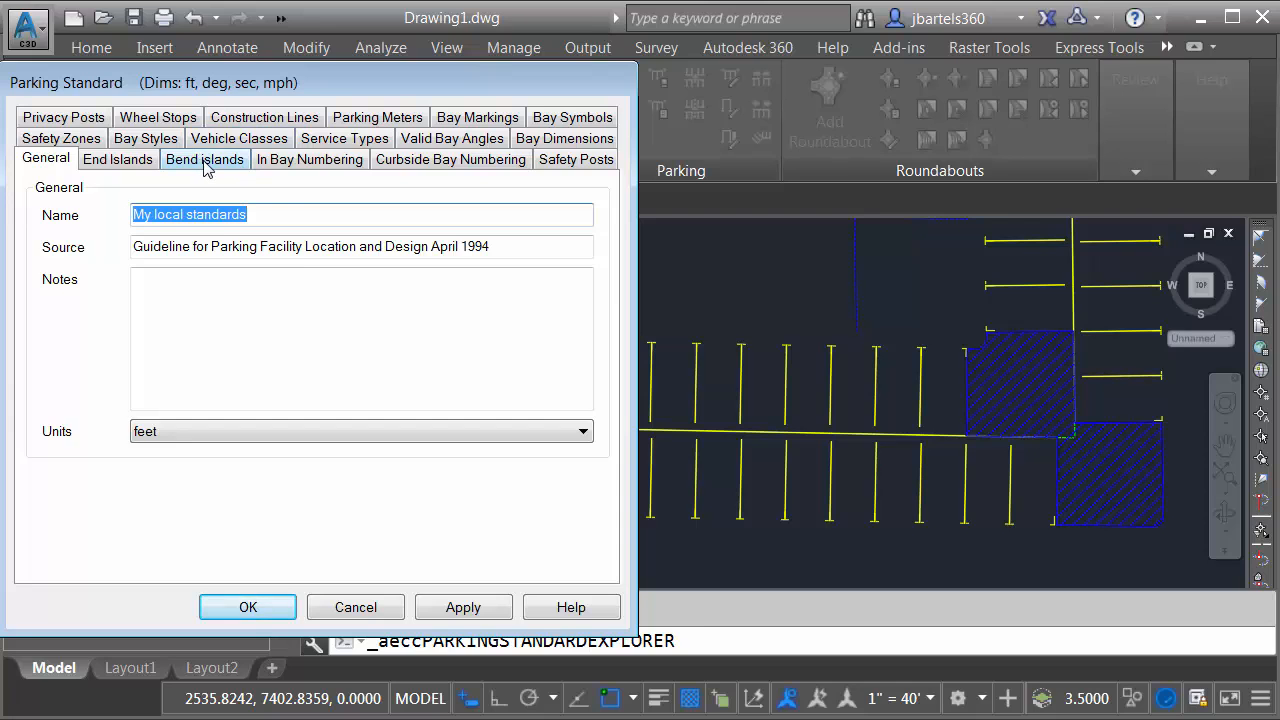
click(204, 160)
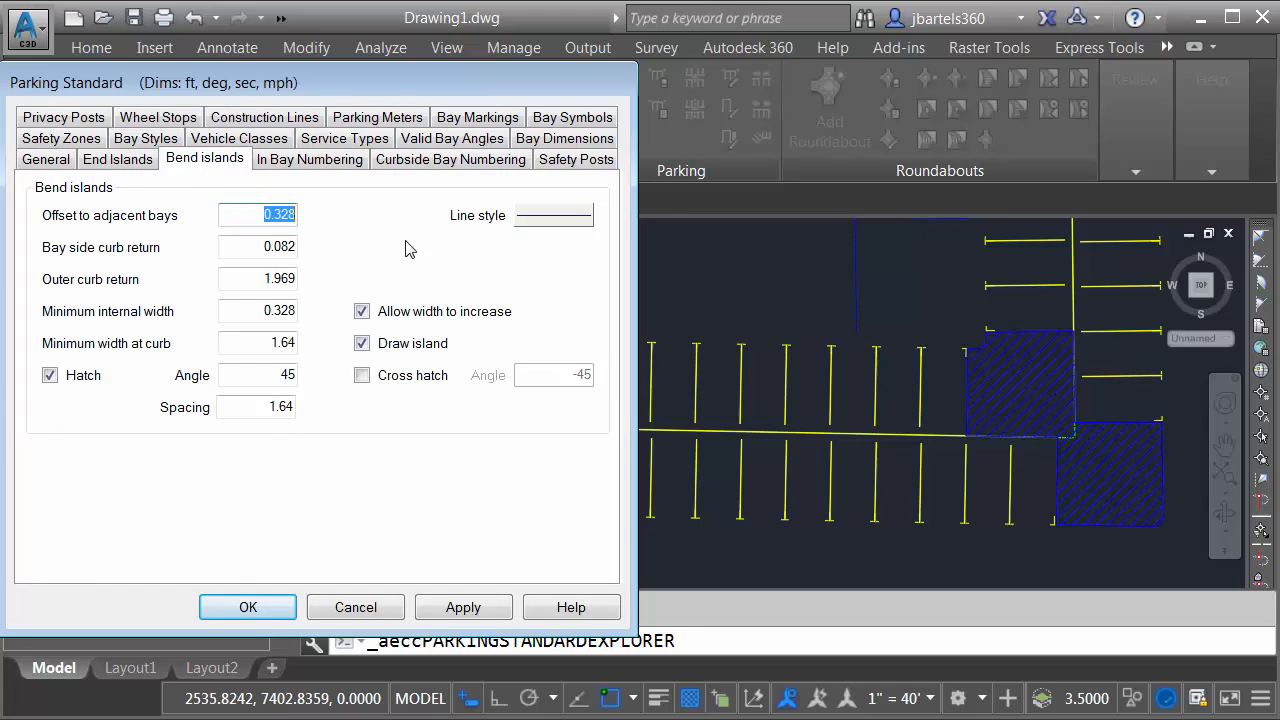
click(552, 214)
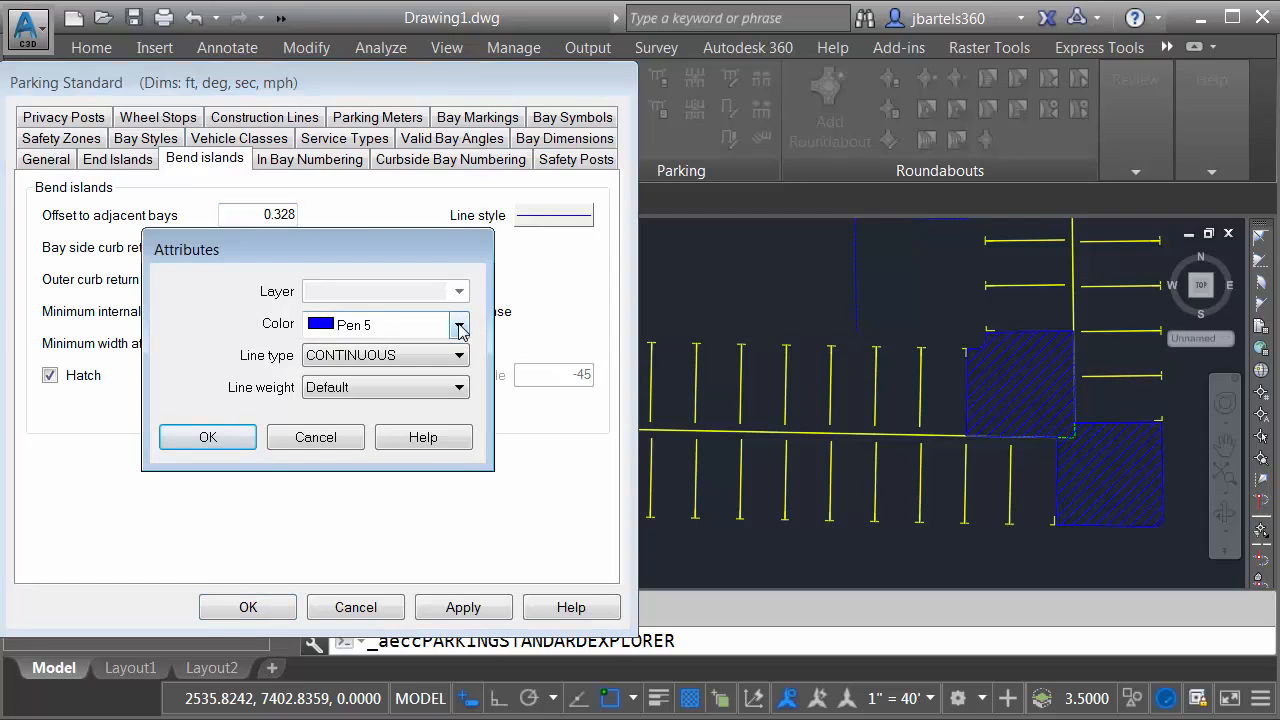
click(460, 324)
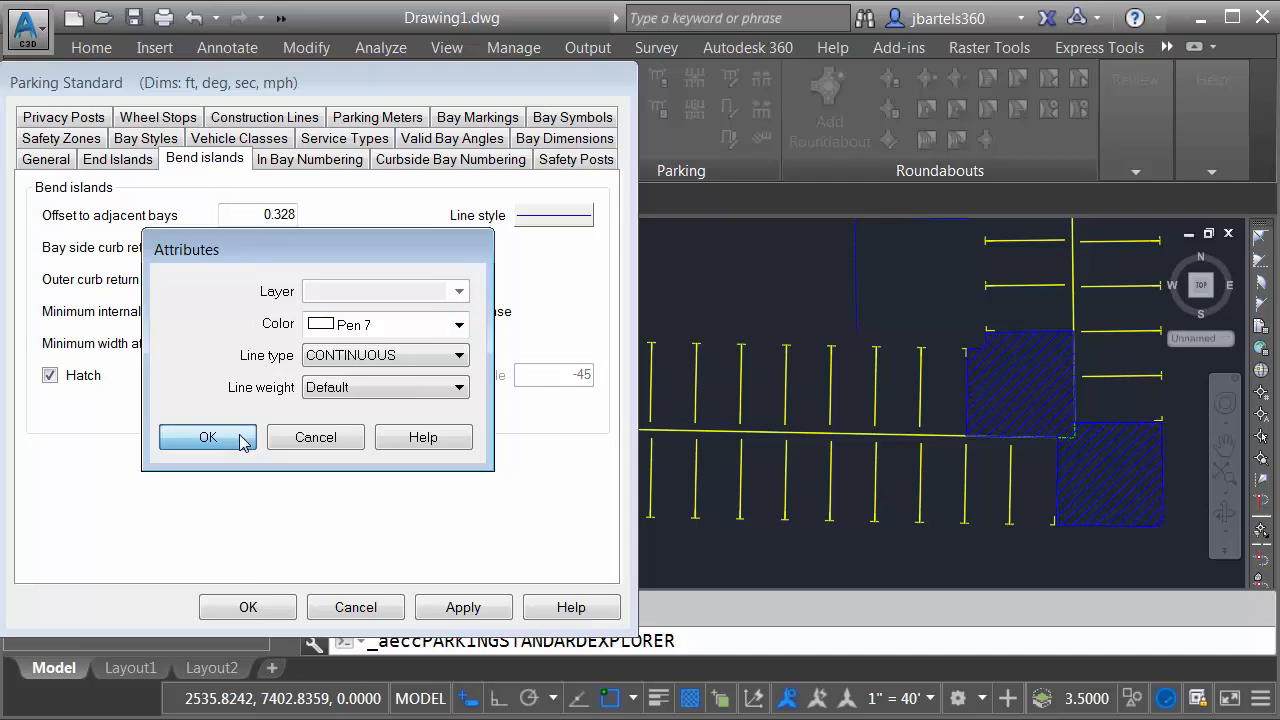
click(208, 436)
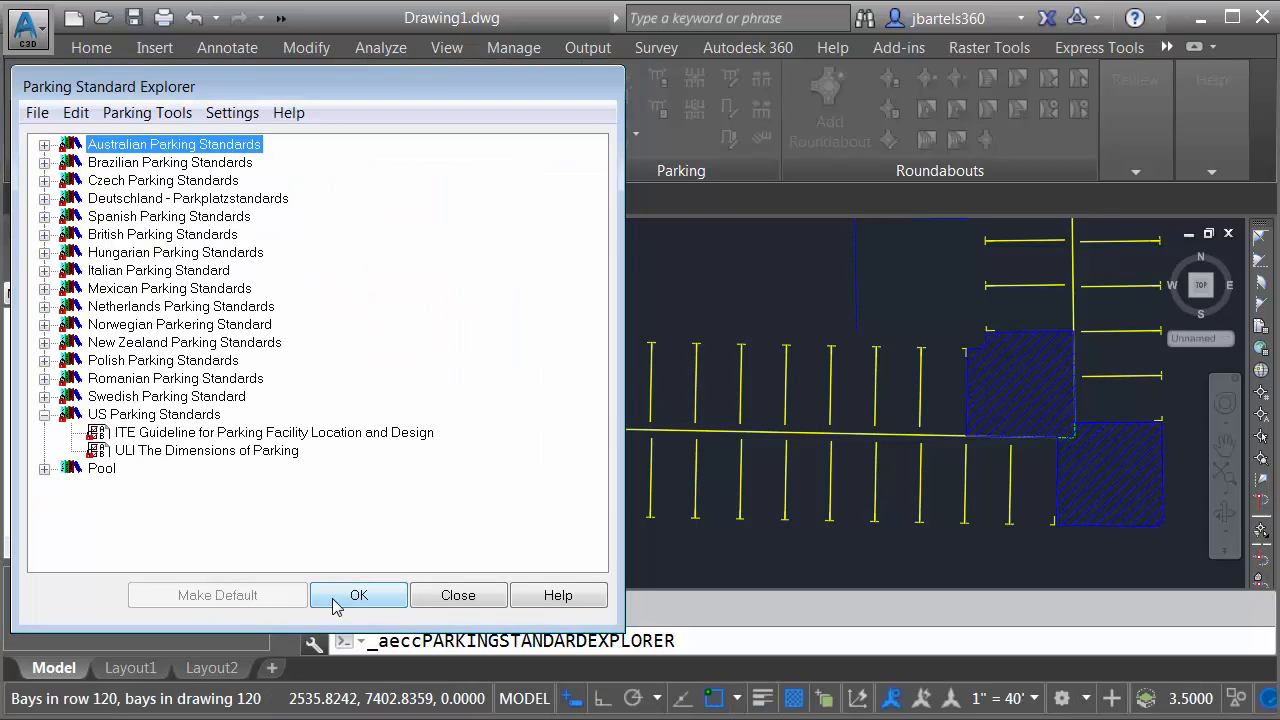
click(358, 596)
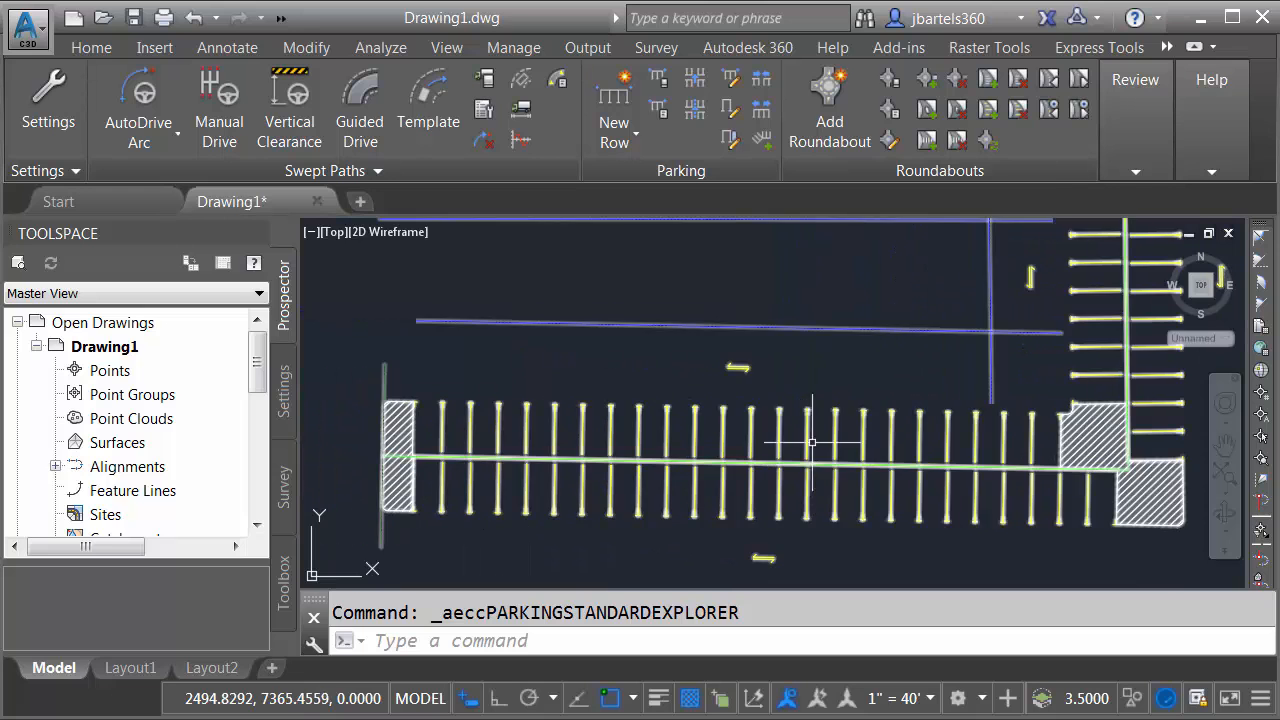
mouse_move(812, 328)
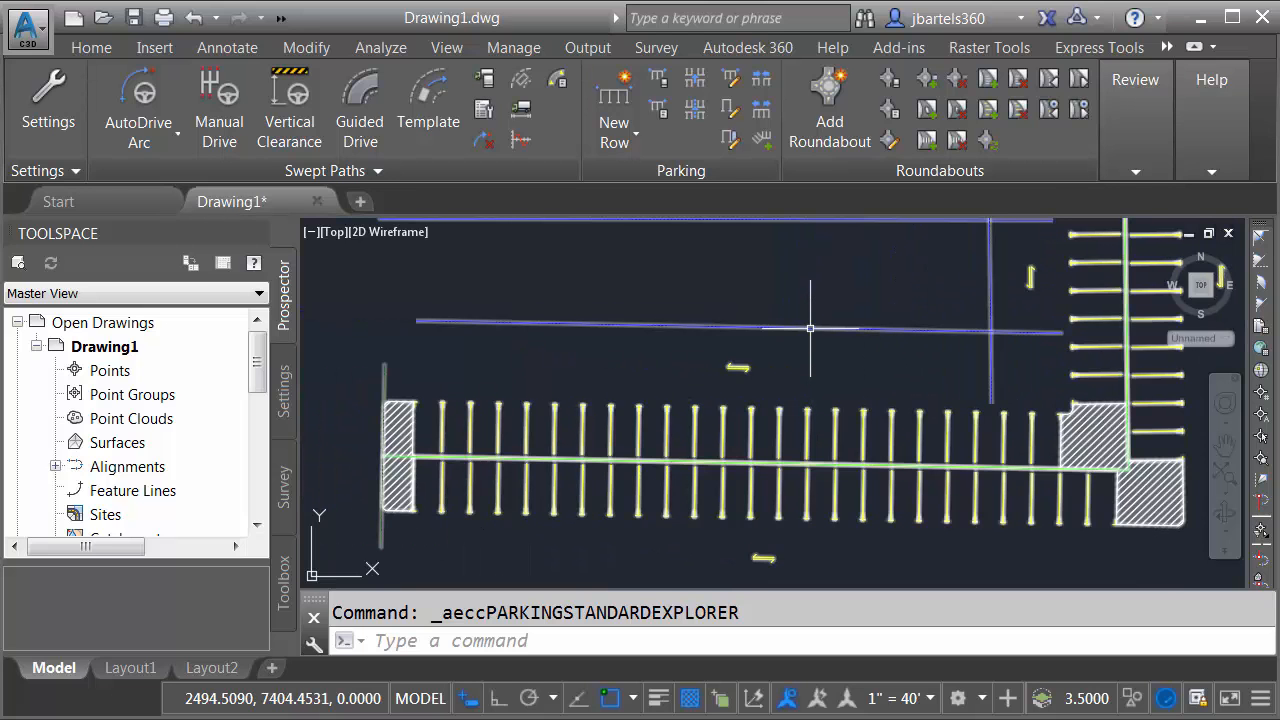
mouse_move(736, 326)
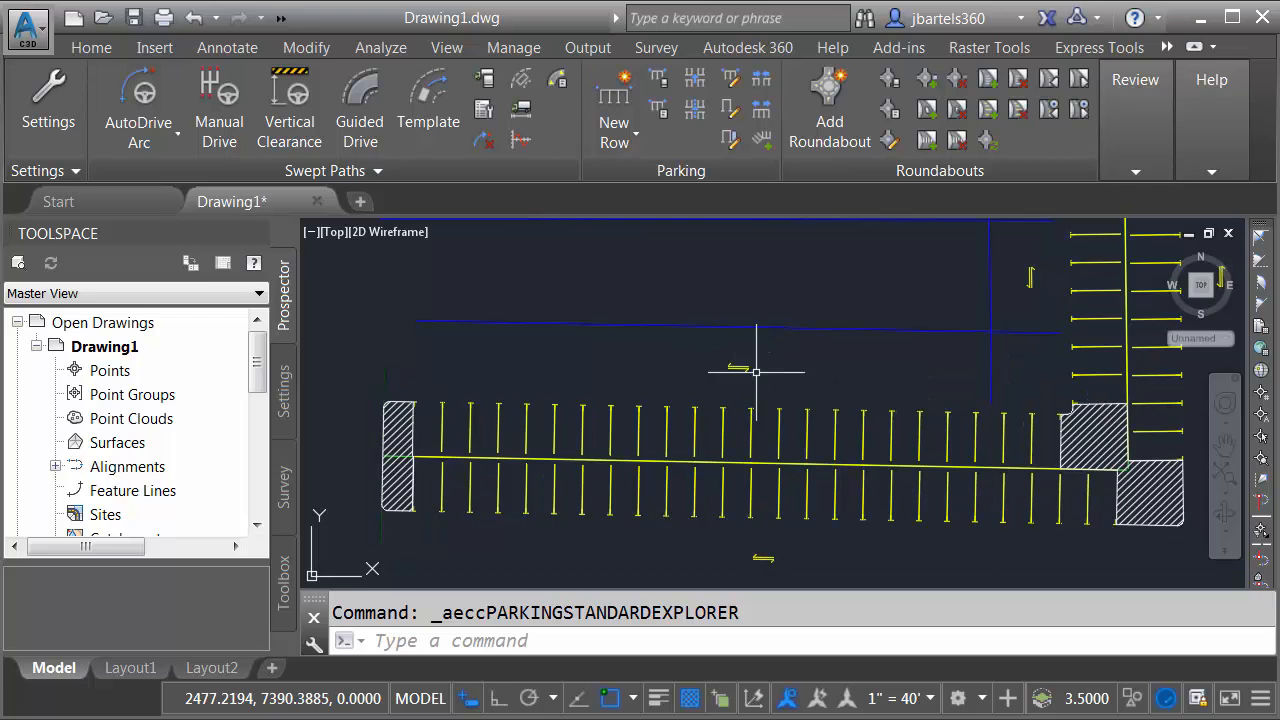
mouse_move(540, 372)
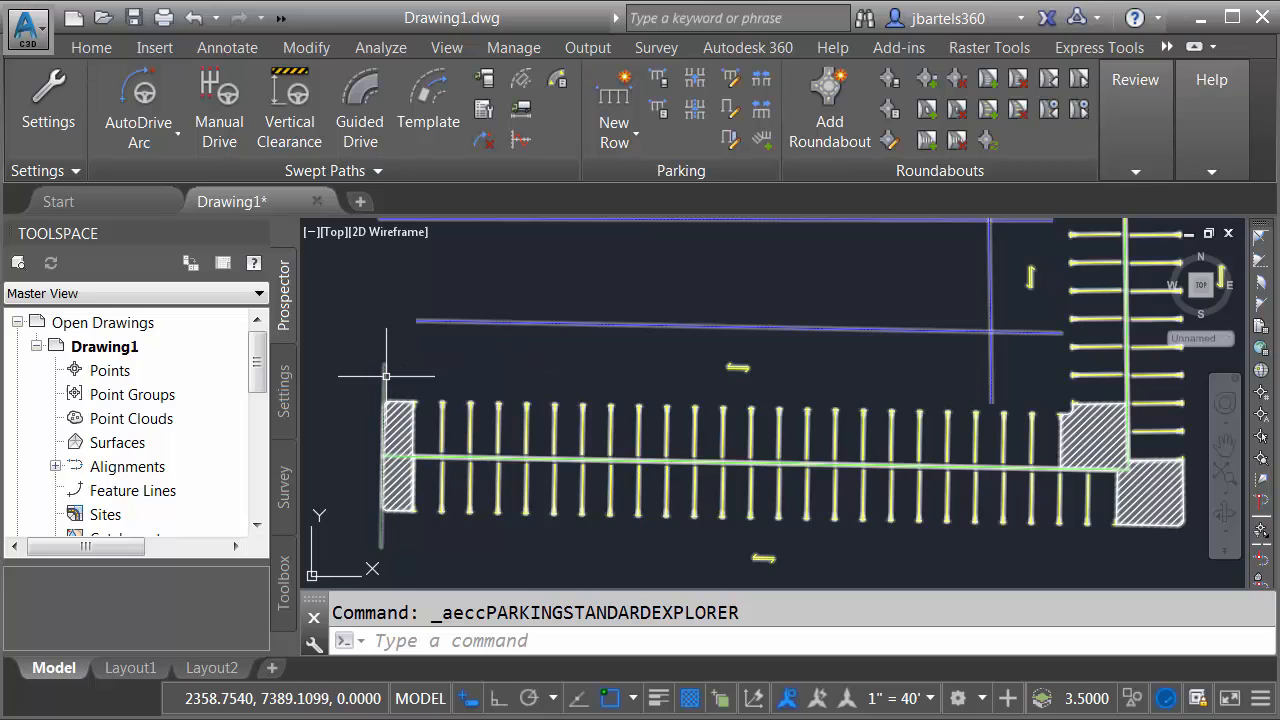
mouse_move(384, 376)
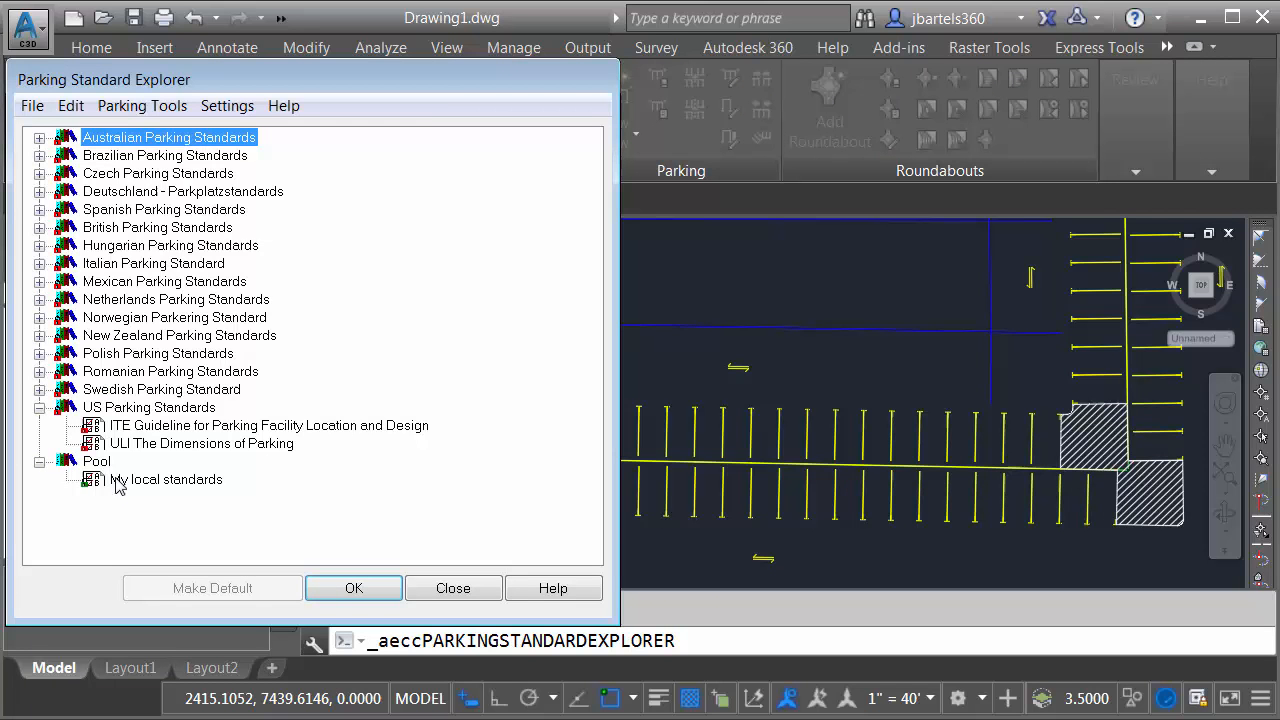
Turn off the island curb boundary construction line in My local standards.
right_click(164, 480)
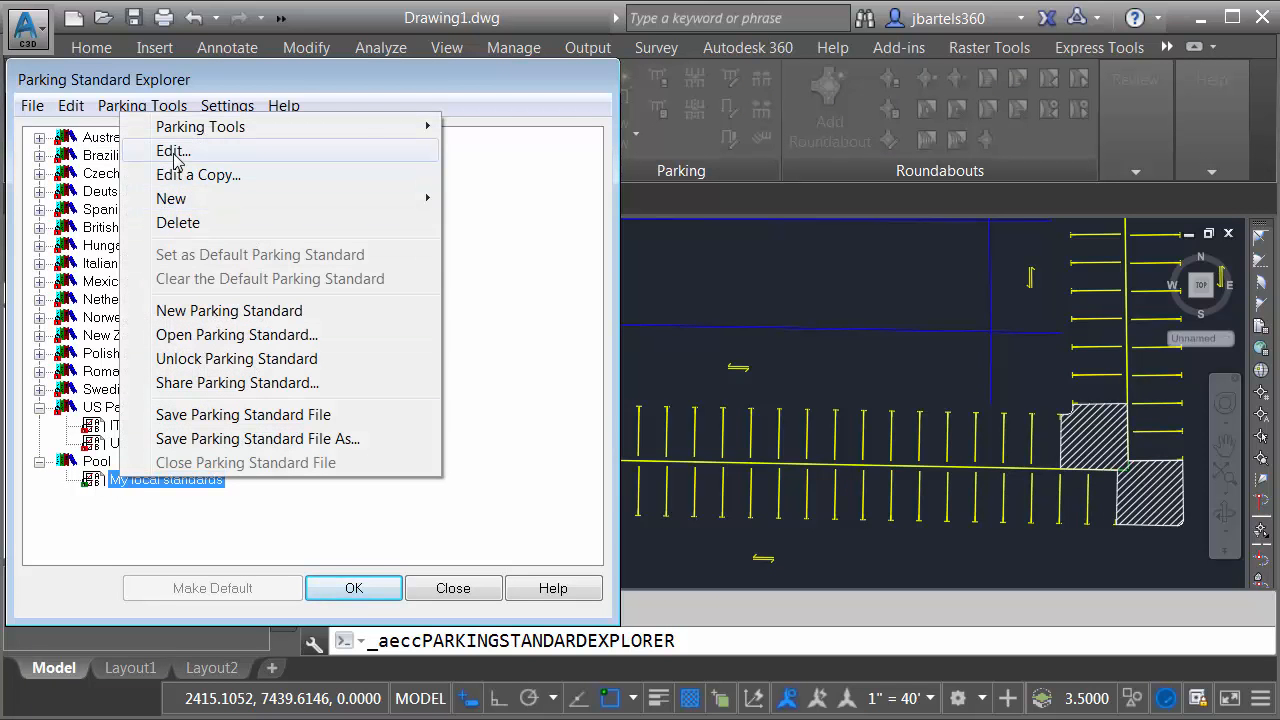
click(172, 150)
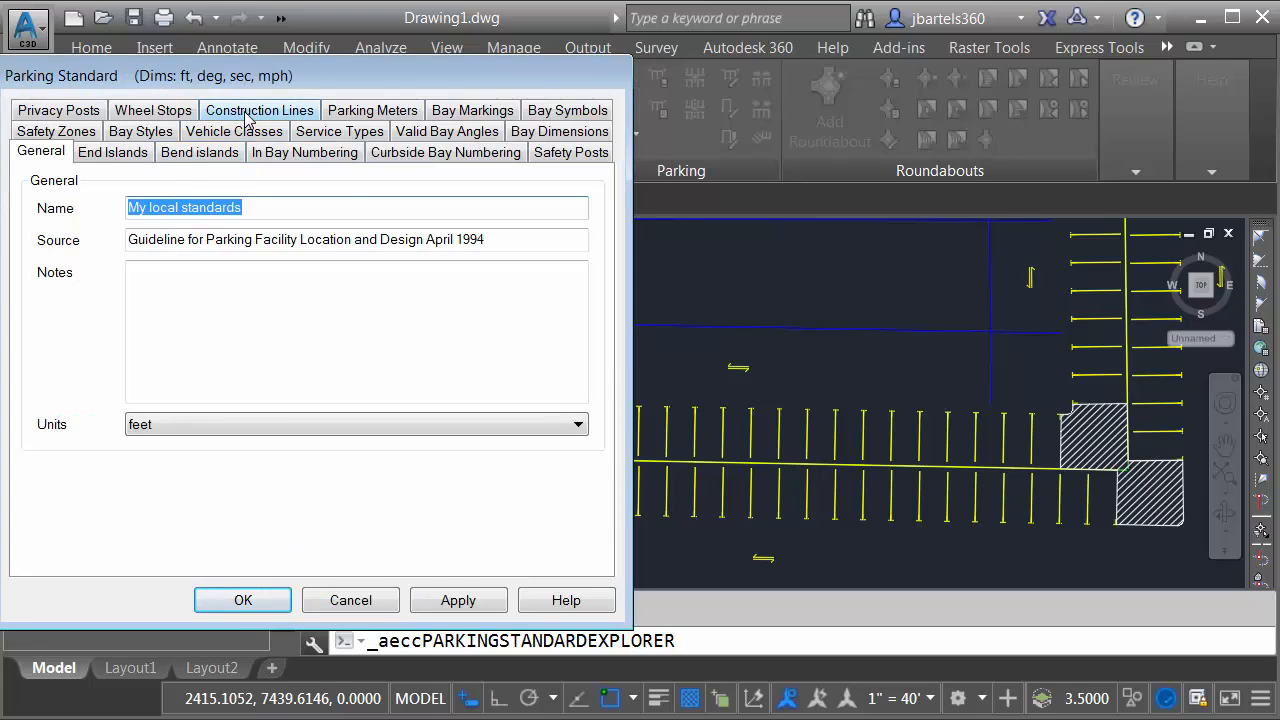
click(260, 110)
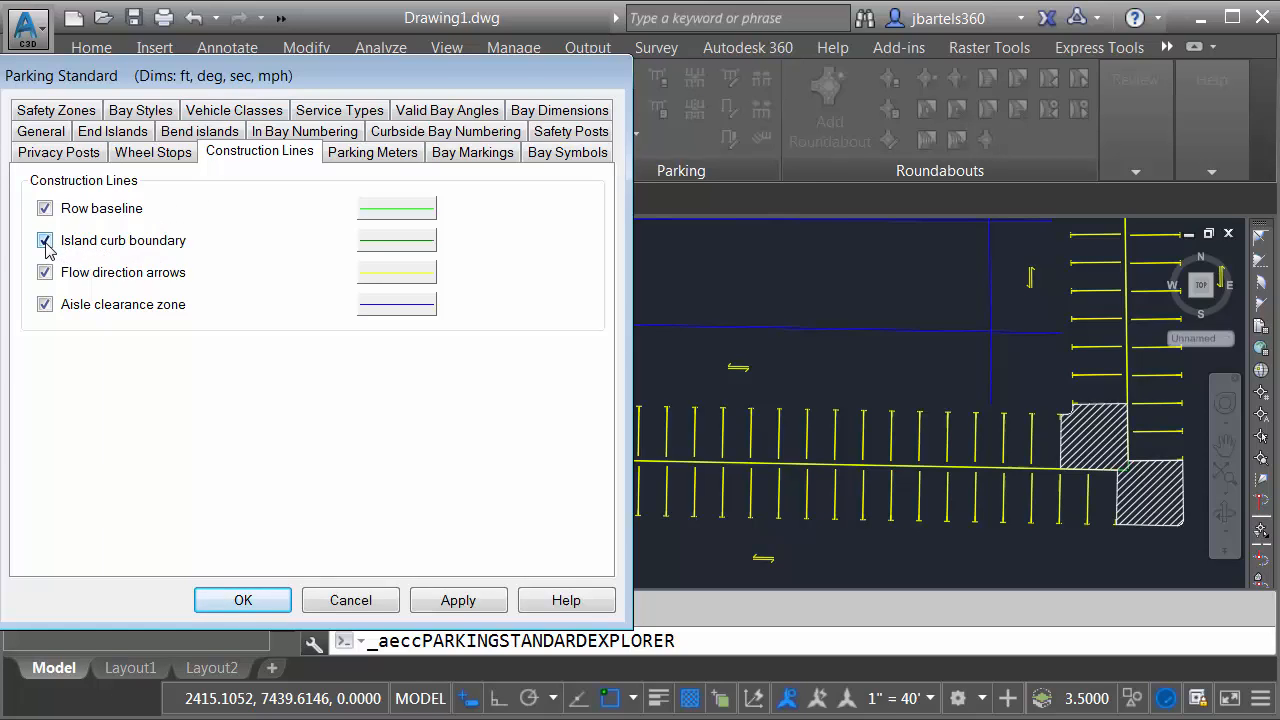
click(44, 240)
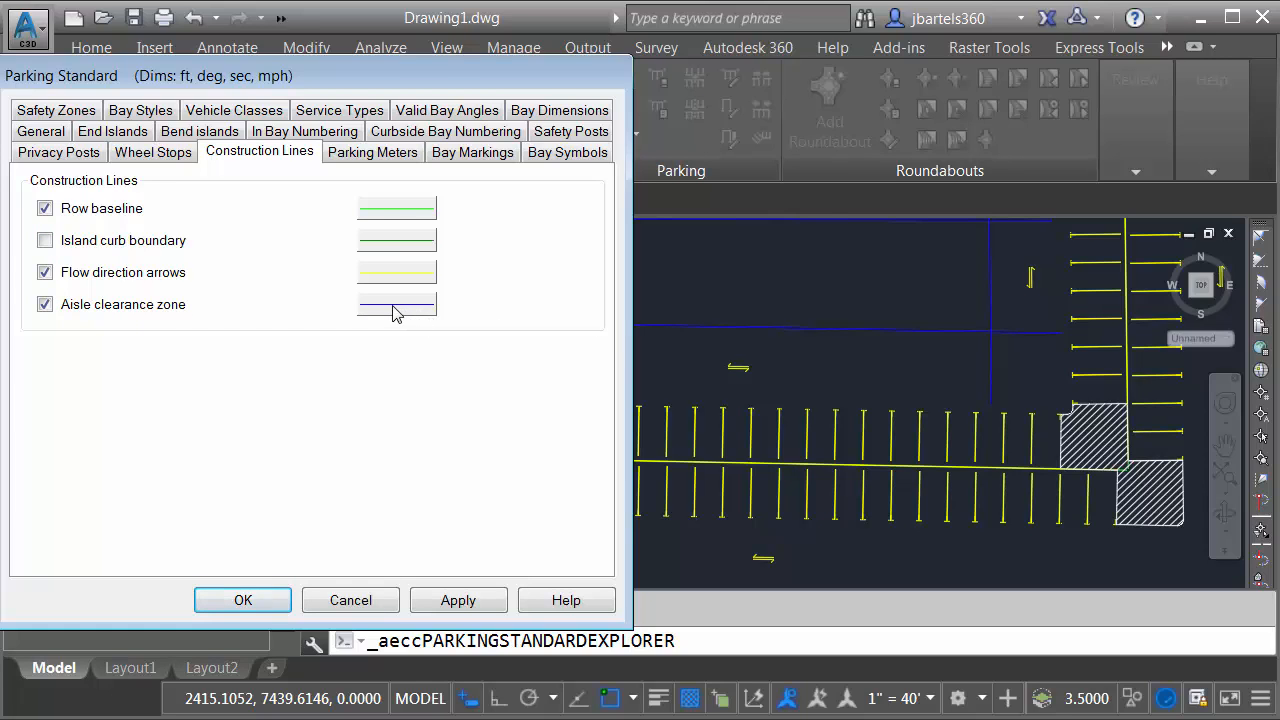
Recolour the aisle clearance zone line to Pen 31.
click(396, 304)
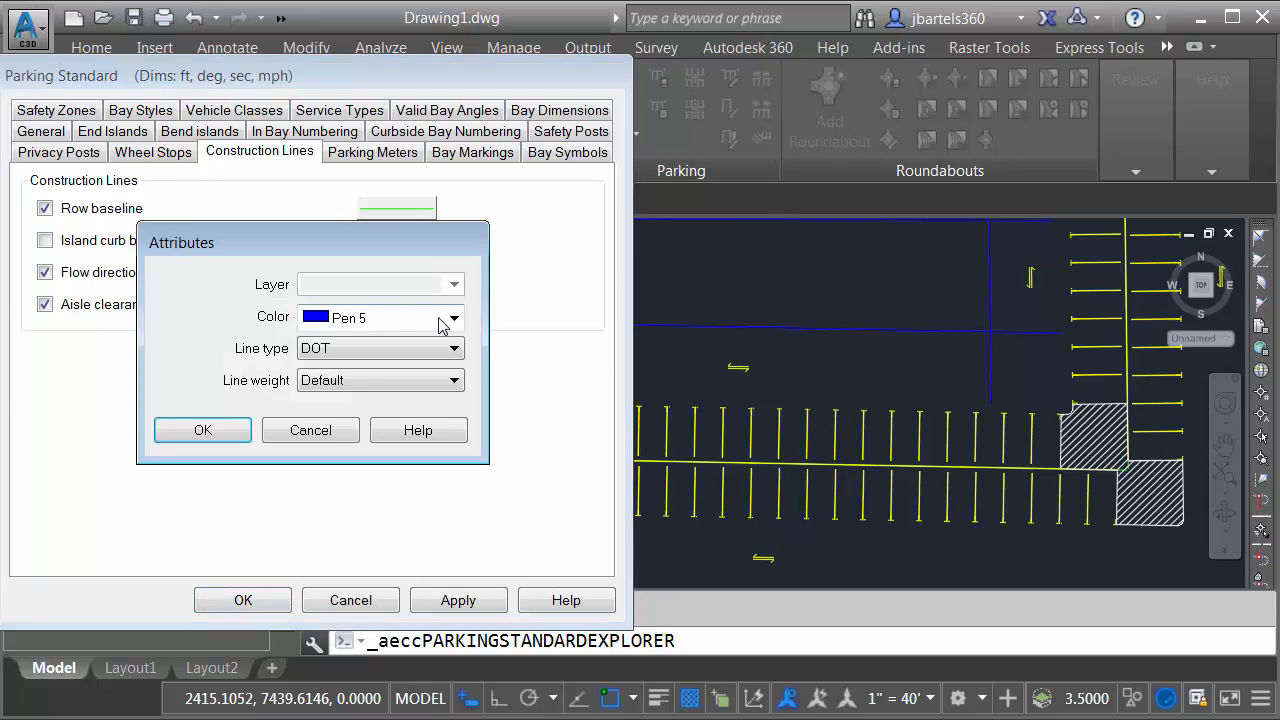
click(452, 316)
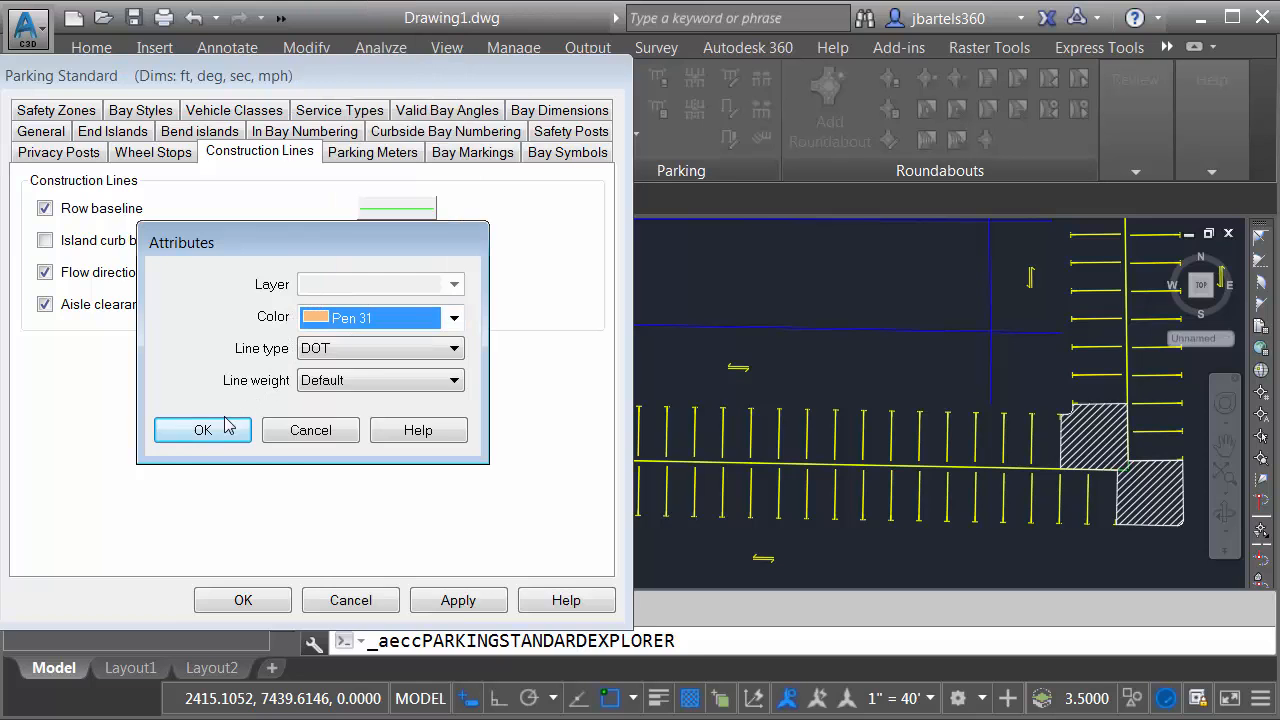
click(202, 428)
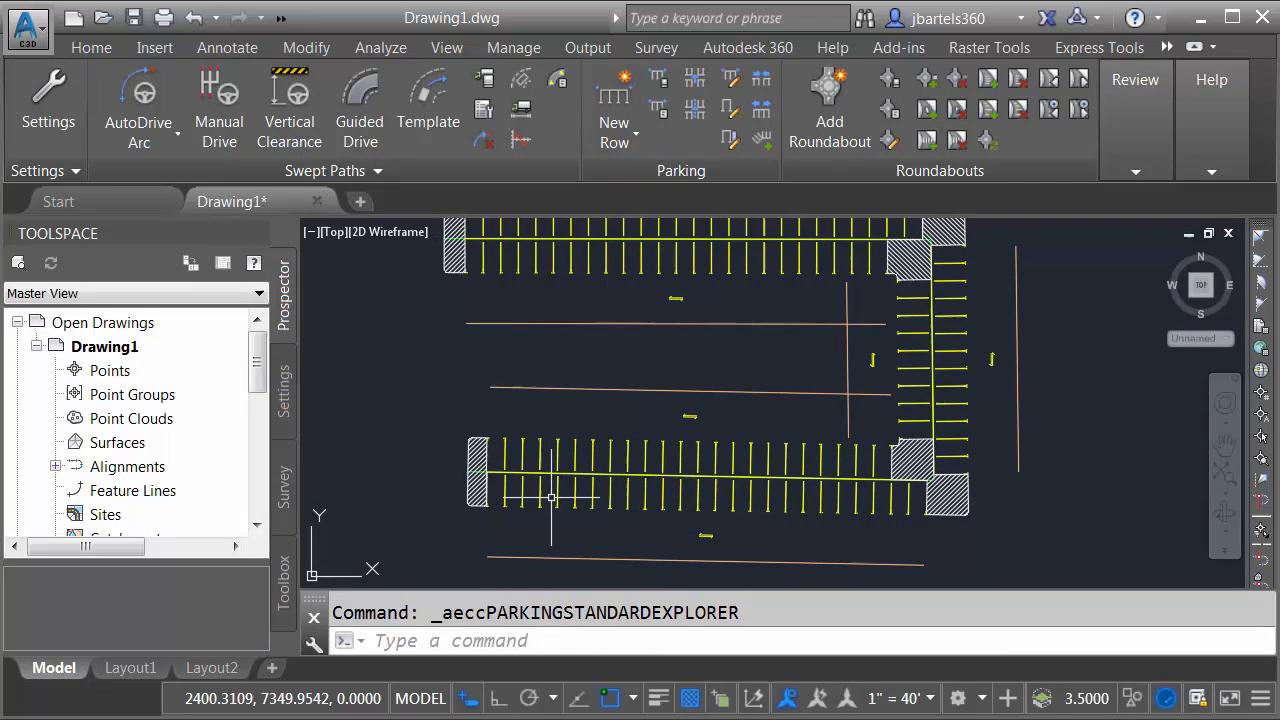
mouse_move(636, 414)
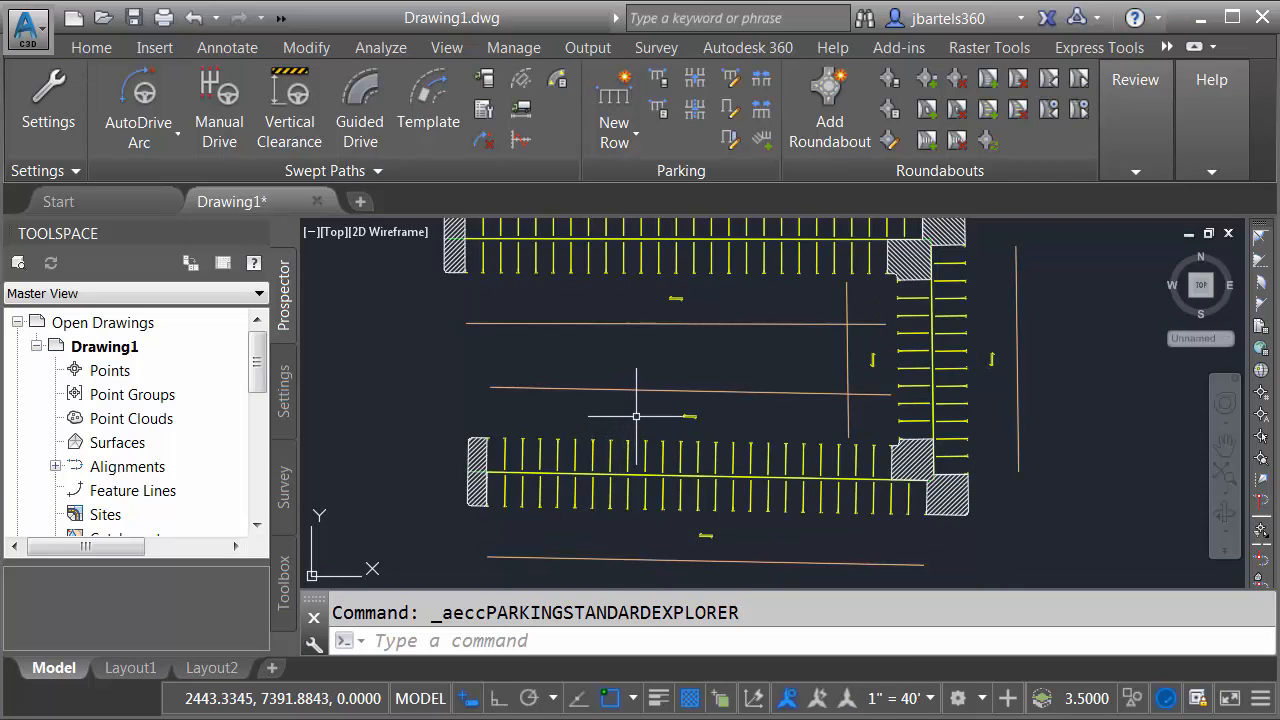
mouse_move(628, 418)
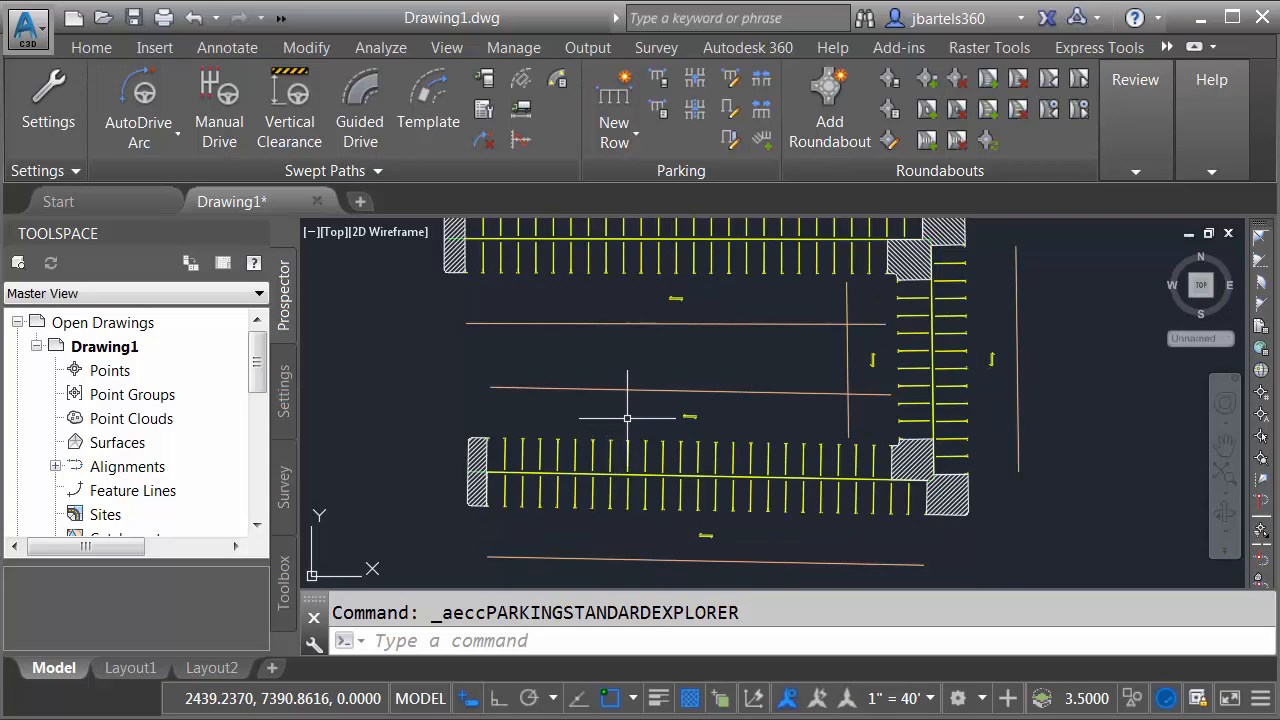
mouse_move(712, 404)
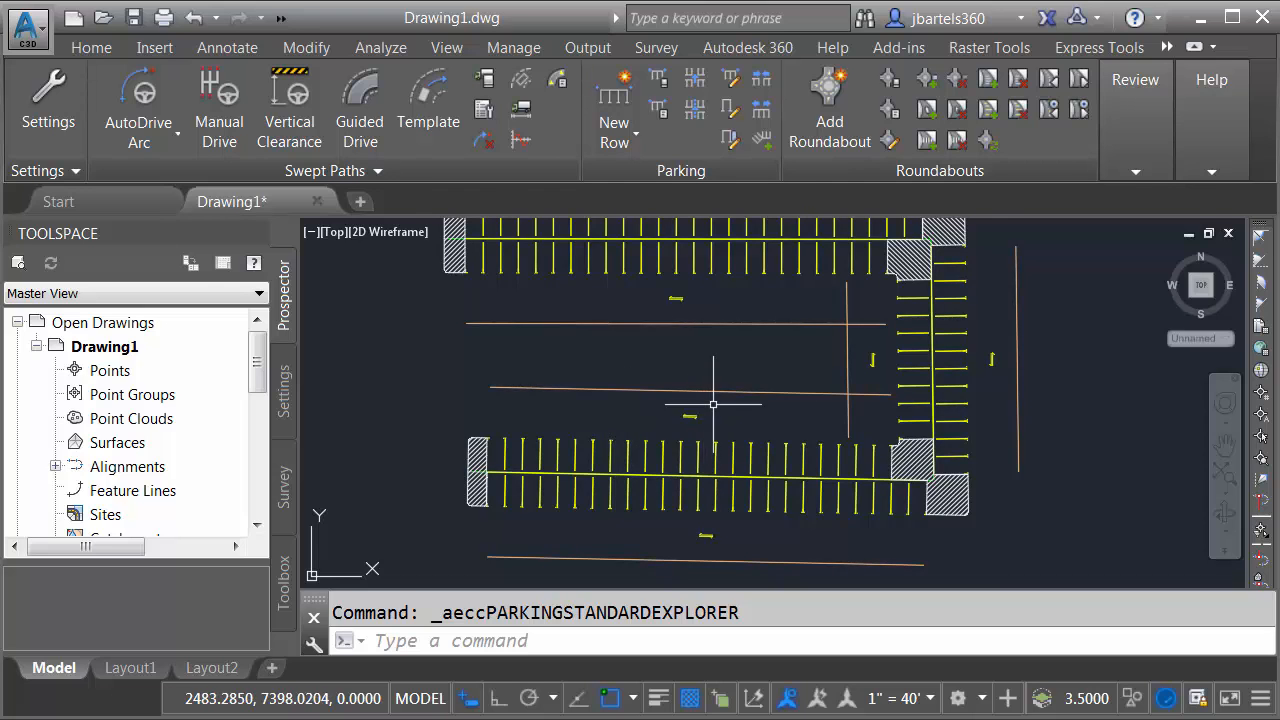
mouse_move(444, 304)
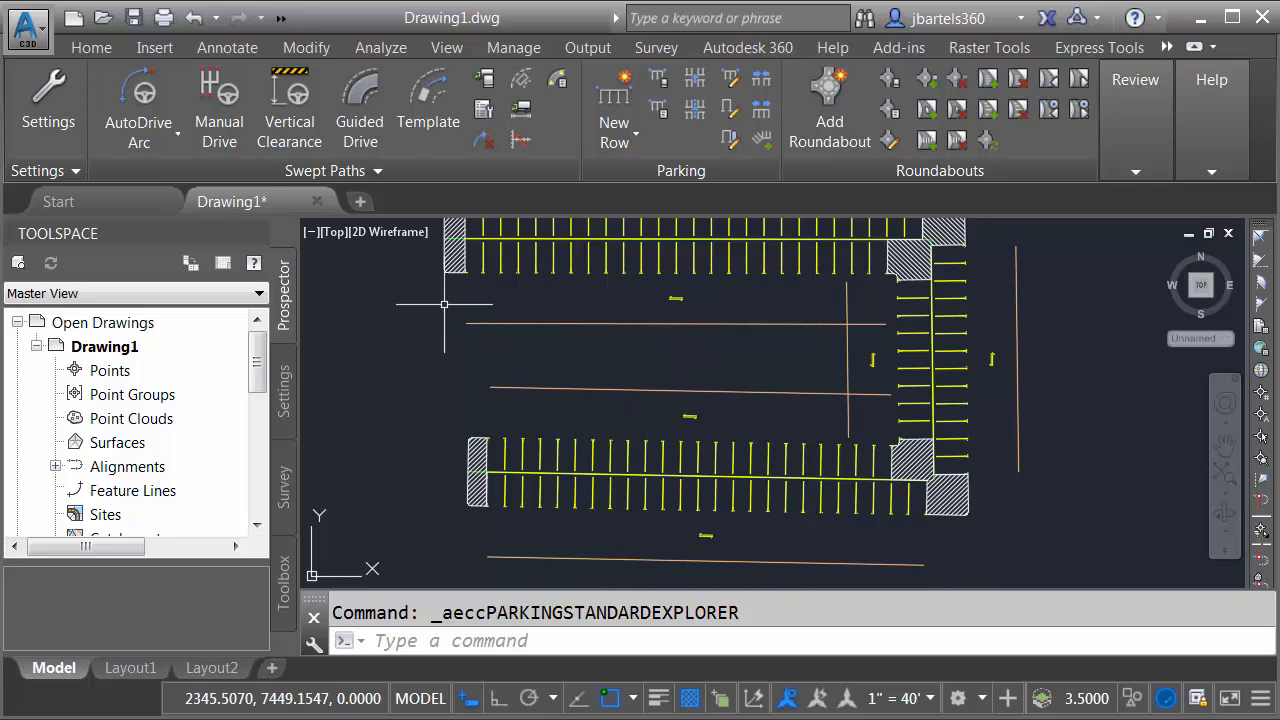
Show the drawing's layer list from the Home tab Layers panel.
click(92, 48)
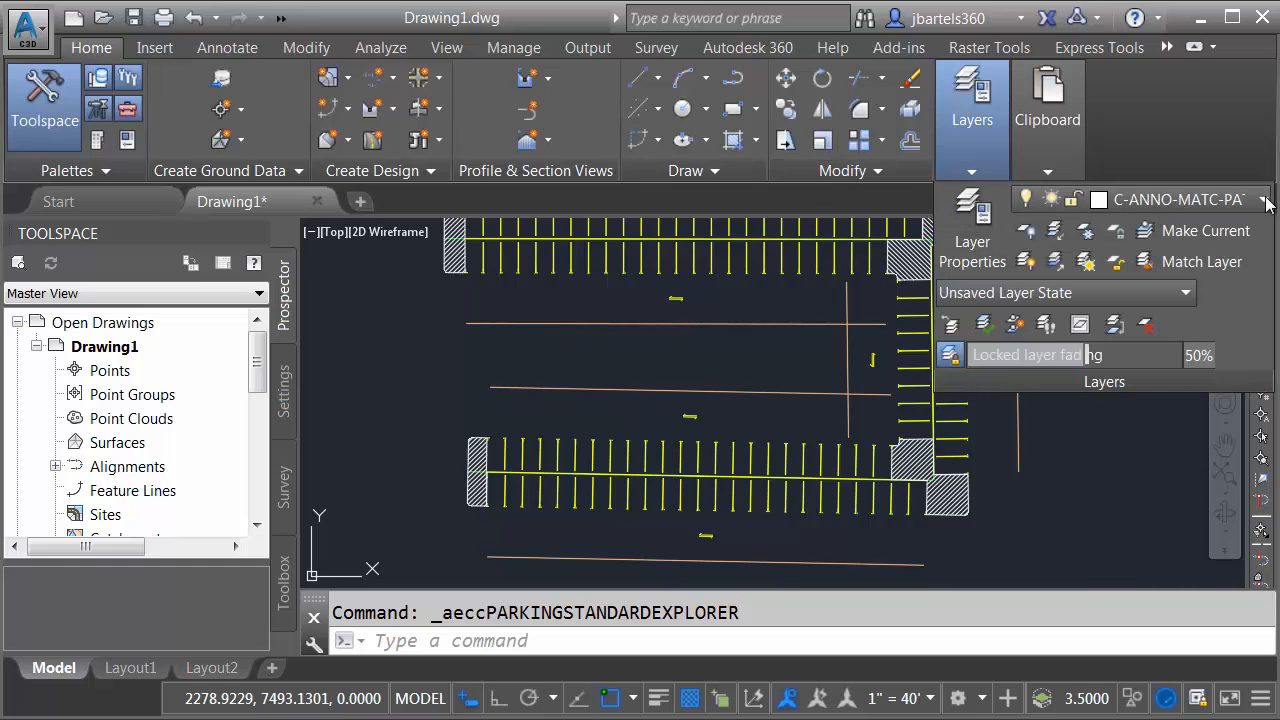
click(1262, 200)
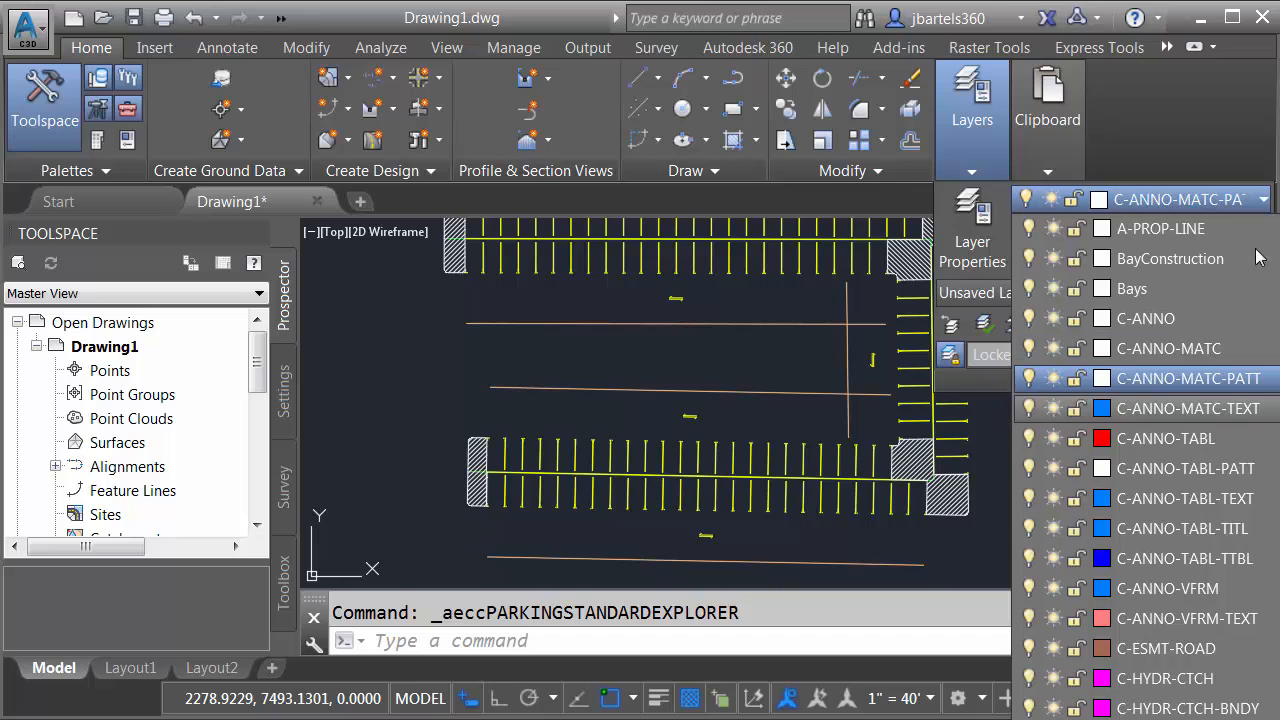
mouse_move(1070, 258)
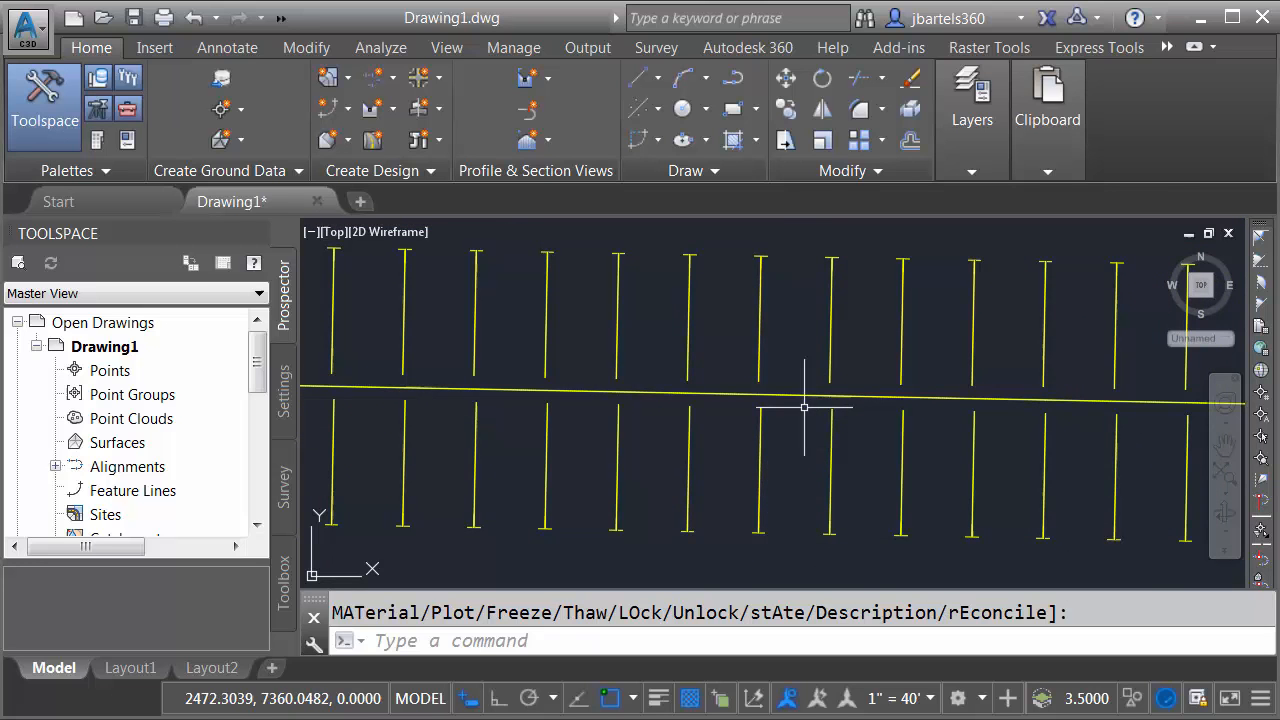
mouse_move(796, 420)
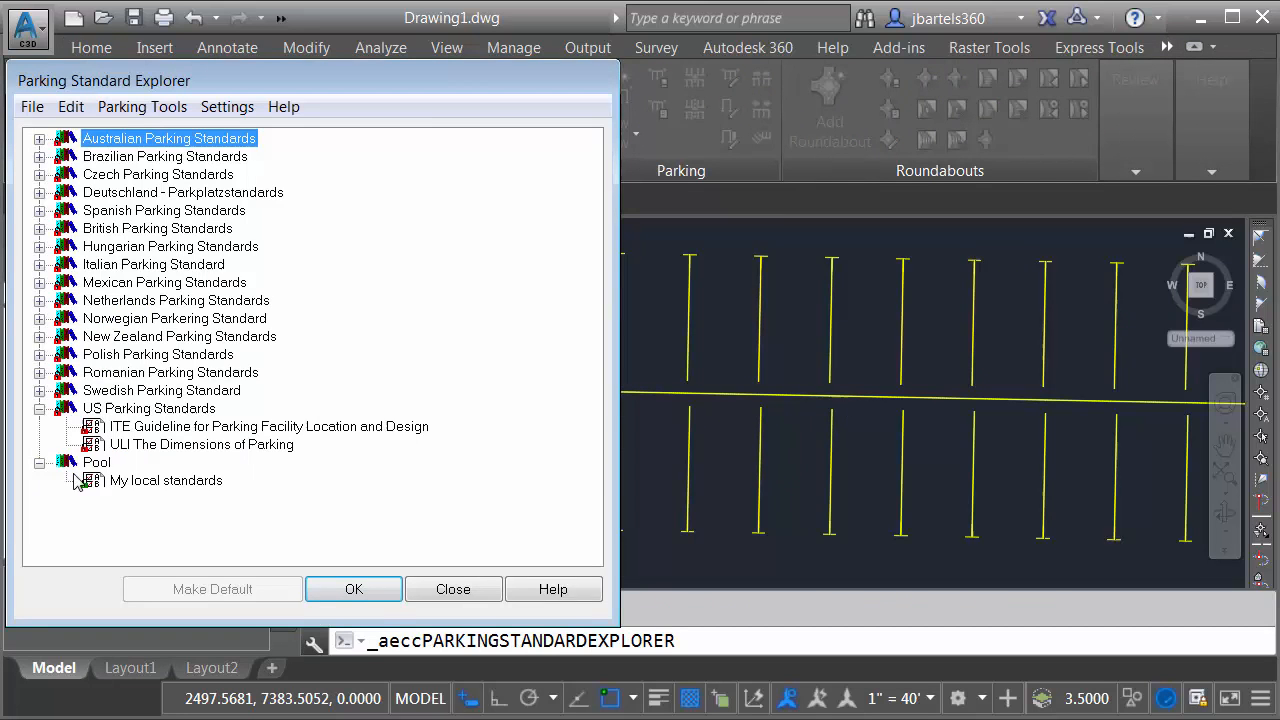
Edit My local standards so Large Cars default to bay length 18 and width 9.
click(142, 108)
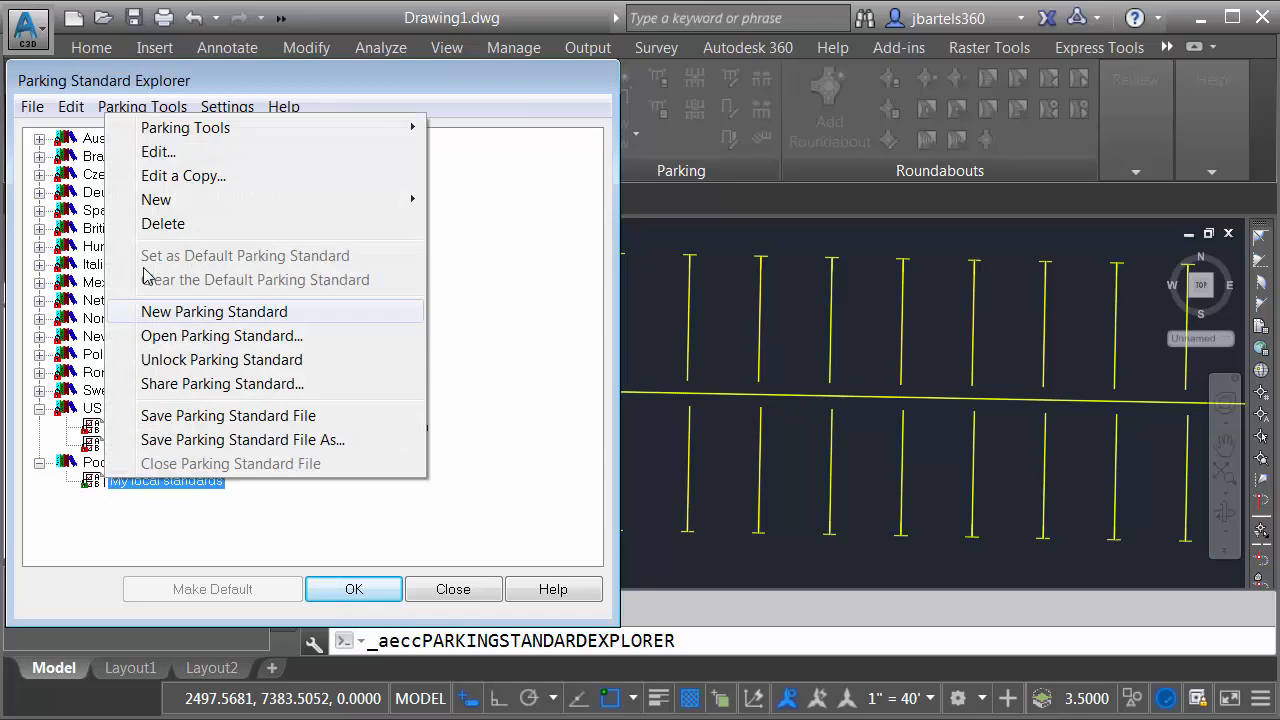
click(158, 152)
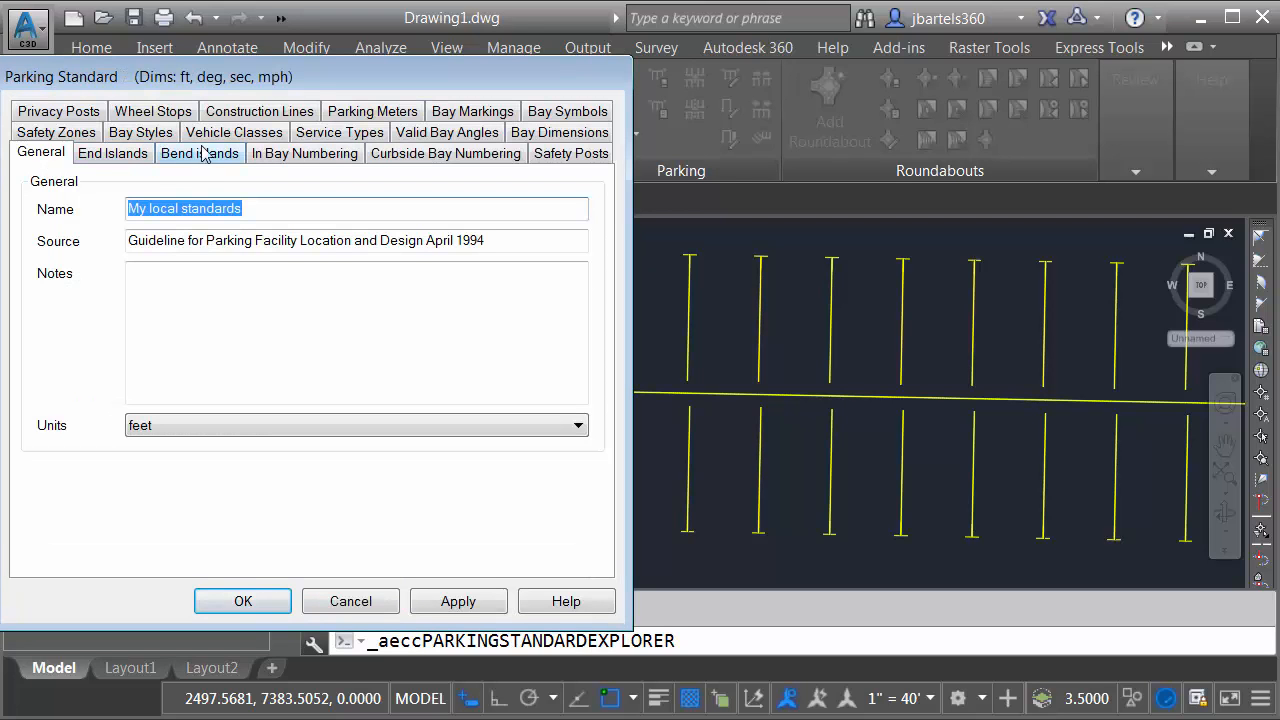
click(234, 132)
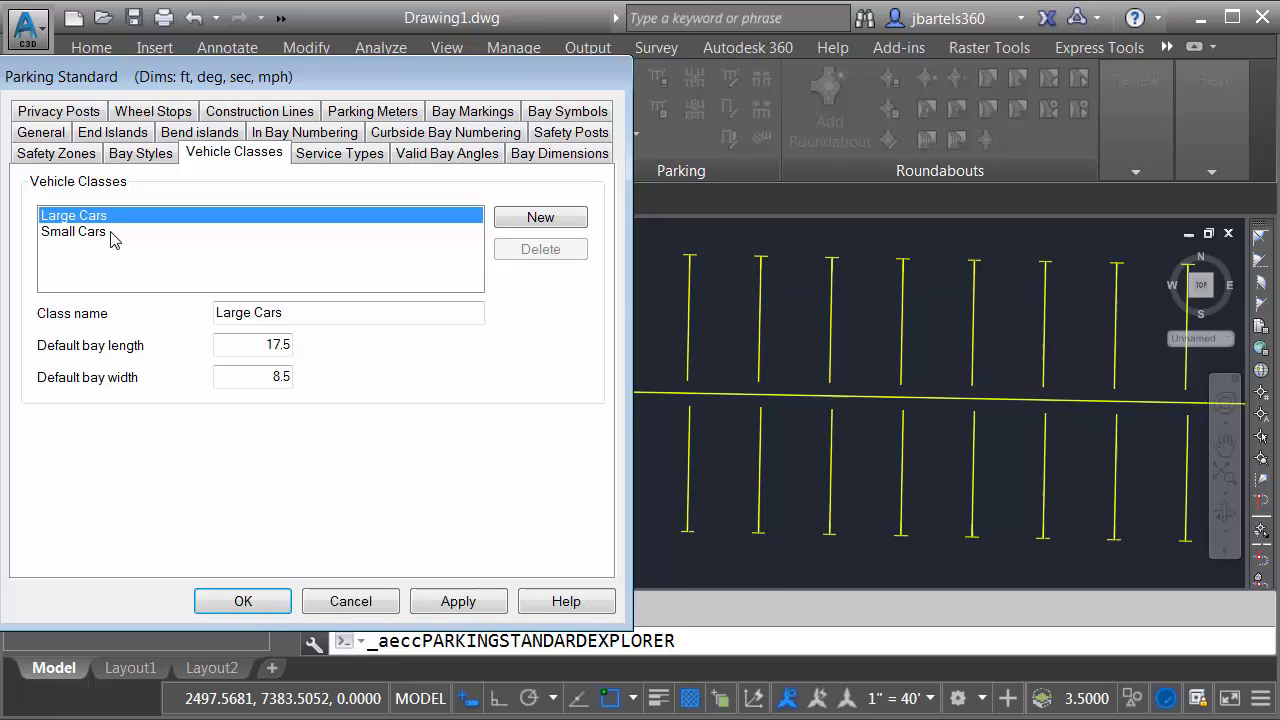
mouse_move(84, 198)
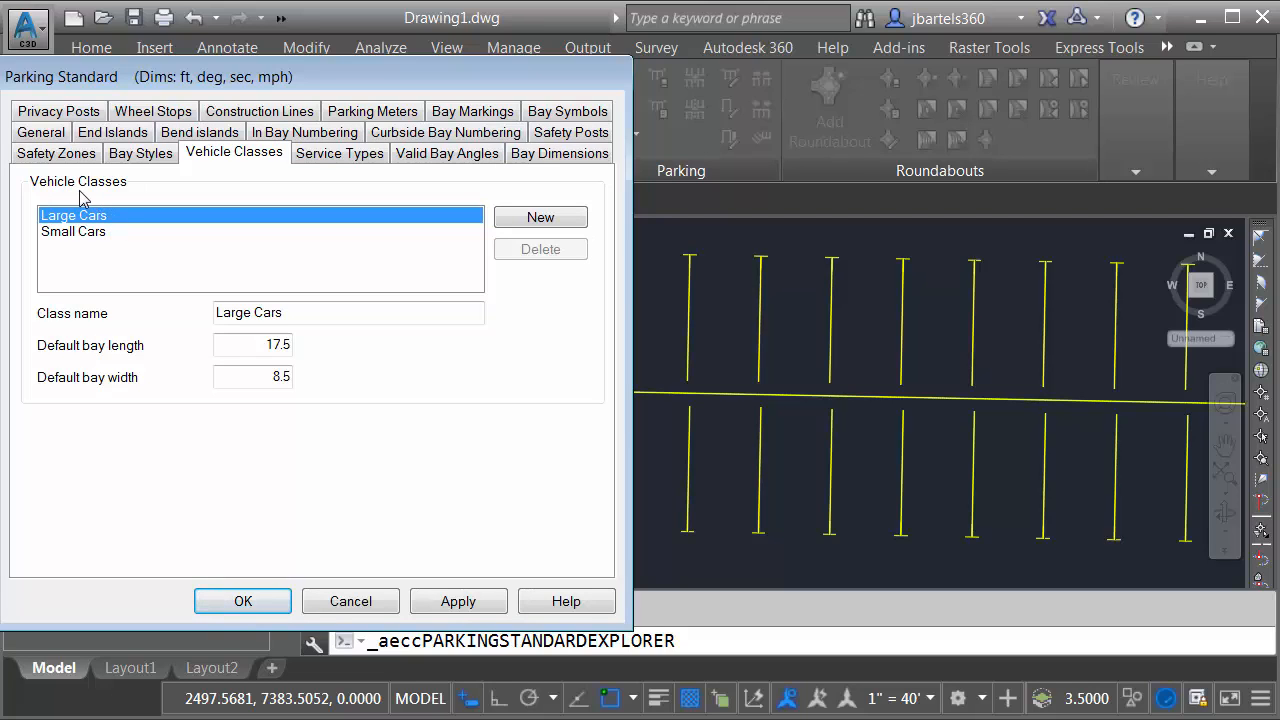
mouse_move(36, 222)
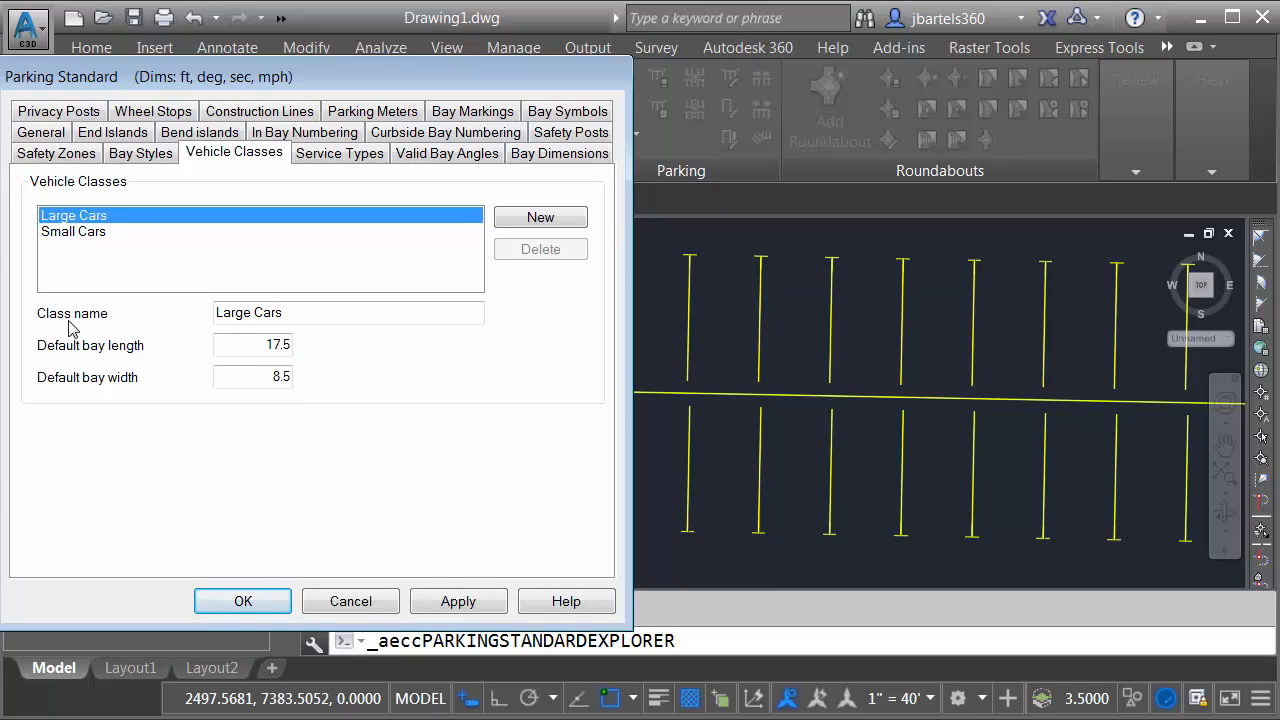
triple_click(252, 344)
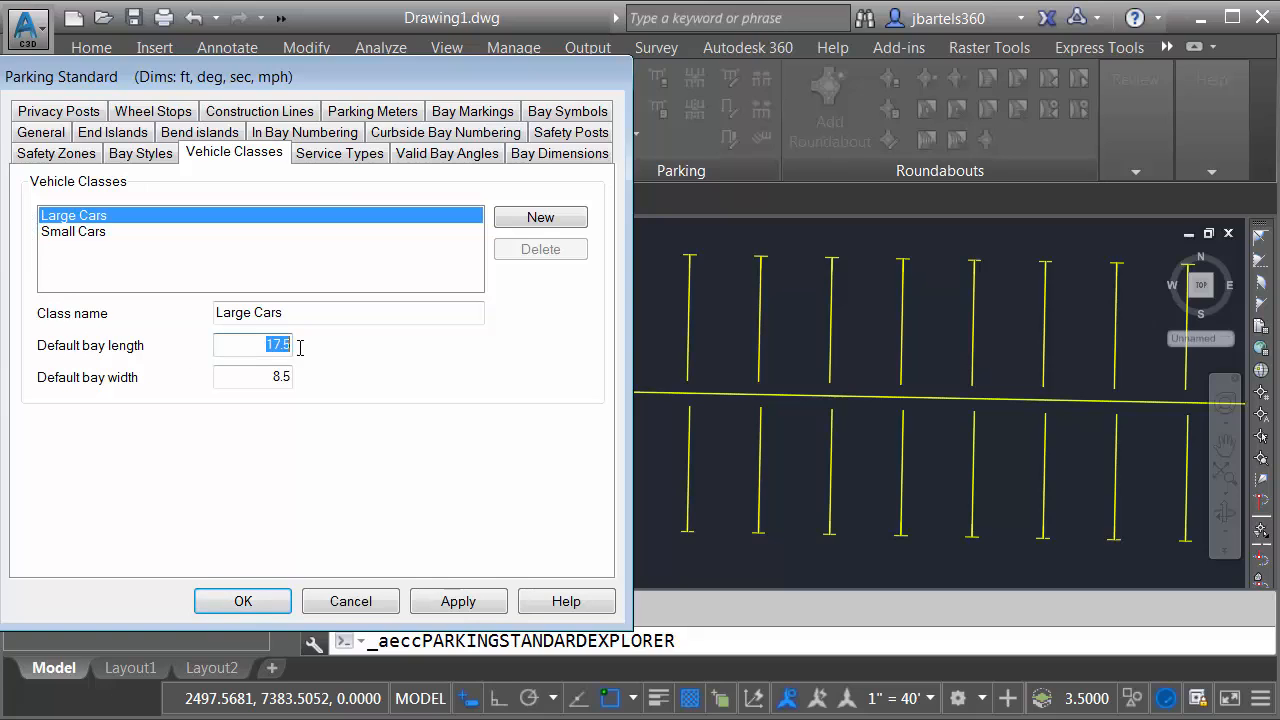
mouse_move(330, 360)
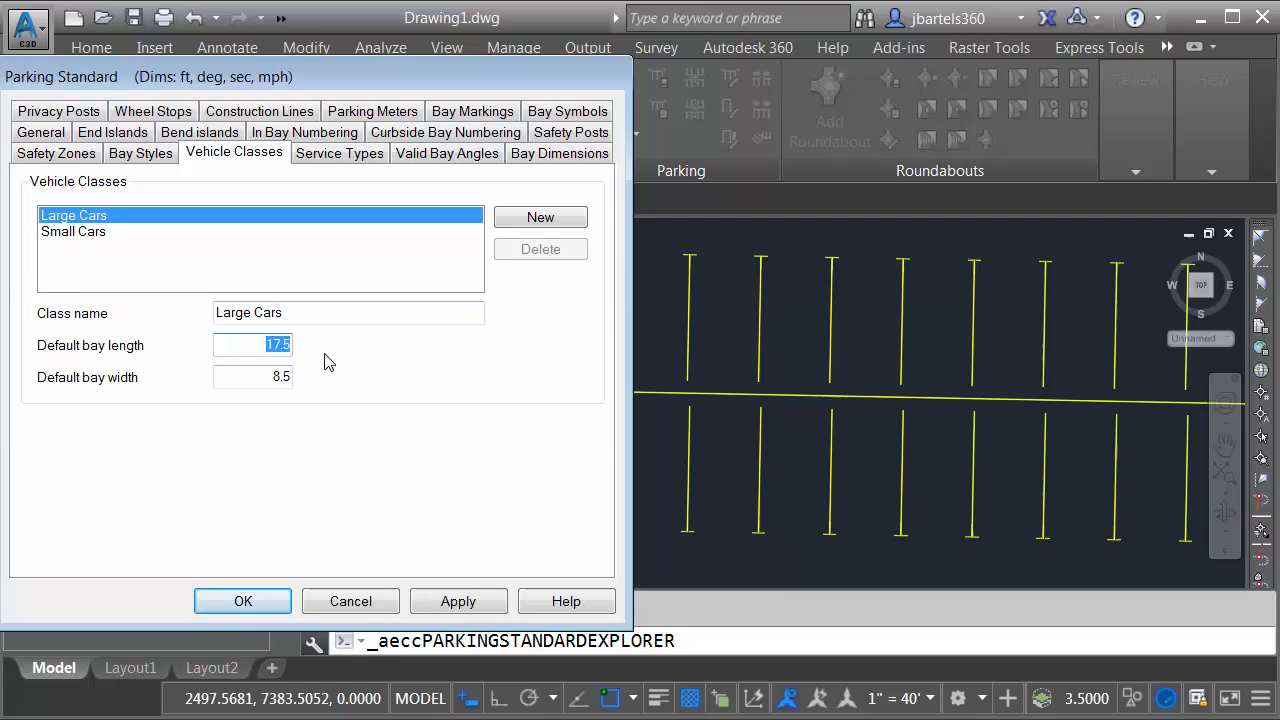
text(18)
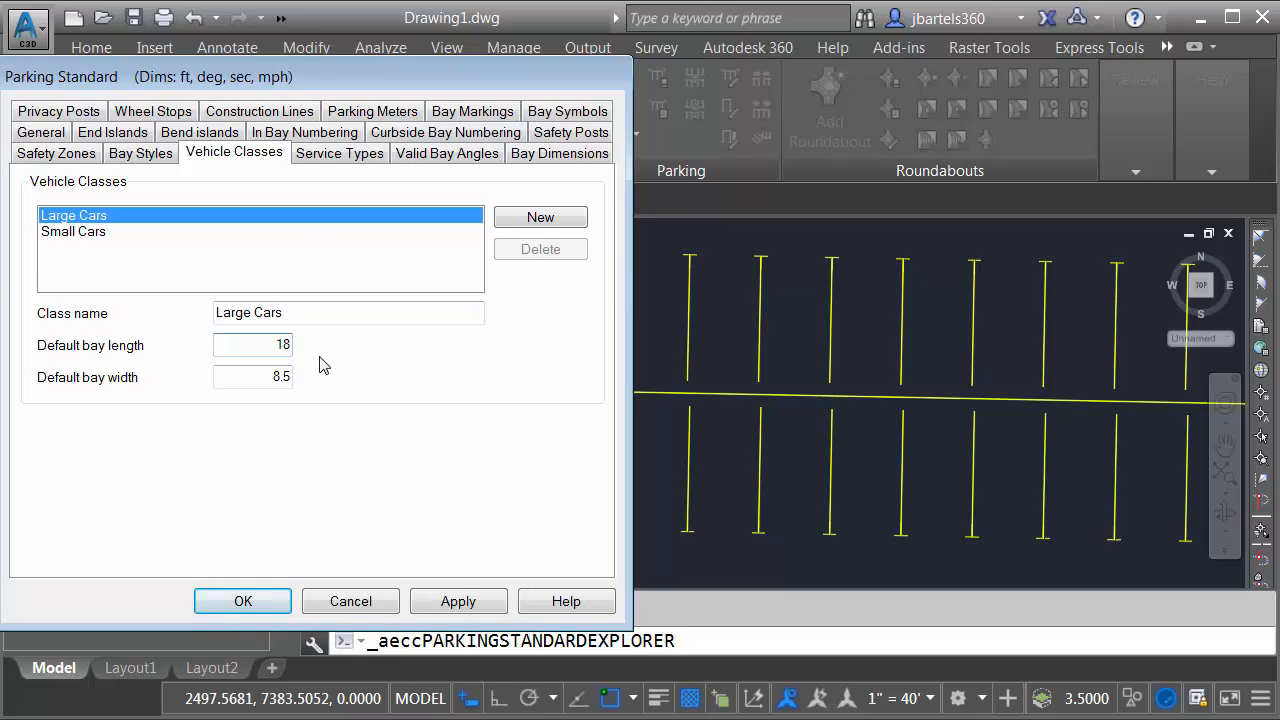
triple_click(252, 376)
text(9)
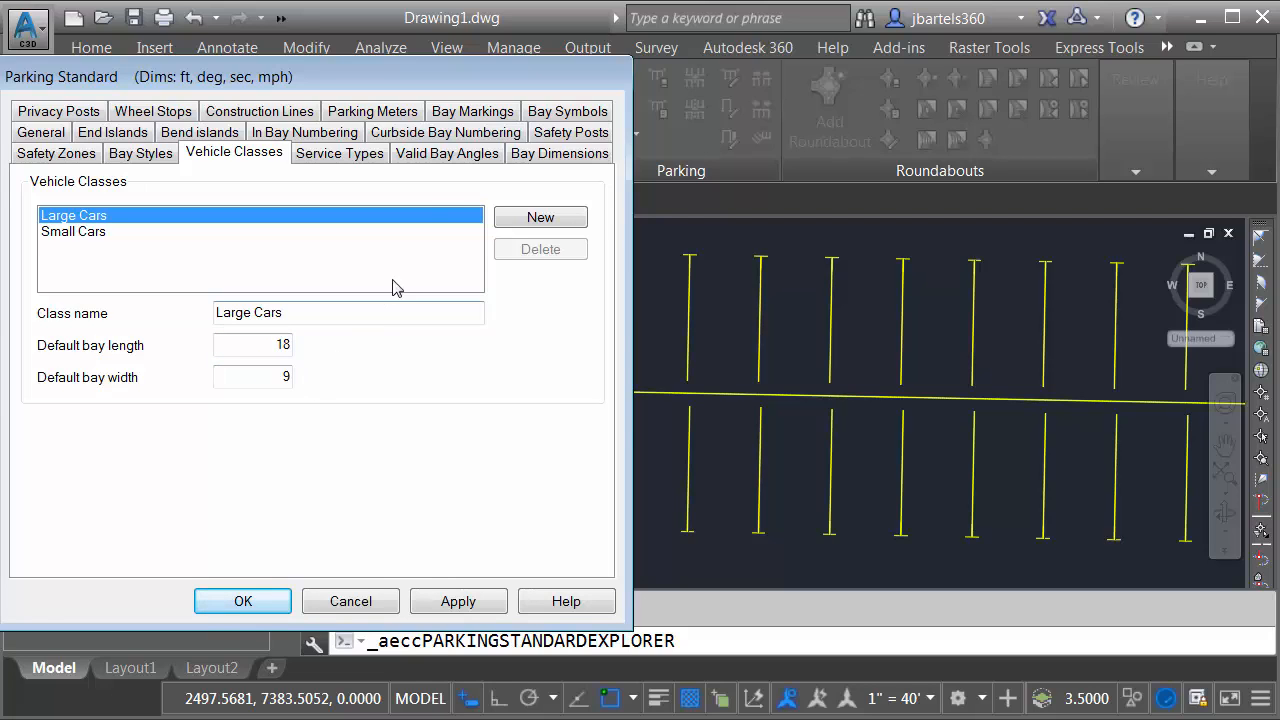
click(446, 152)
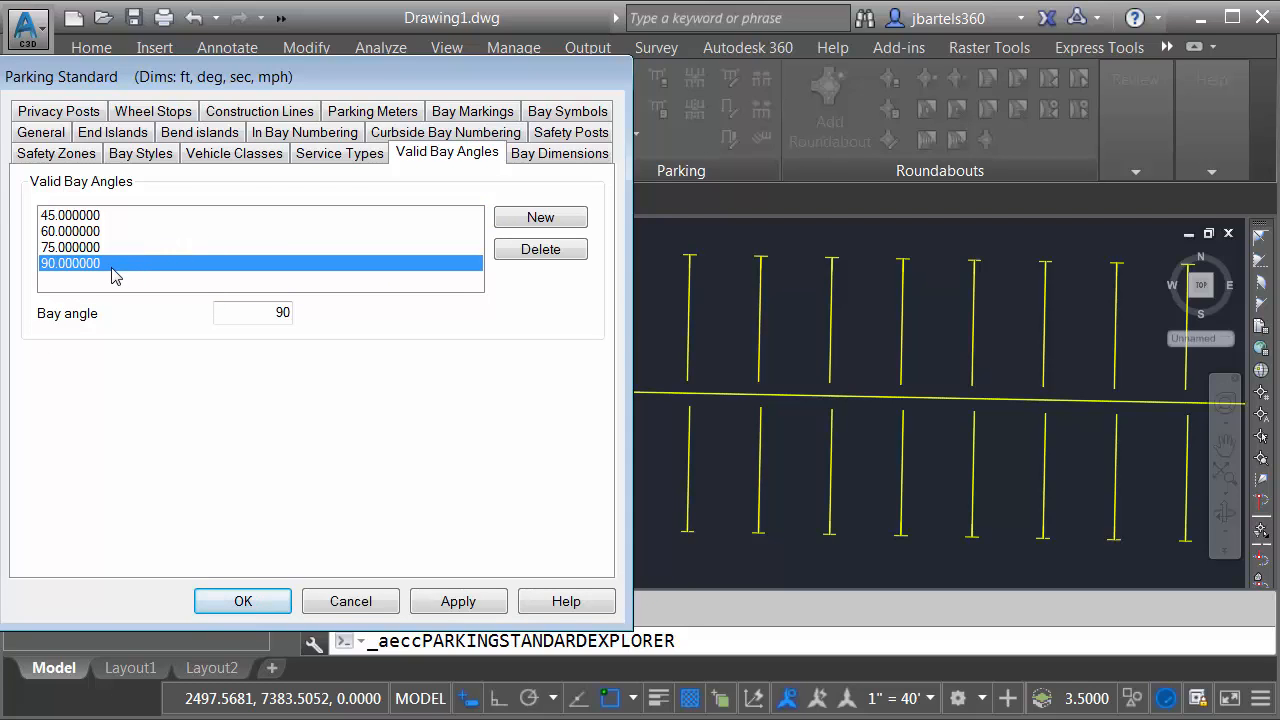
mouse_move(108, 244)
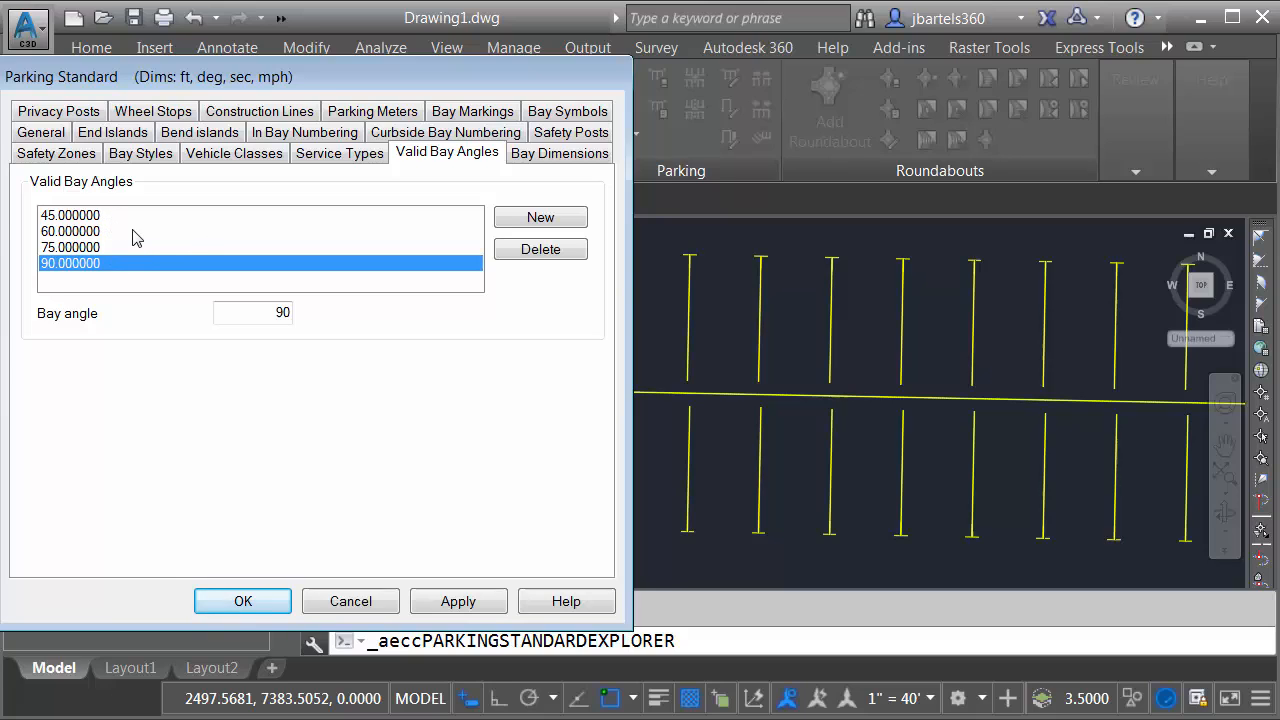
mouse_move(198, 248)
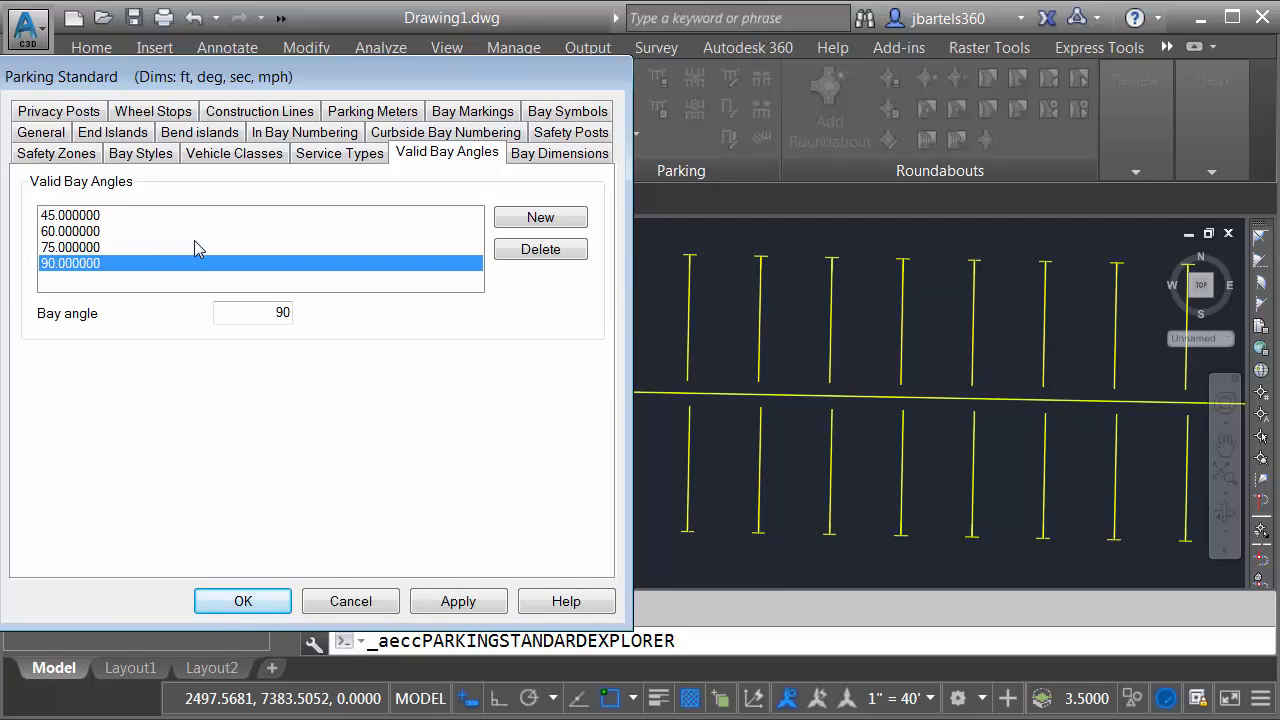
mouse_move(540, 216)
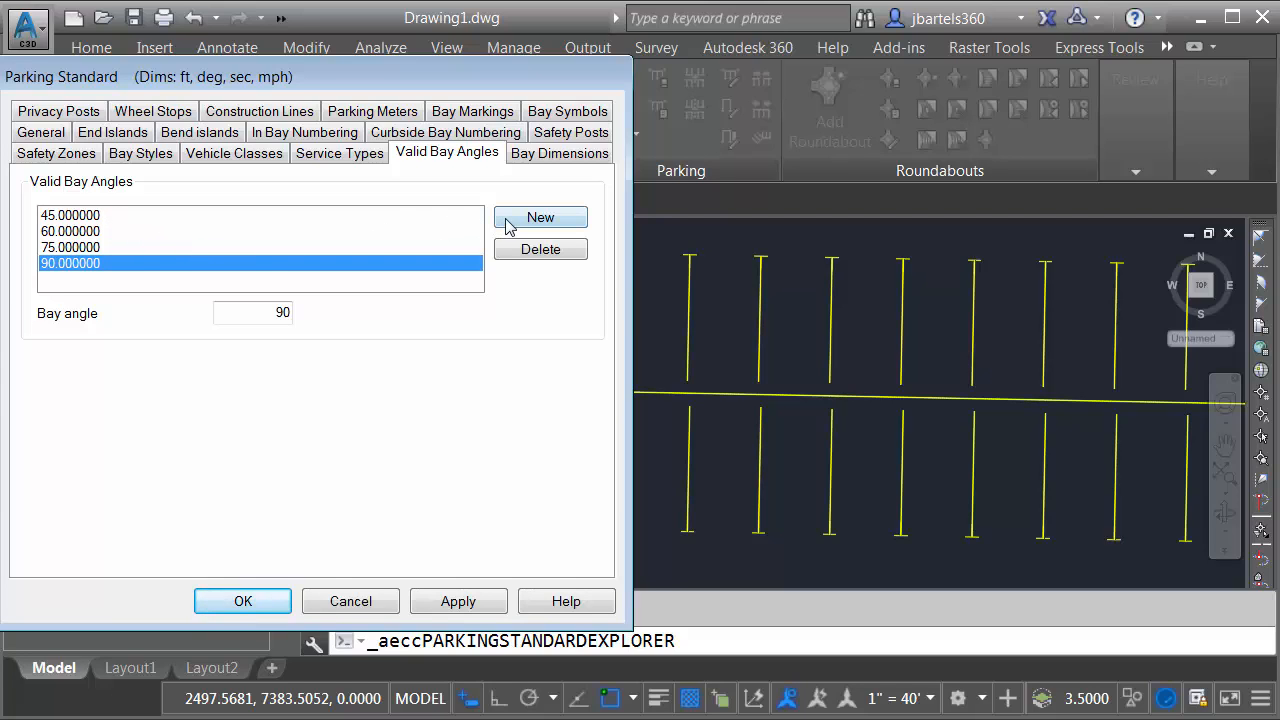
Add a new 0-degree entry to the valid bay angles list alongside 45, 60, 75 and 90.
click(540, 216)
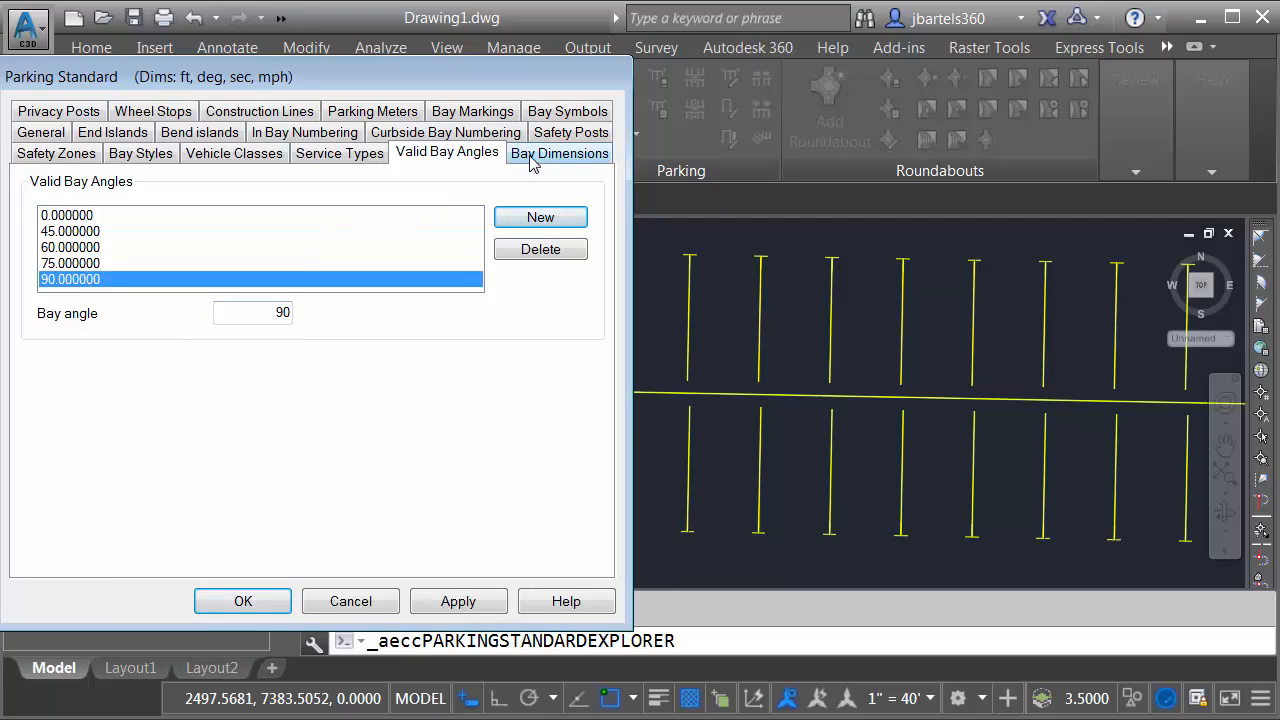
Review the bay dimensions table, with 45° Large Cars service A depth 16.50, and accept the edited standard.
click(560, 152)
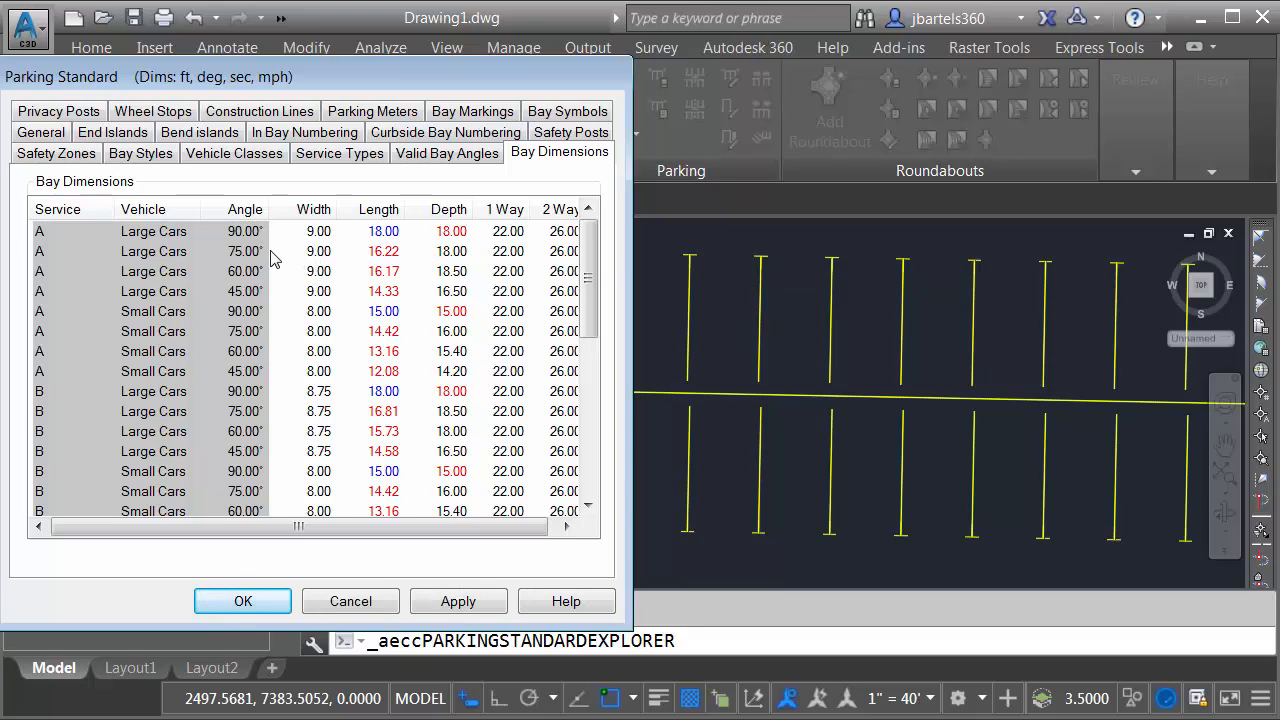
mouse_move(448, 262)
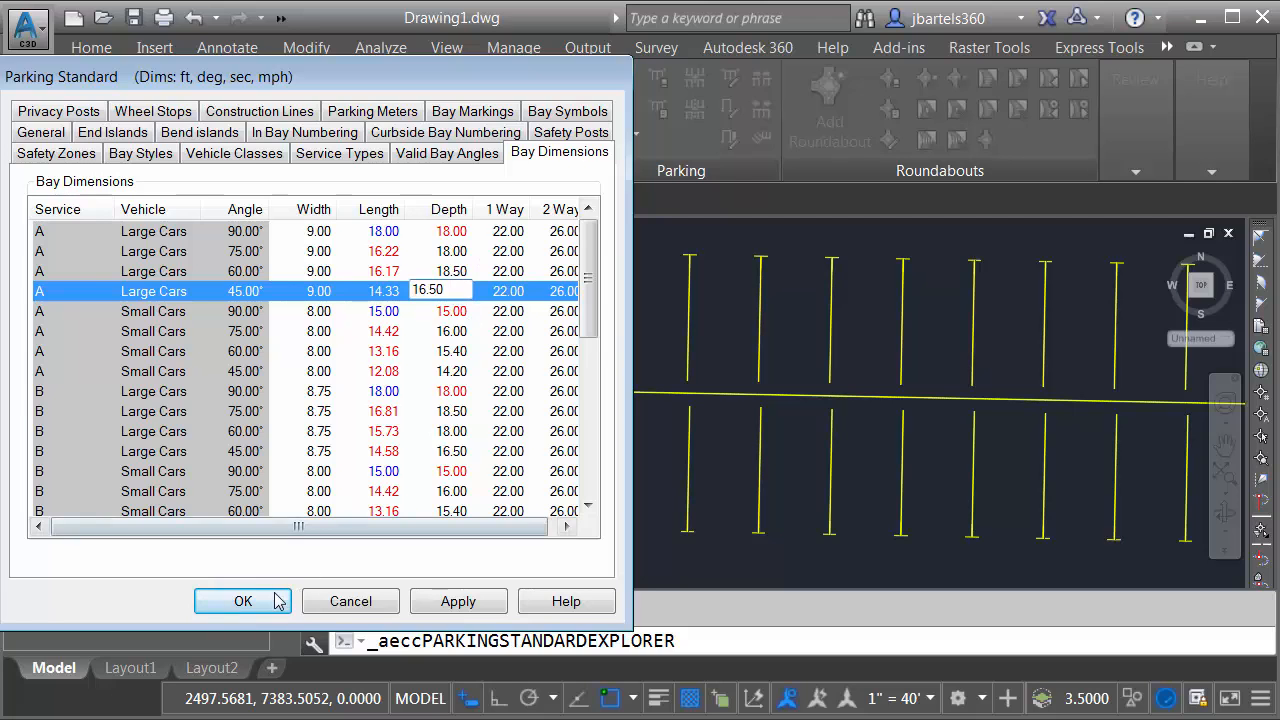
click(242, 600)
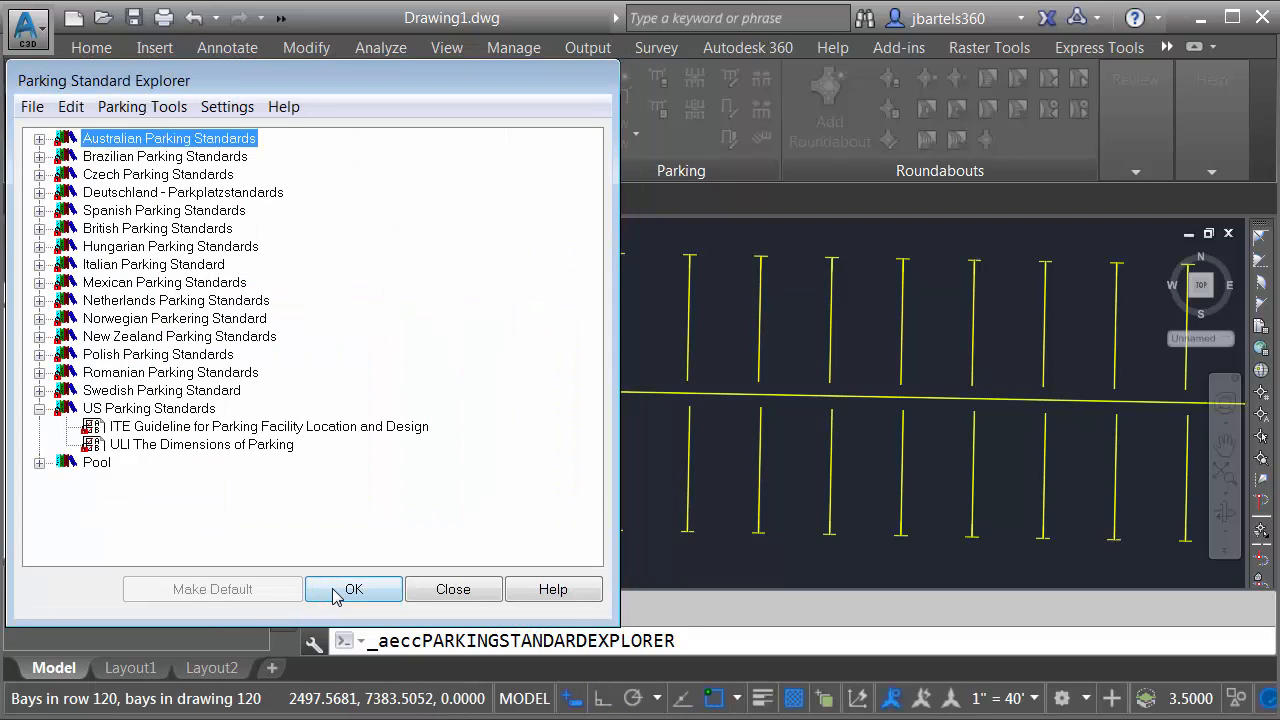
Close the parking standards explorer and return to the parking layout drawing.
click(352, 588)
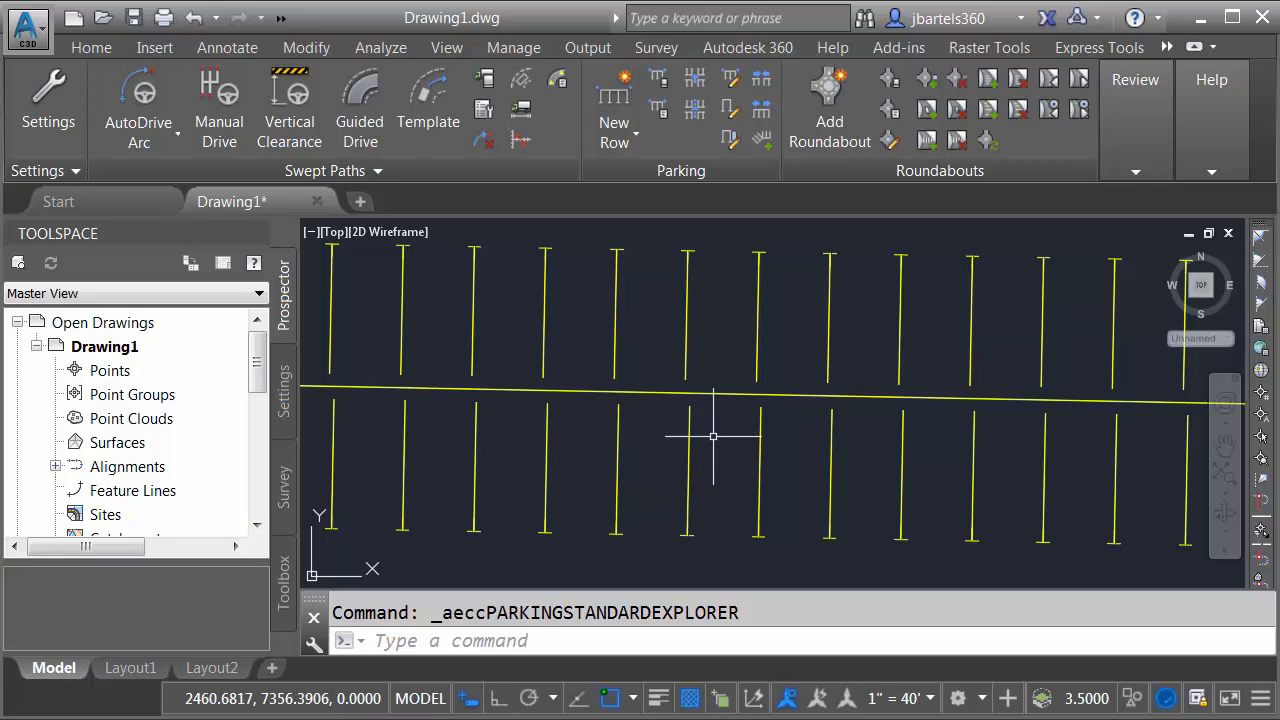
mouse_move(692, 400)
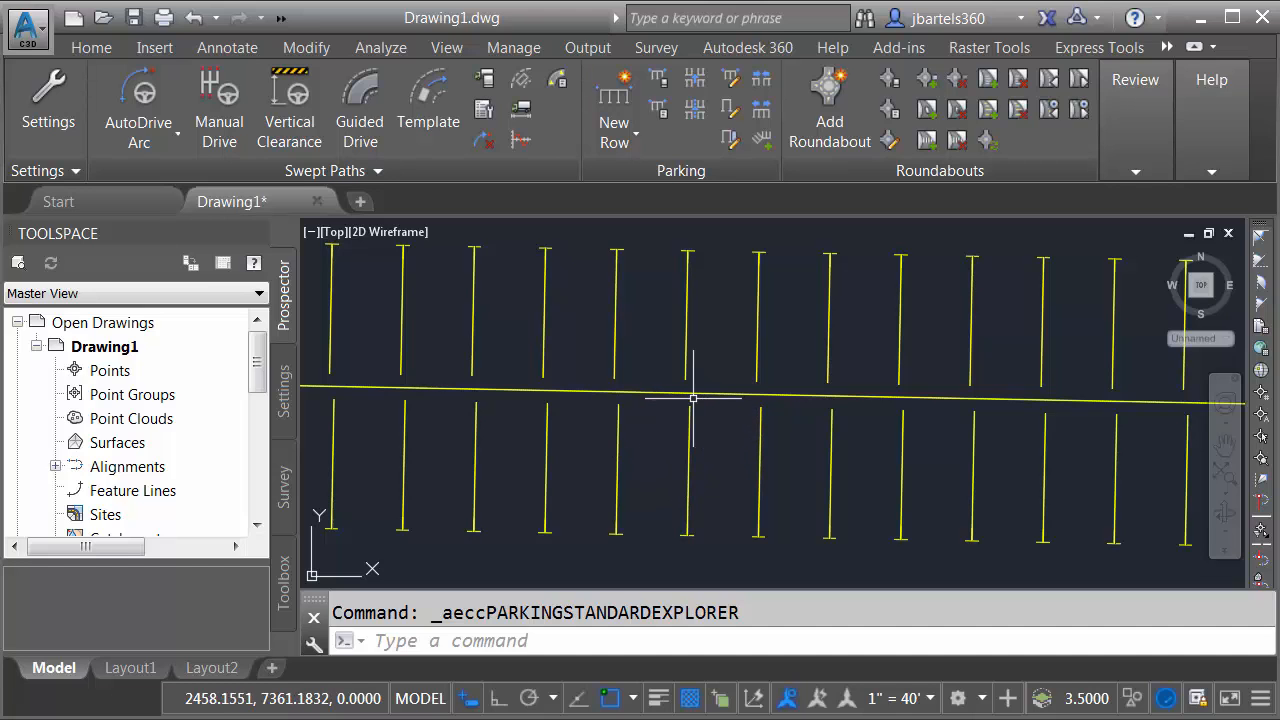
mouse_move(704, 288)
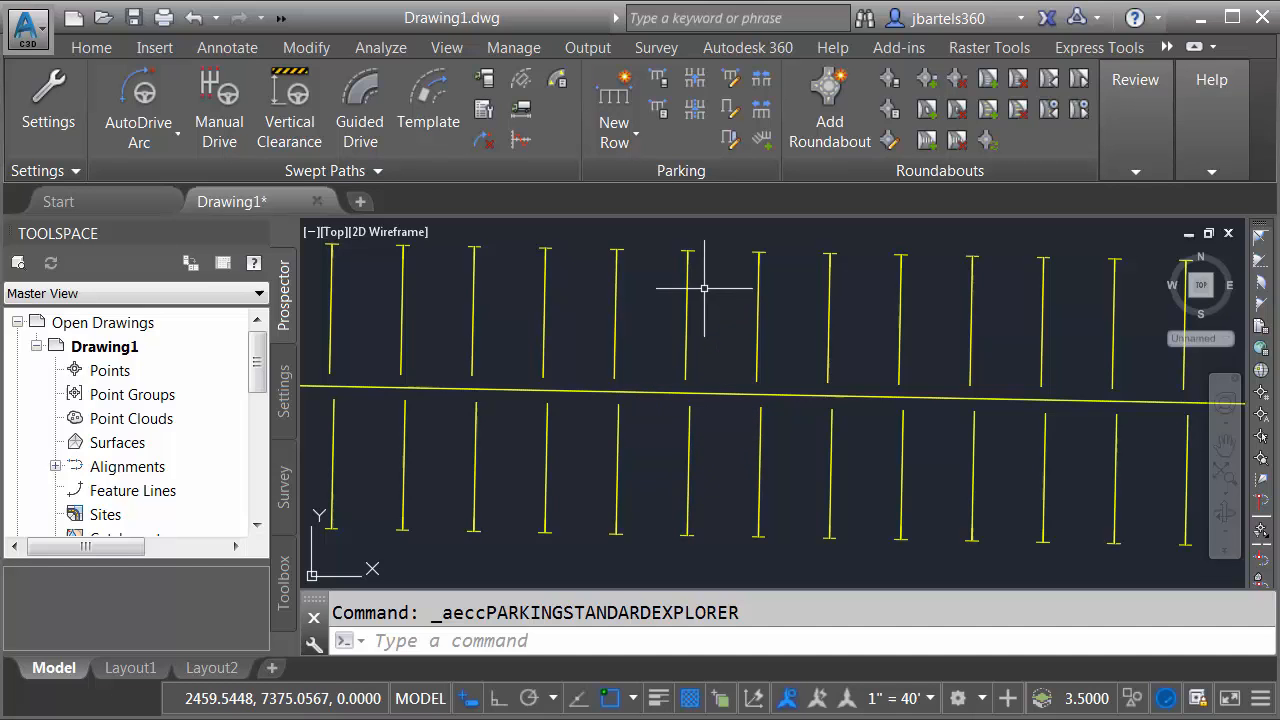
mouse_move(684, 258)
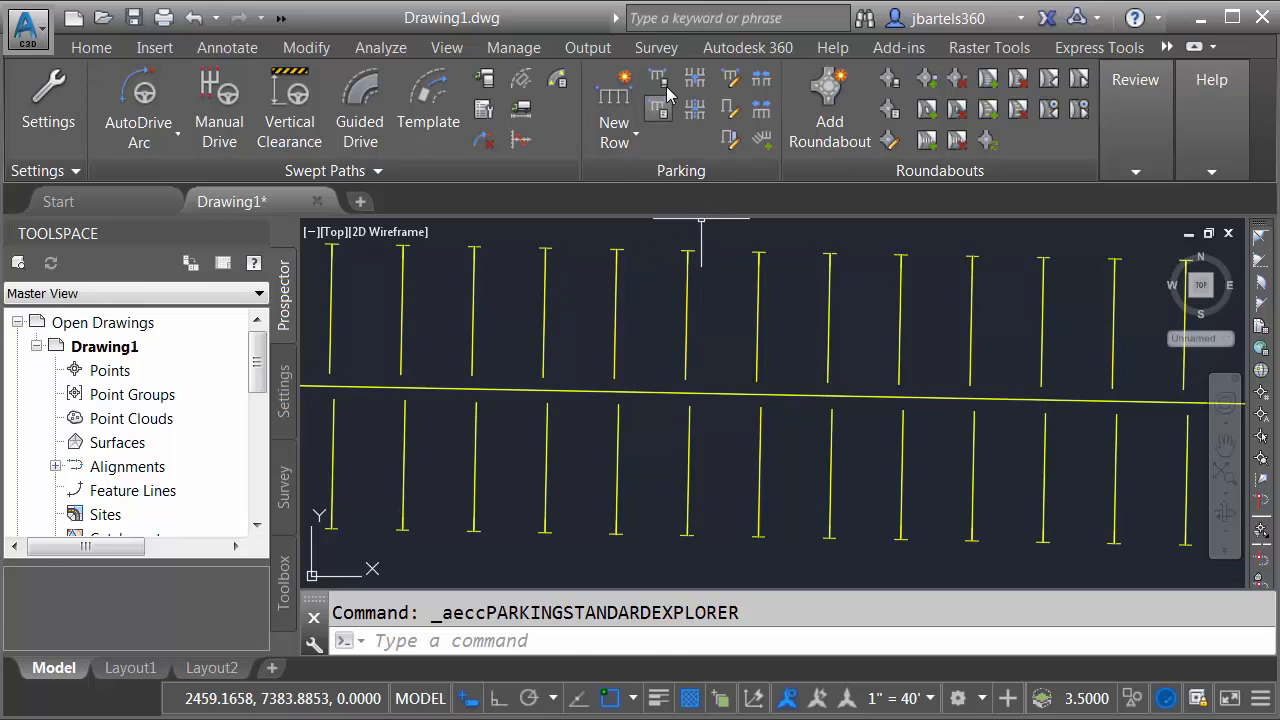
Give My local standards bay markings a sideline offset of 0 with no sideline T-markings, then return to the redrawn layout.
click(140, 110)
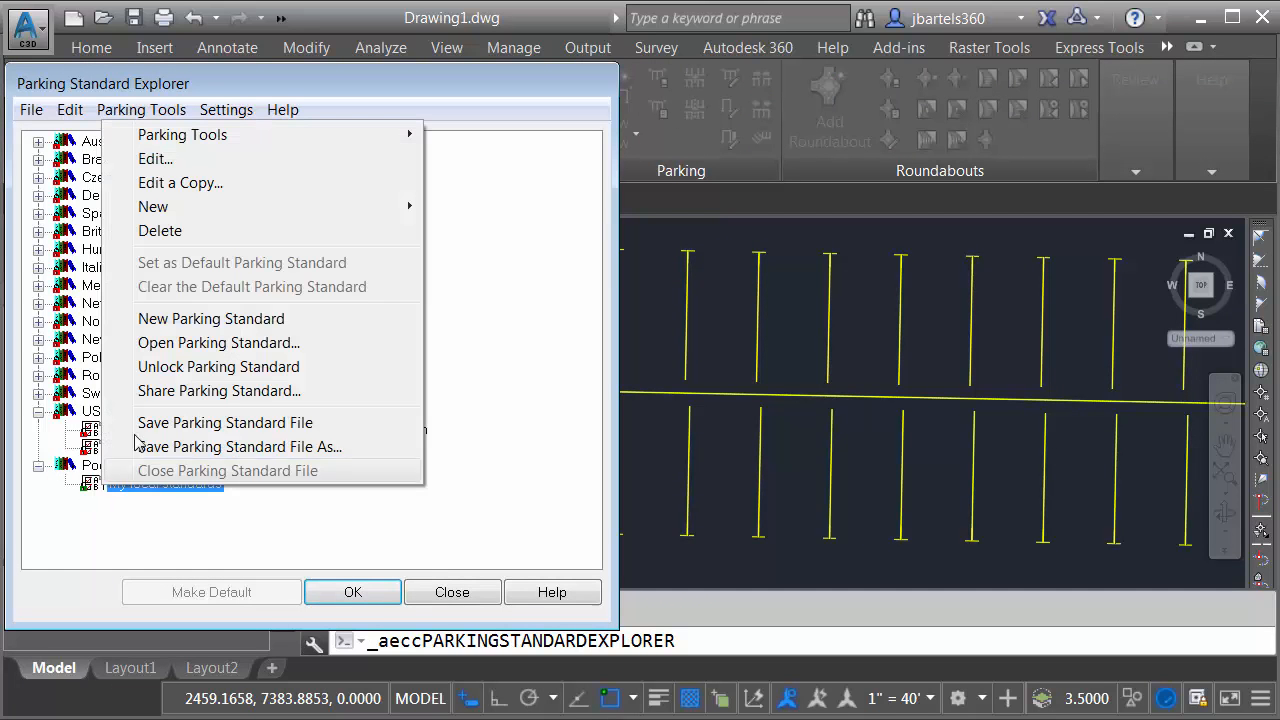
click(156, 158)
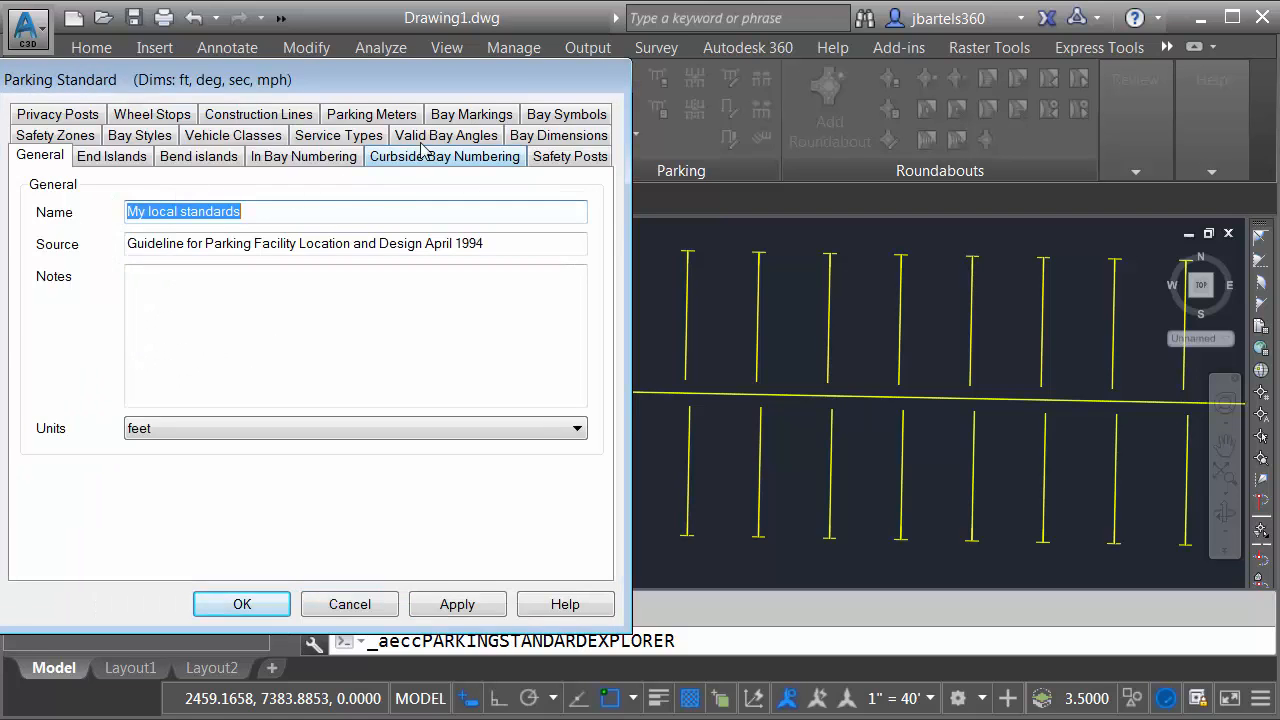
click(472, 112)
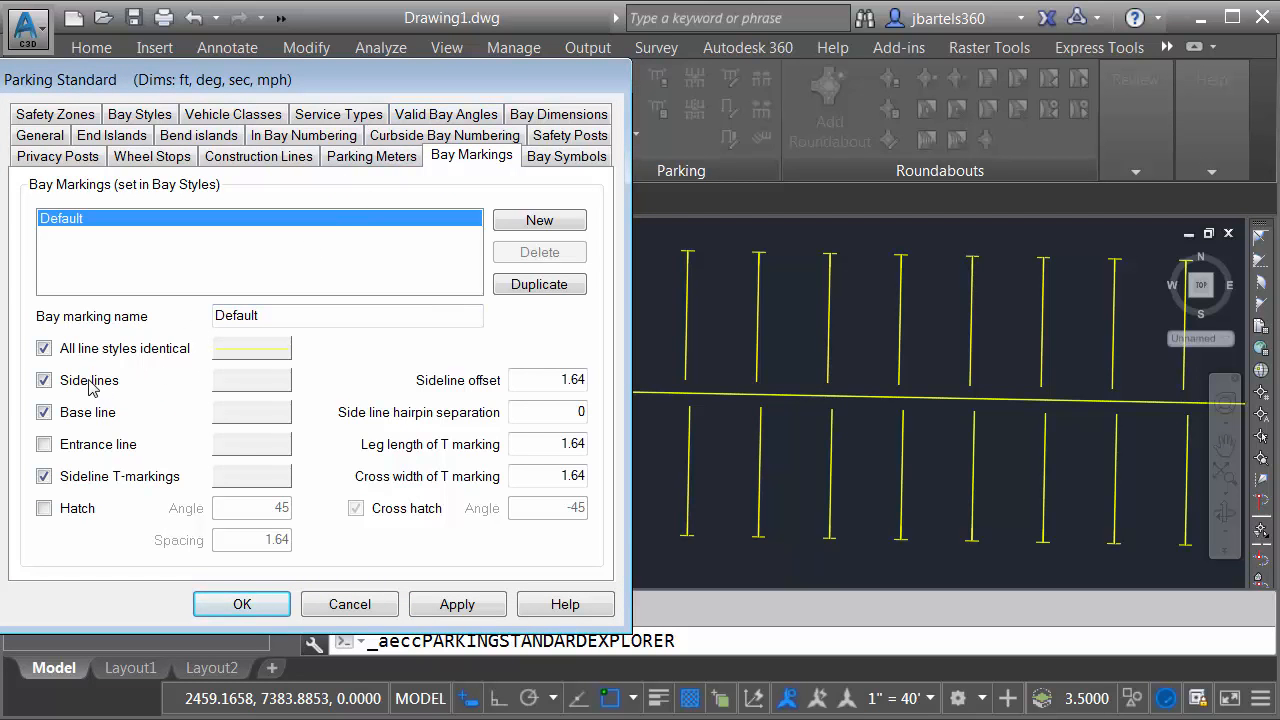
mouse_move(760, 348)
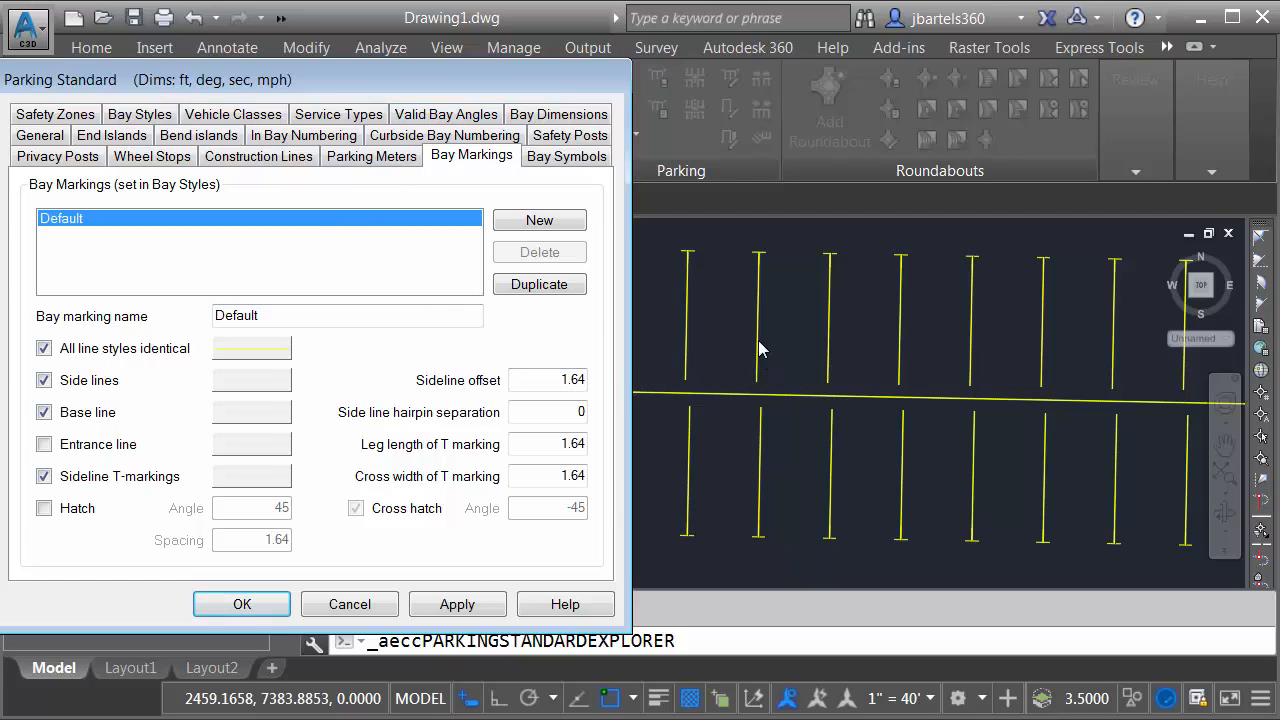
mouse_move(168, 372)
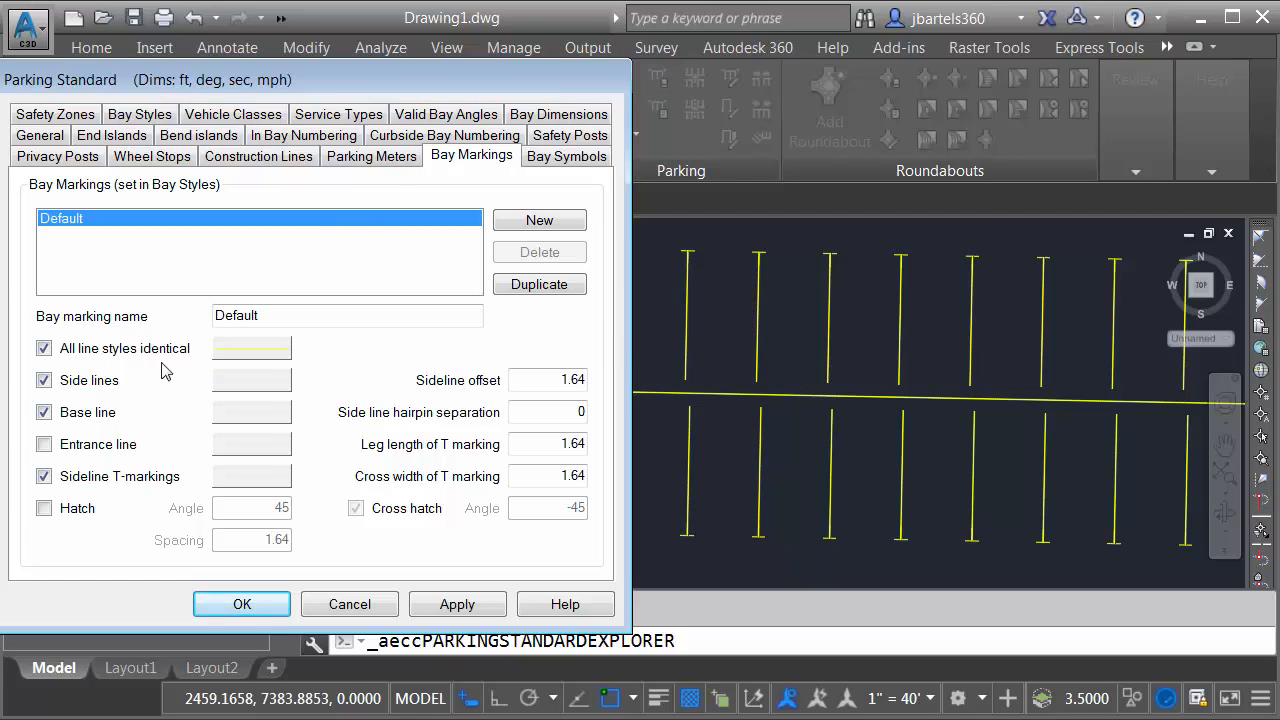
mouse_move(472, 392)
text(0)
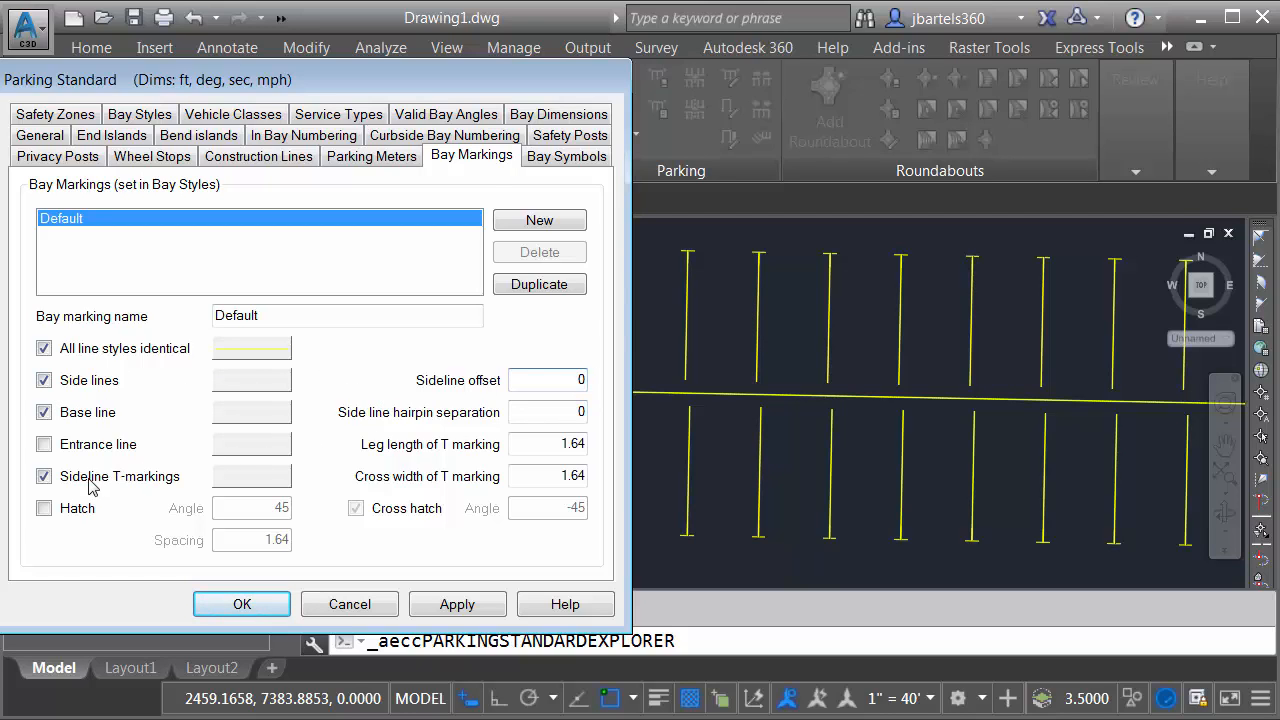
click(44, 476)
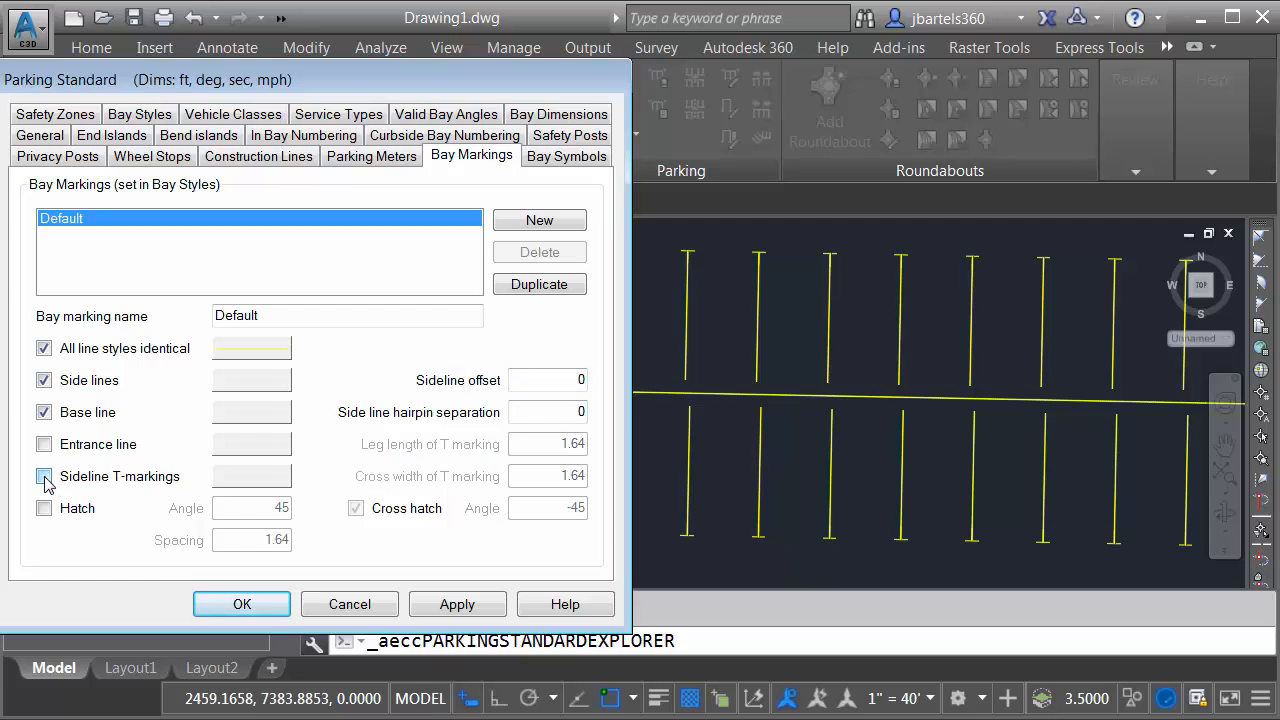
click(240, 604)
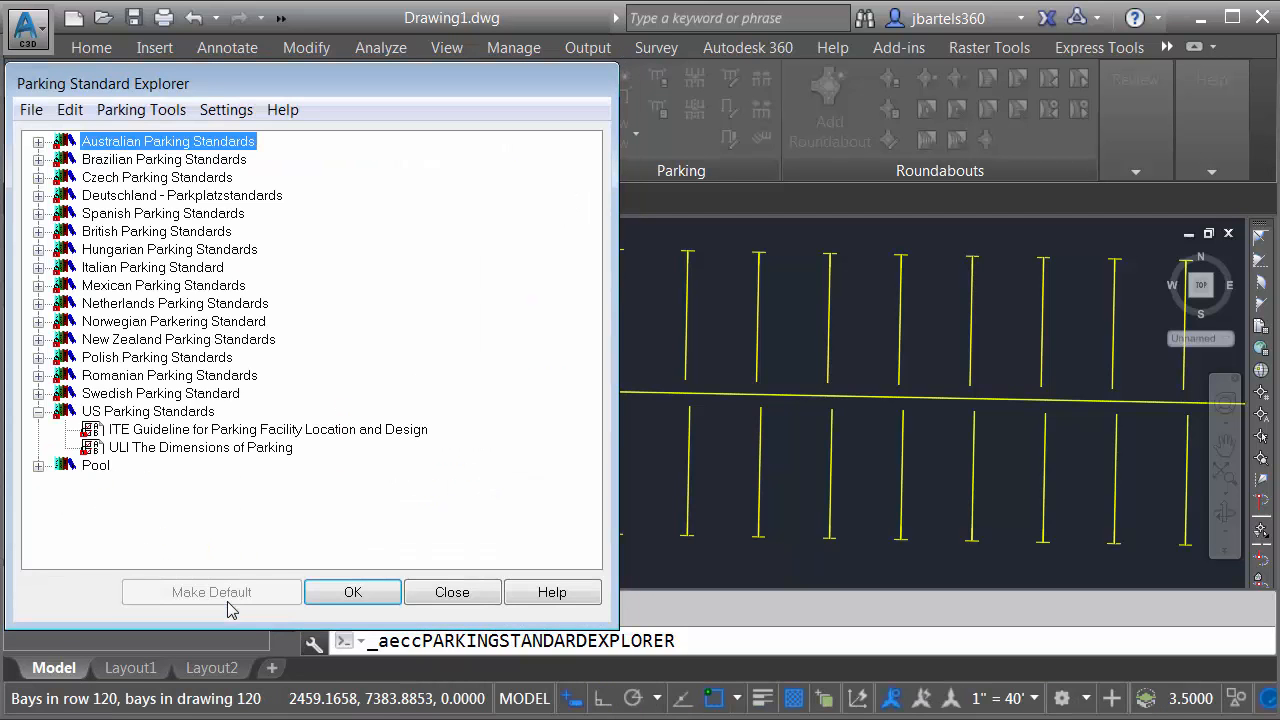
click(452, 592)
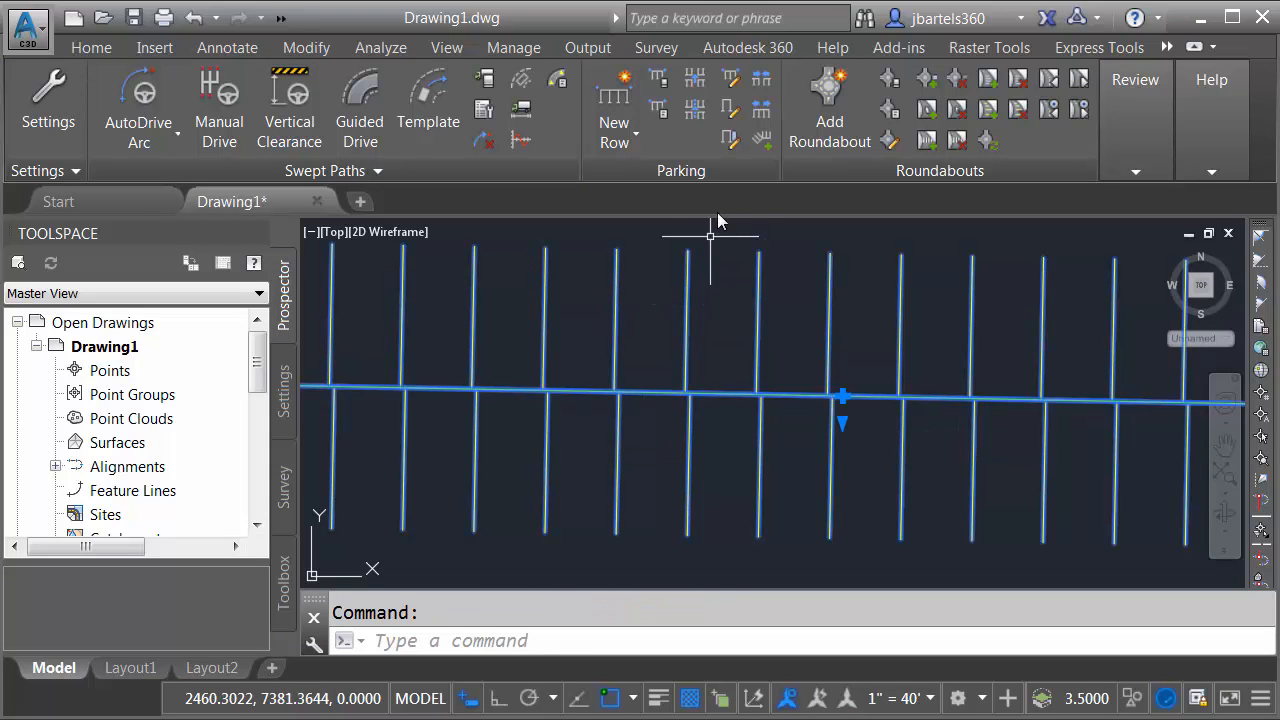
mouse_move(730, 108)
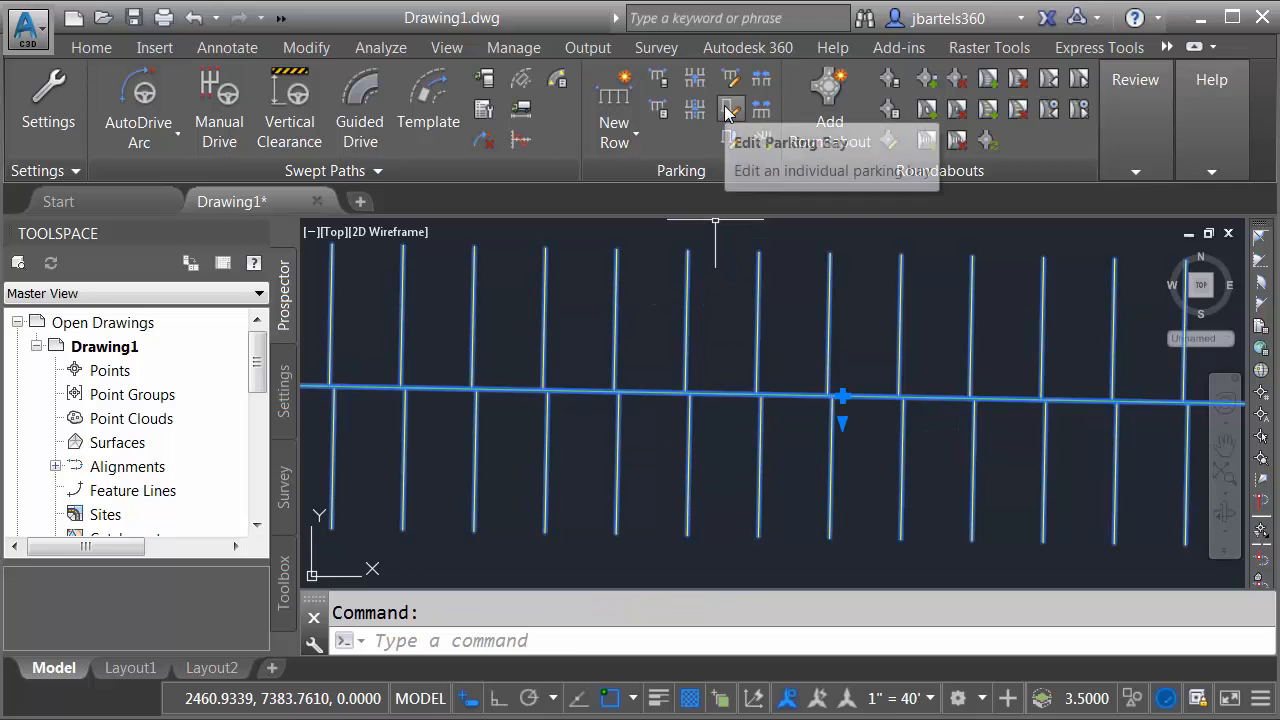
Make a bay in the upper parking row a Disabled bay with hatched safety zones and wheelchair symbol.
click(730, 108)
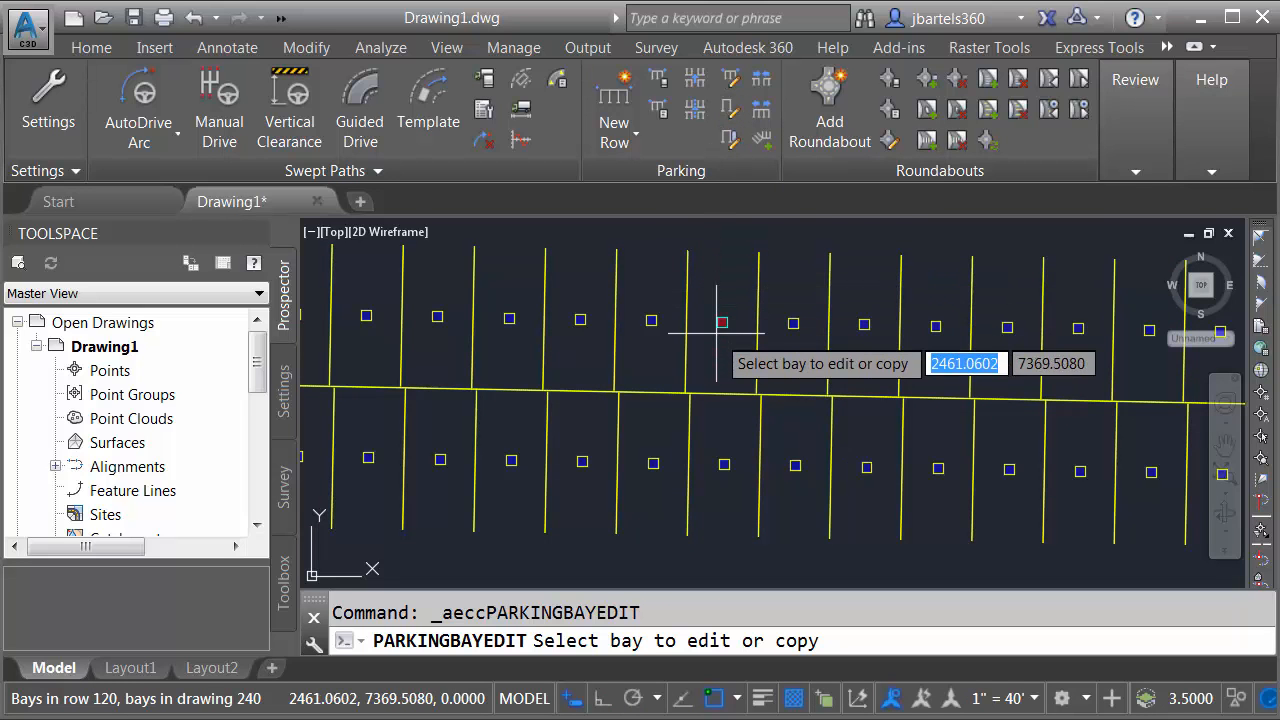
mouse_move(724, 350)
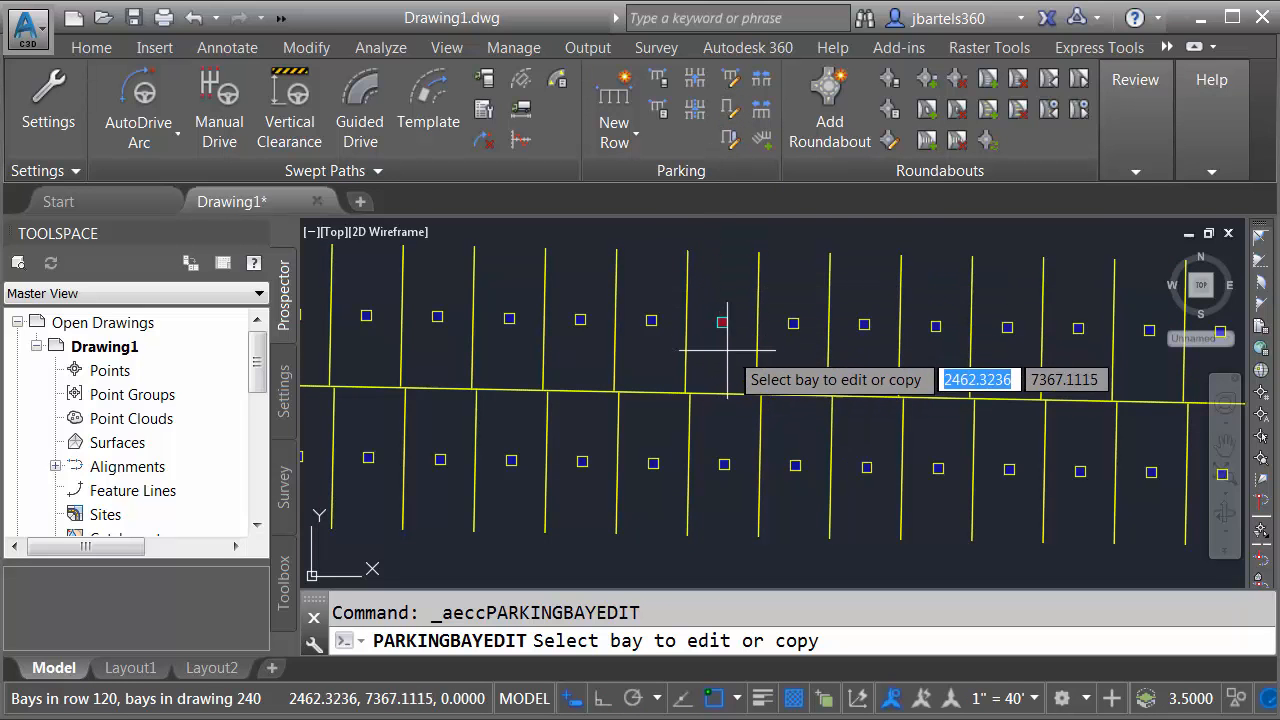
mouse_move(792, 352)
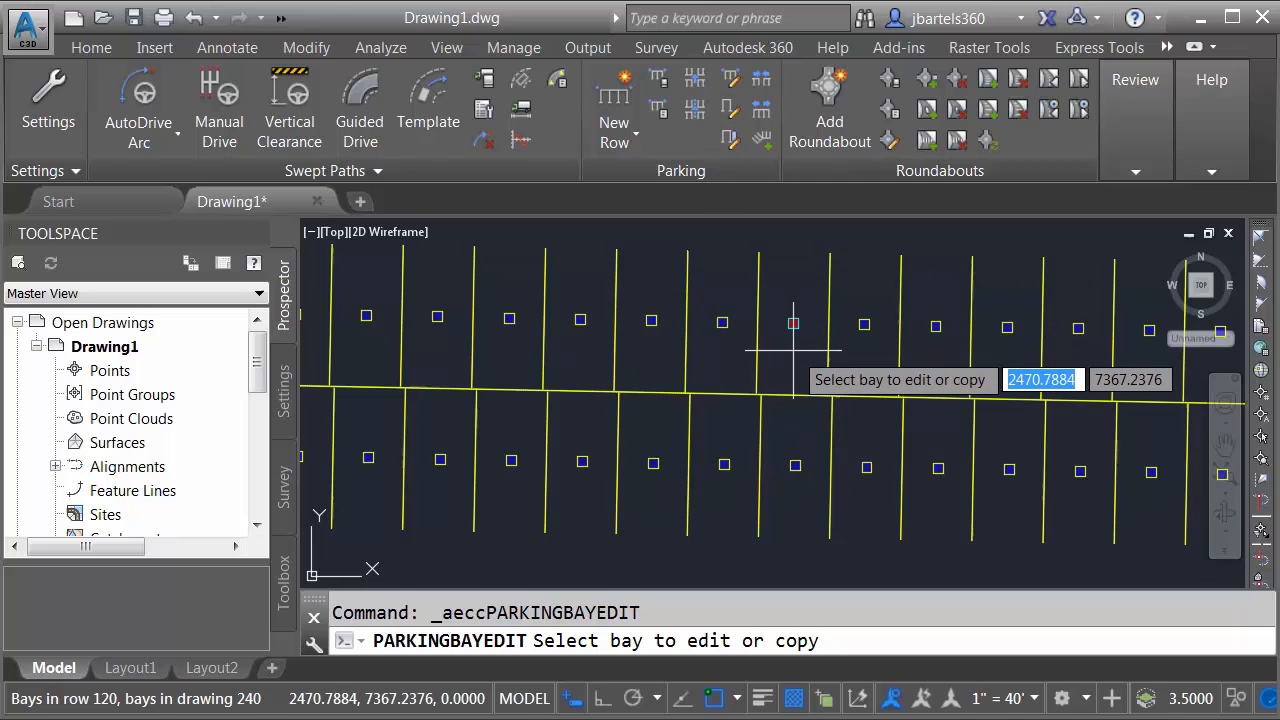
click(792, 324)
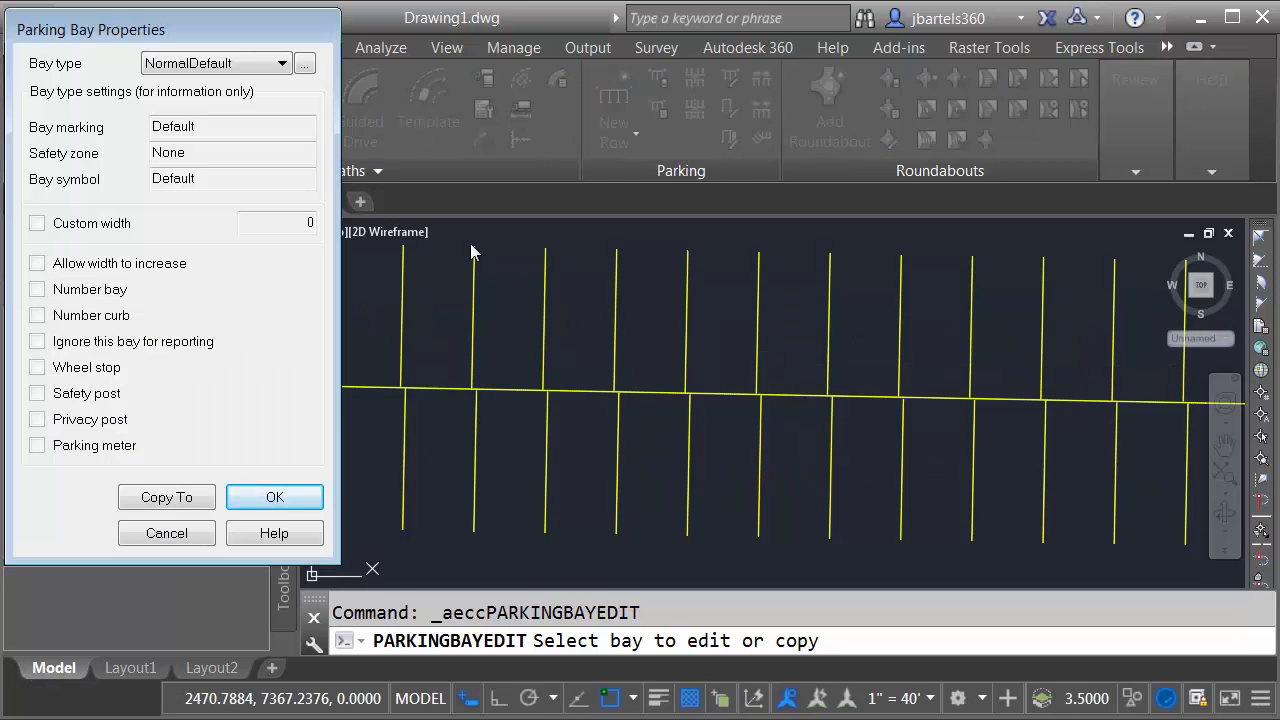
click(282, 62)
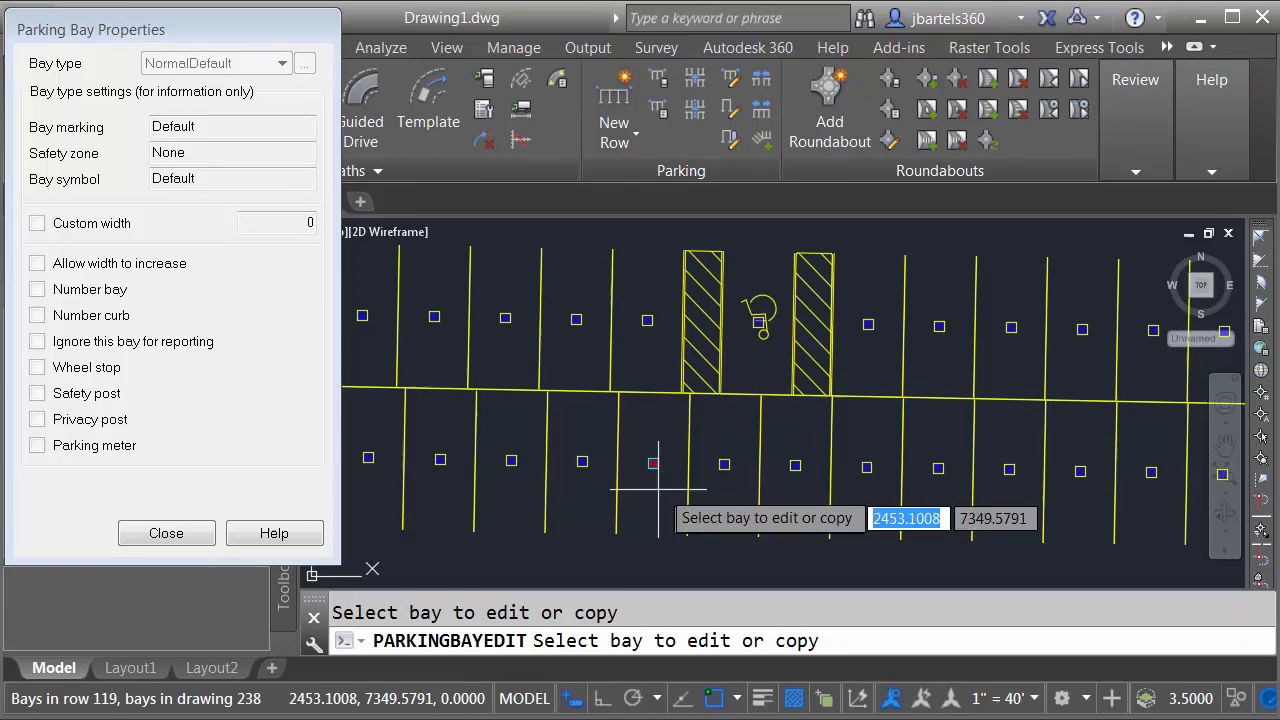
click(166, 532)
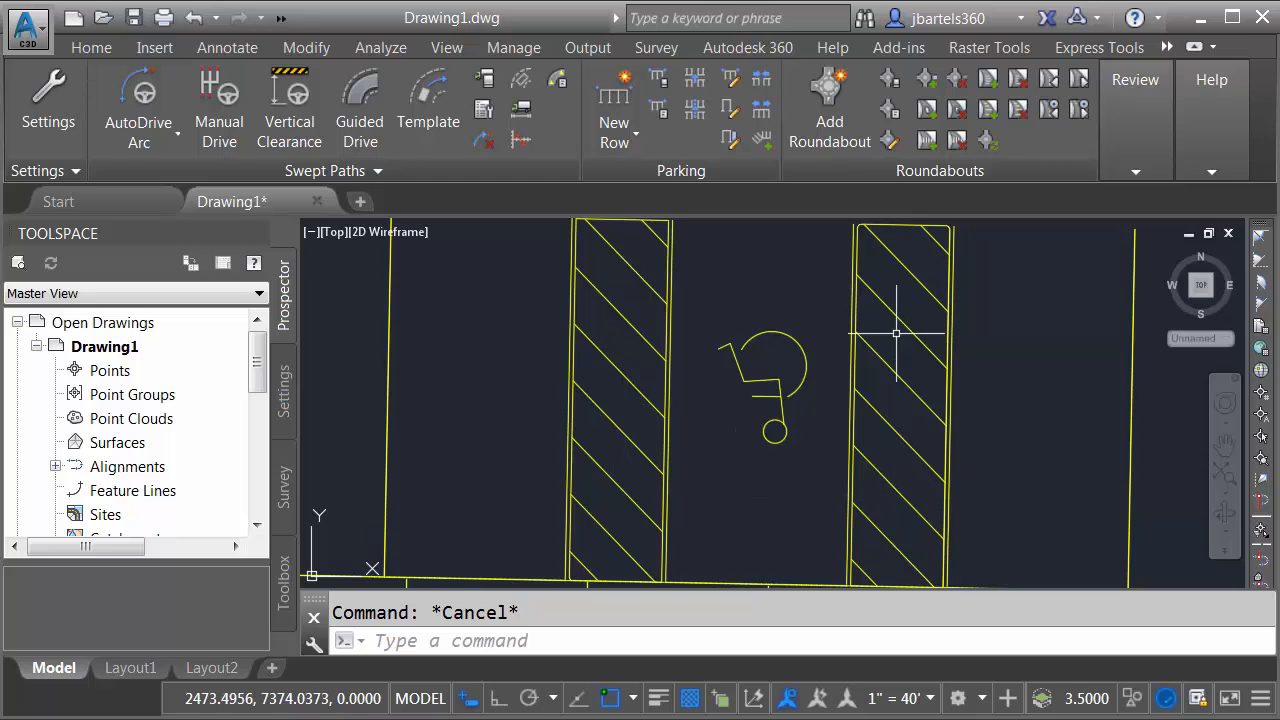
mouse_move(768, 294)
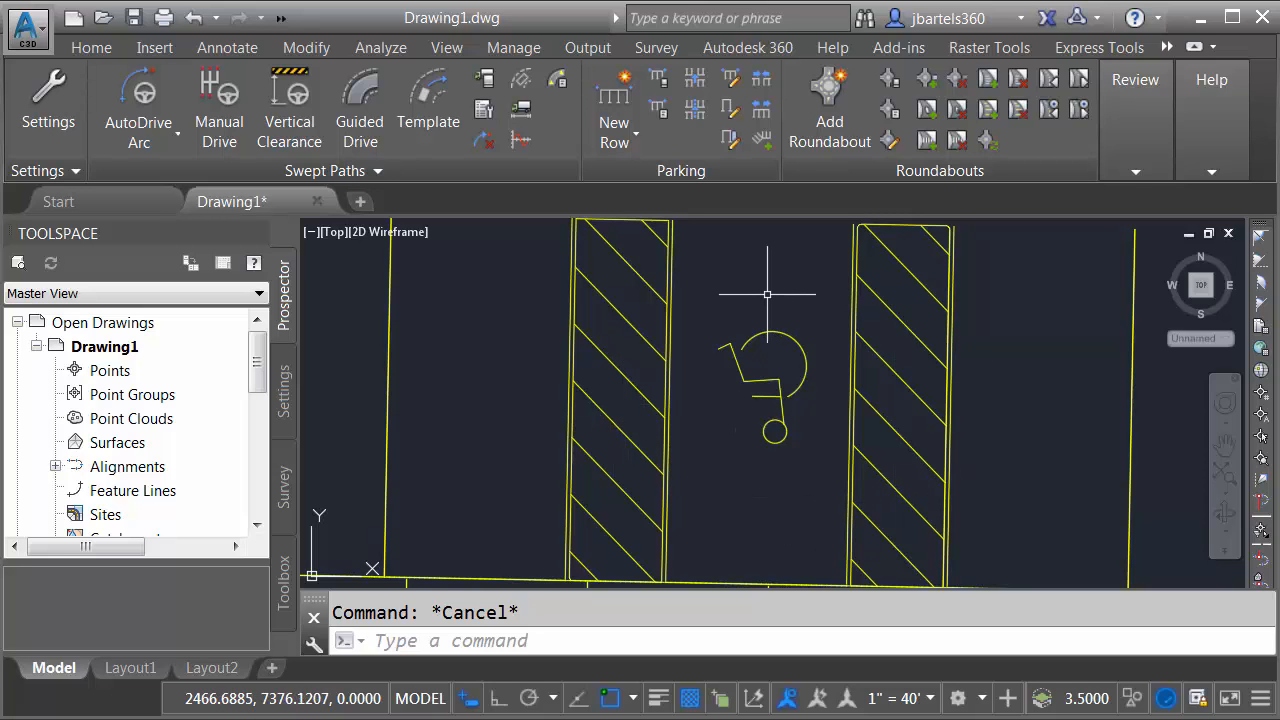
mouse_move(748, 296)
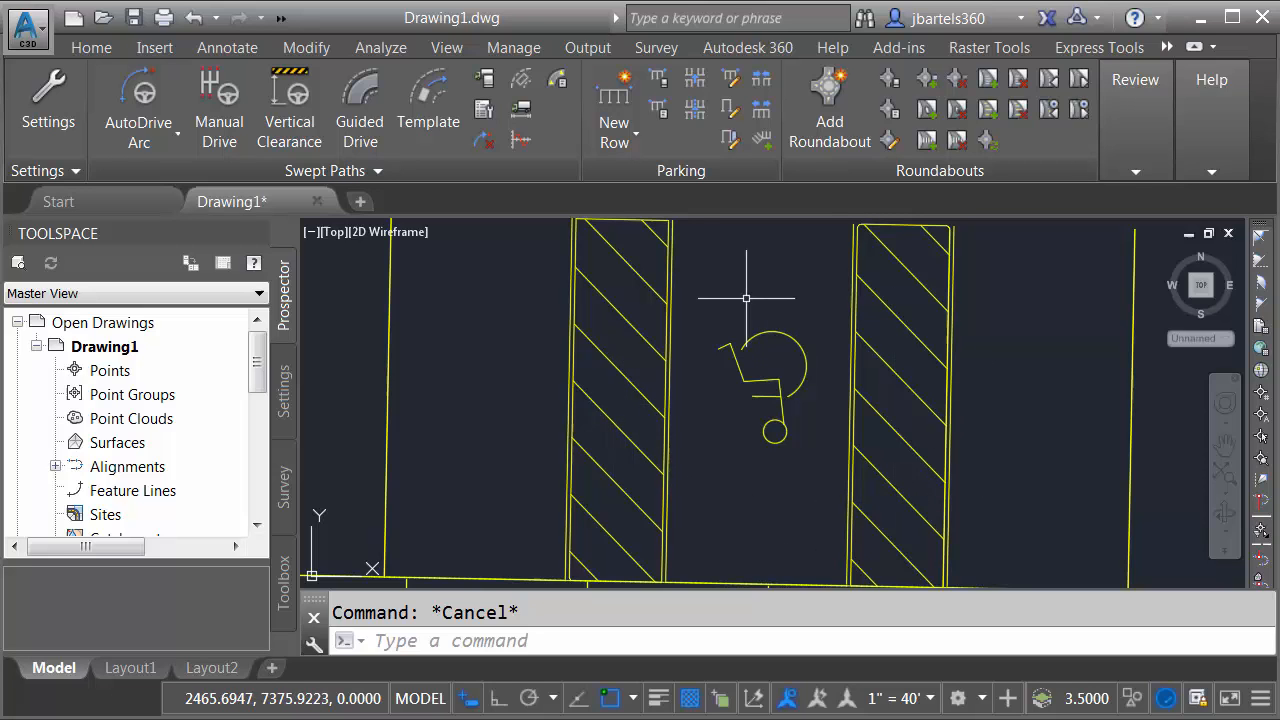
mouse_move(664, 322)
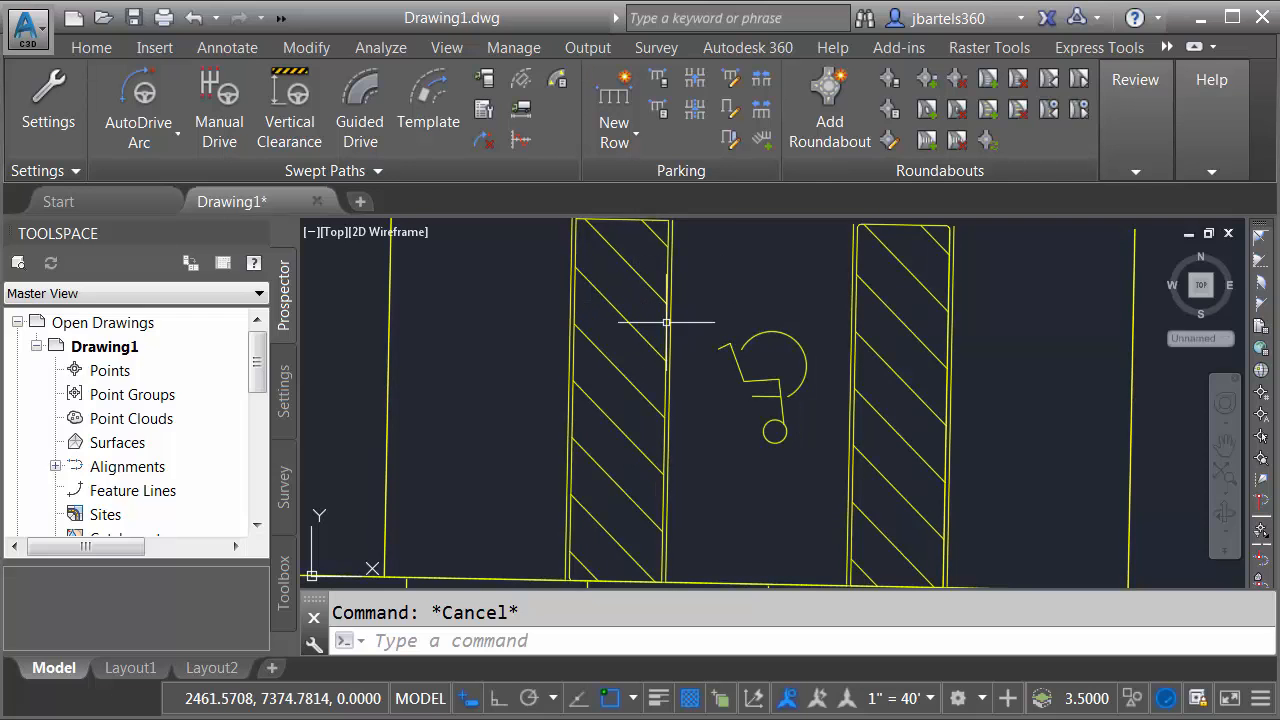
mouse_move(784, 308)
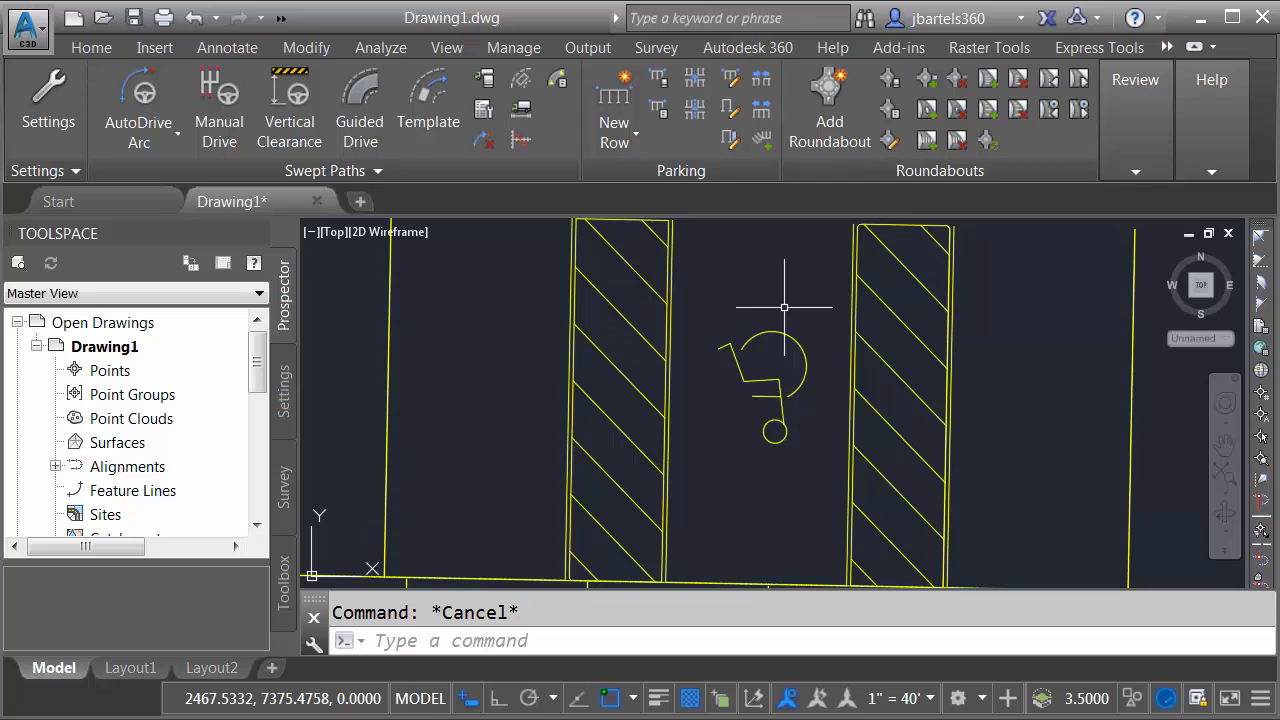
mouse_move(790, 308)
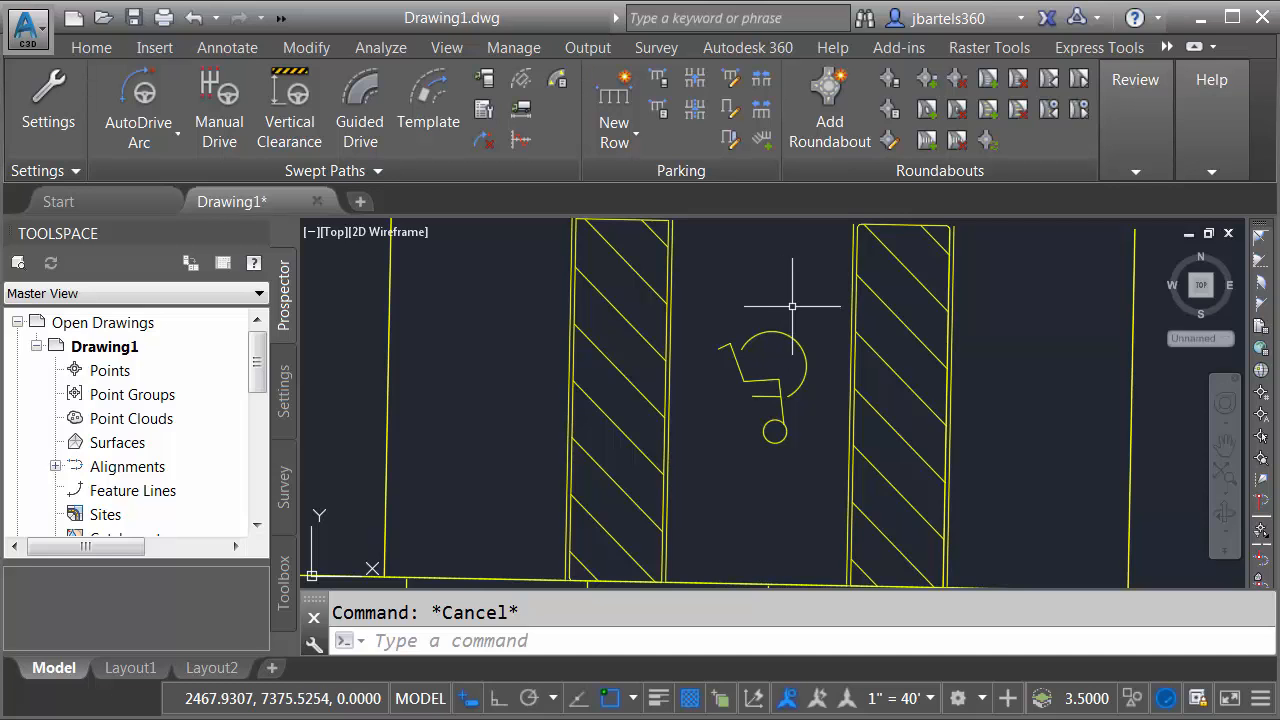
mouse_move(1050, 310)
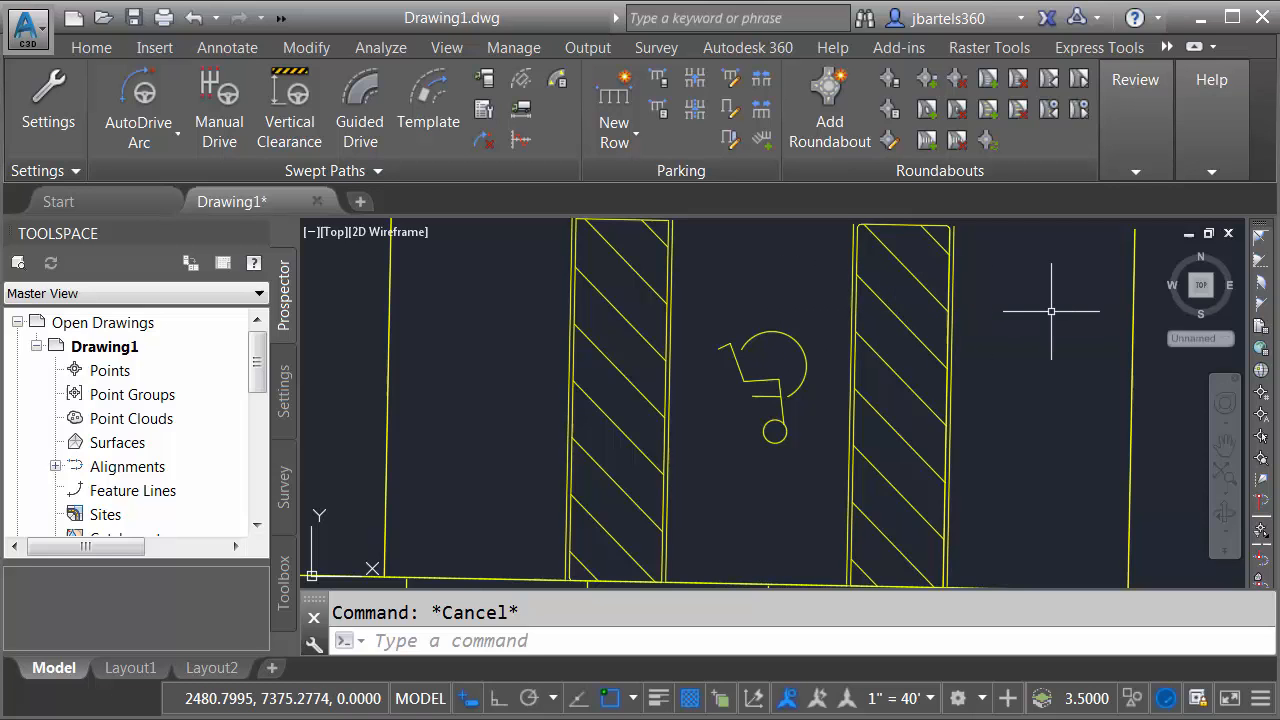
mouse_move(1038, 324)
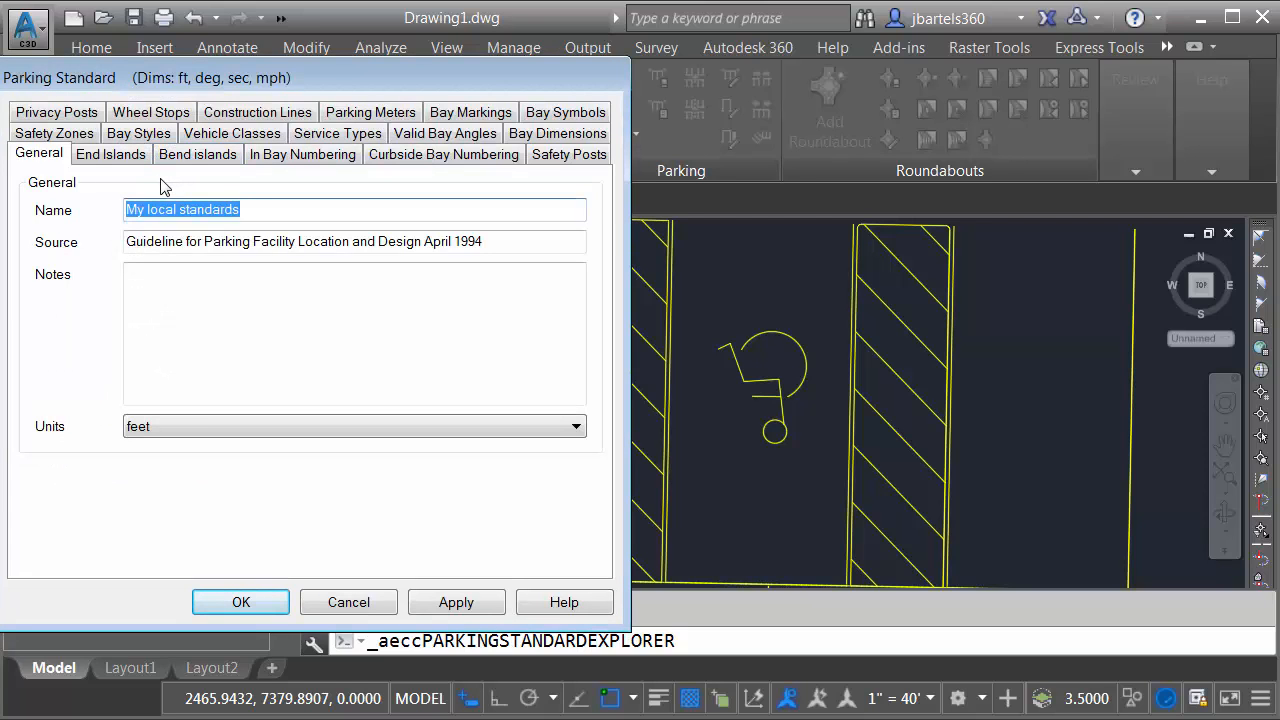
Set the Disabled bay style safety zone to extra 9 for driver, 45° hatching and shared zones, and accept the standard.
click(138, 152)
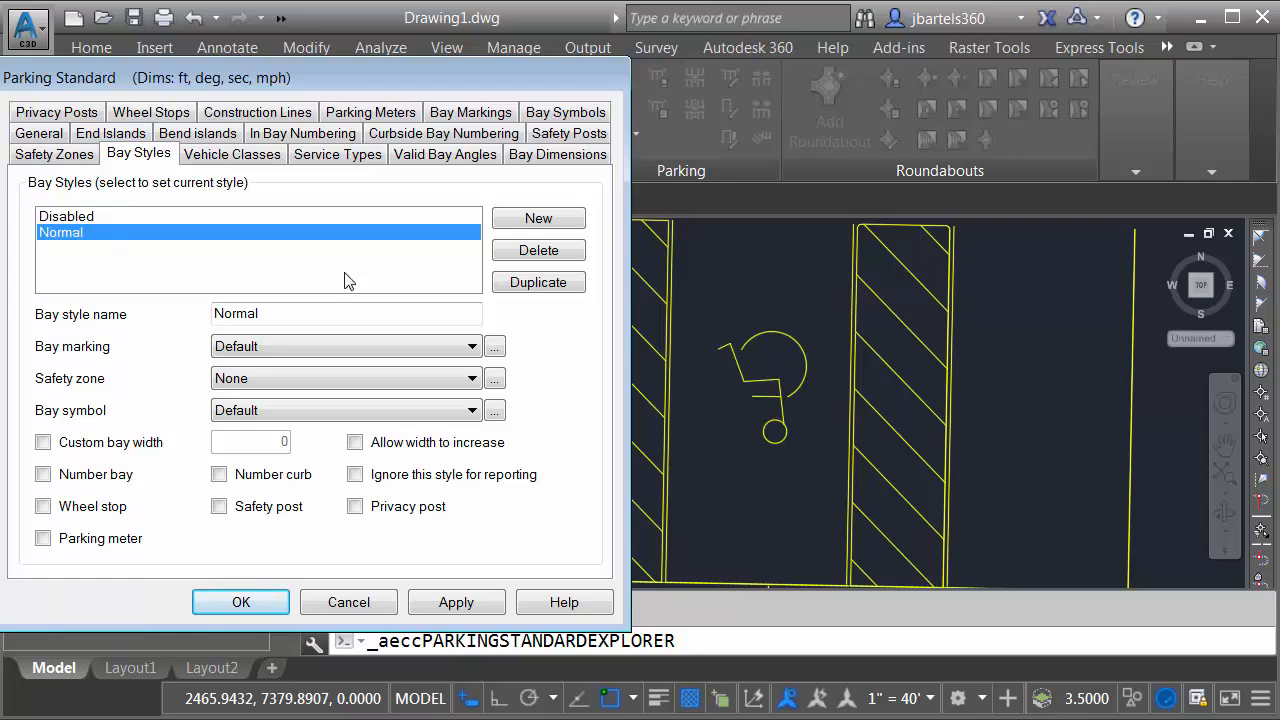
mouse_move(490, 256)
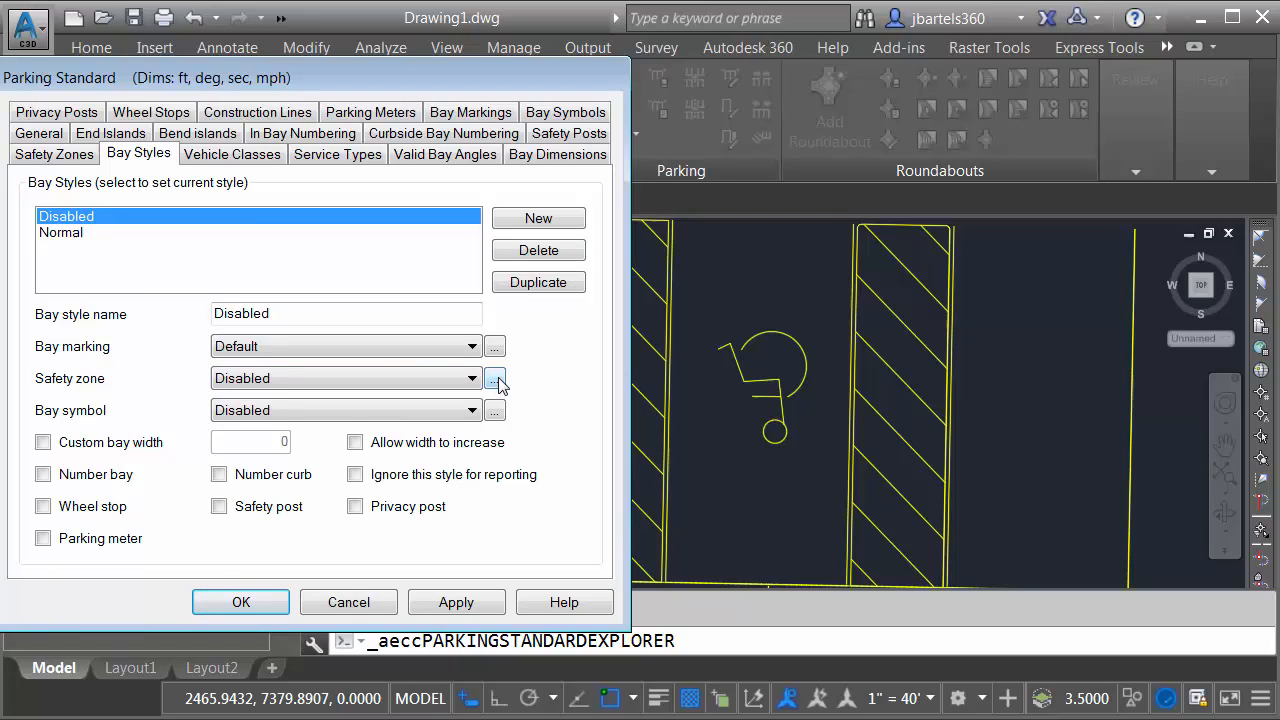
click(496, 378)
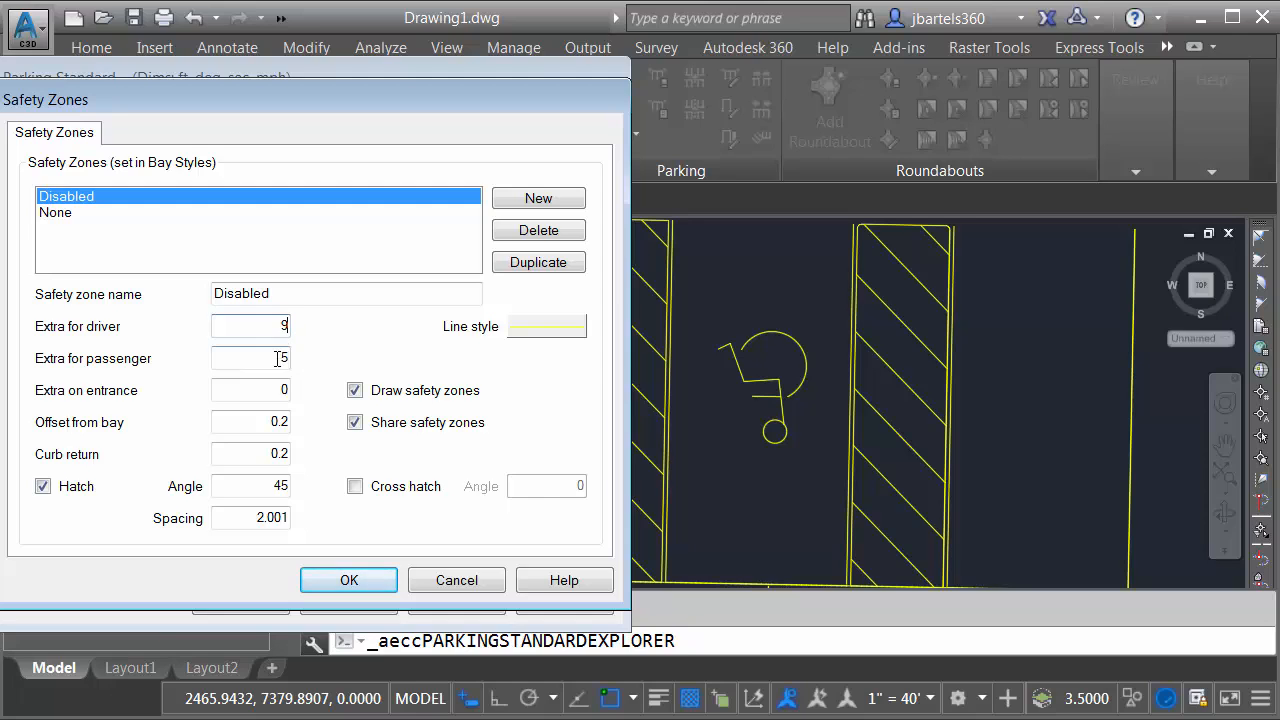
click(252, 358)
text(0)
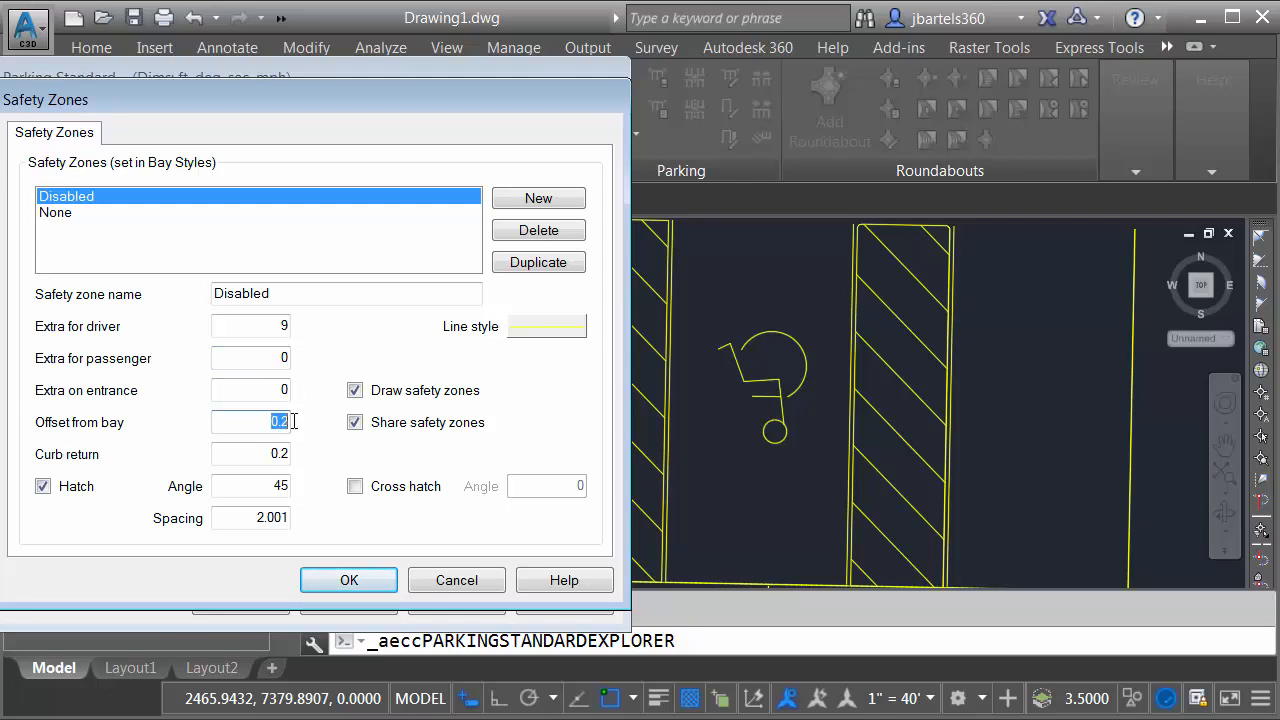
click(356, 390)
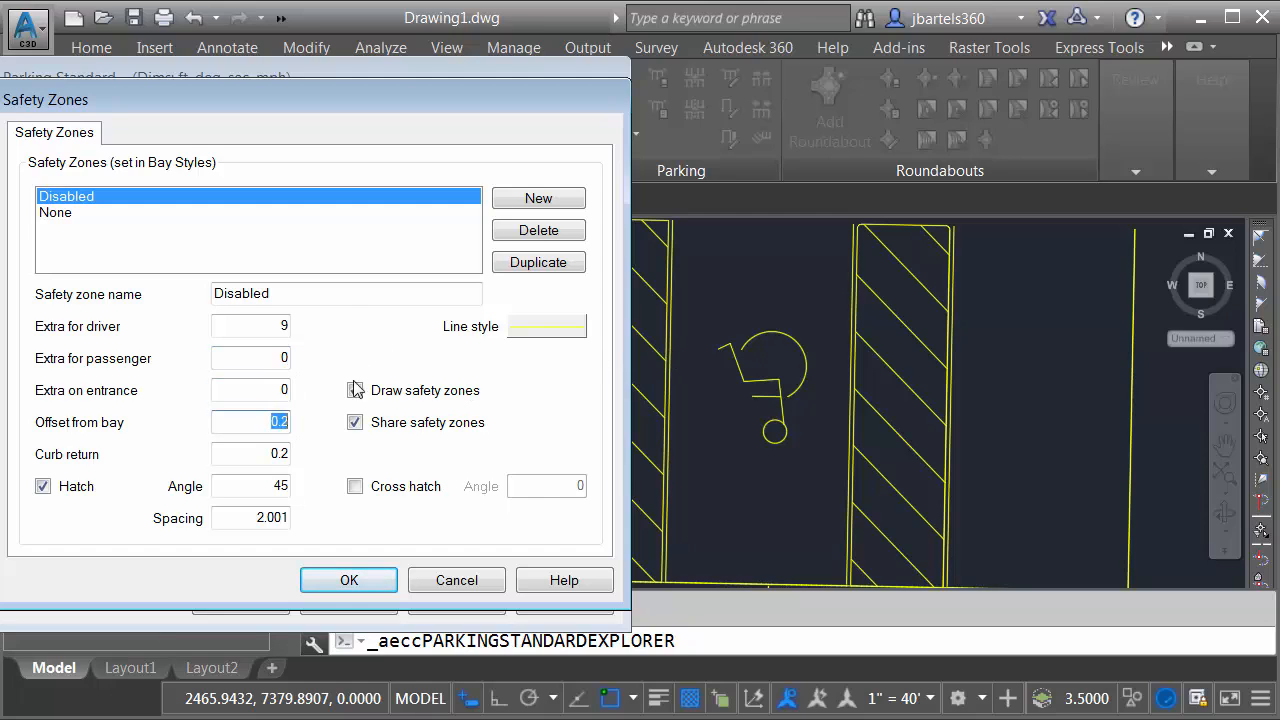
click(356, 390)
text(0)
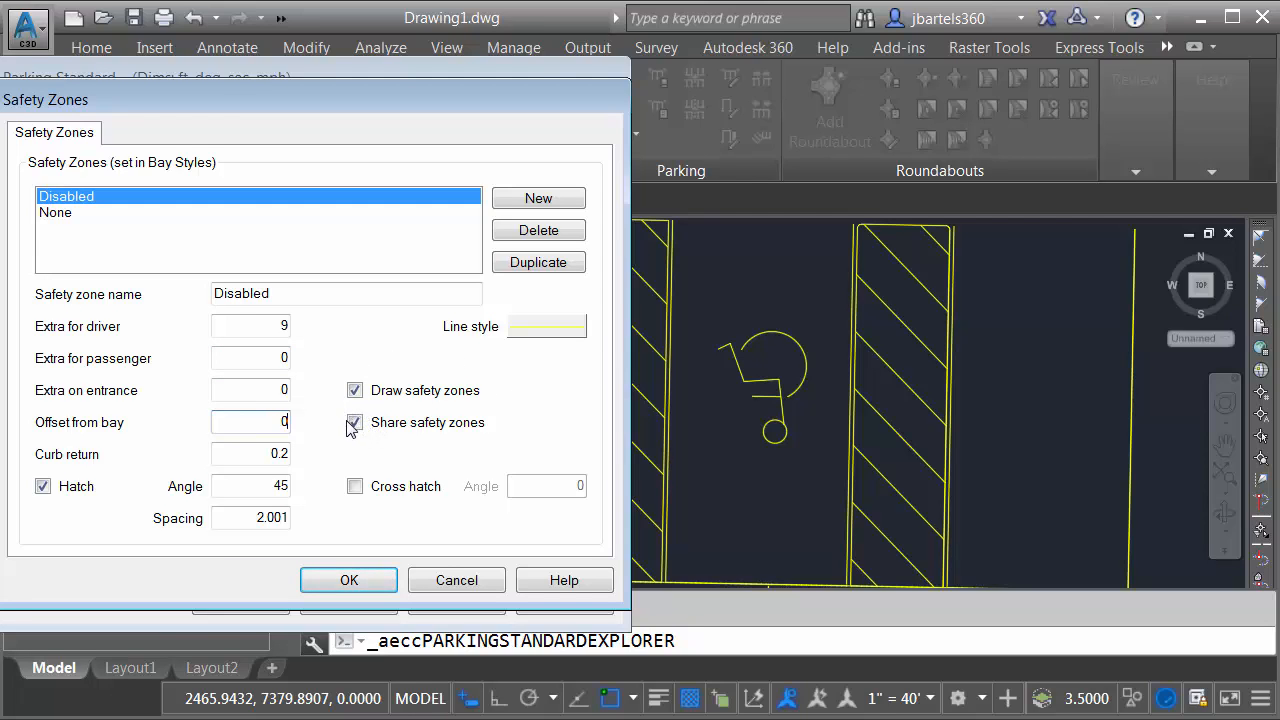
click(354, 422)
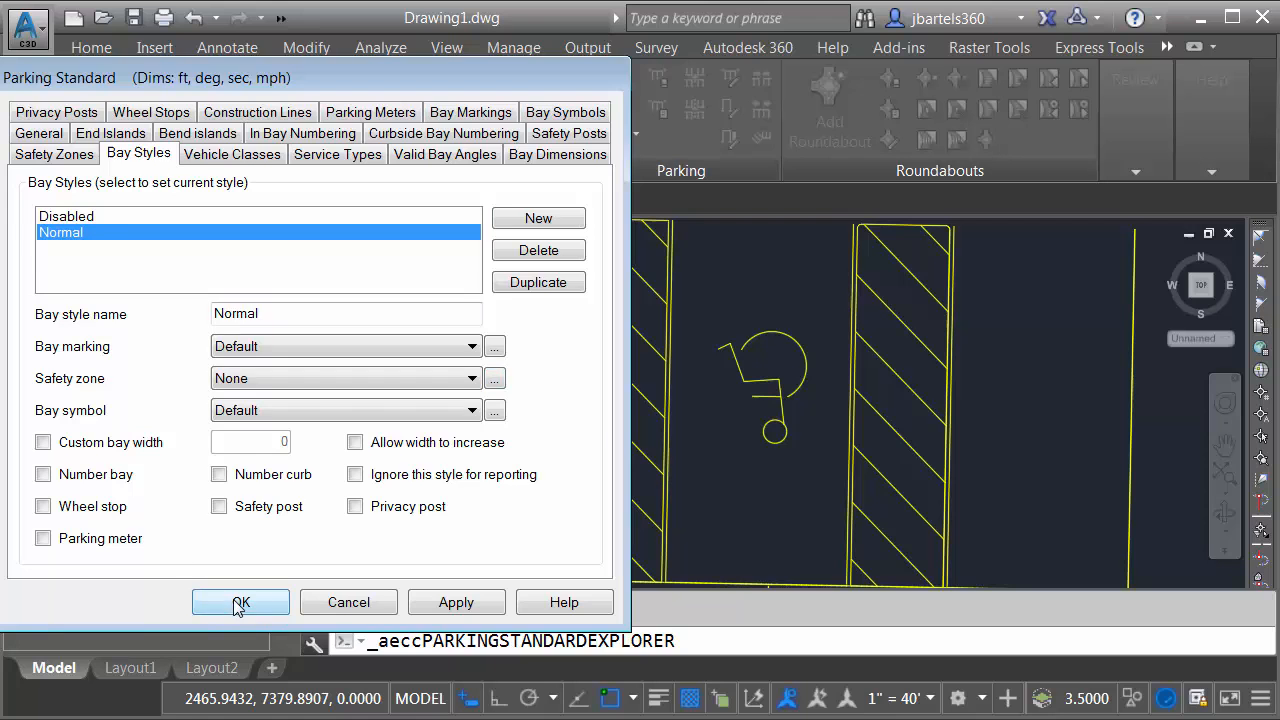
click(240, 602)
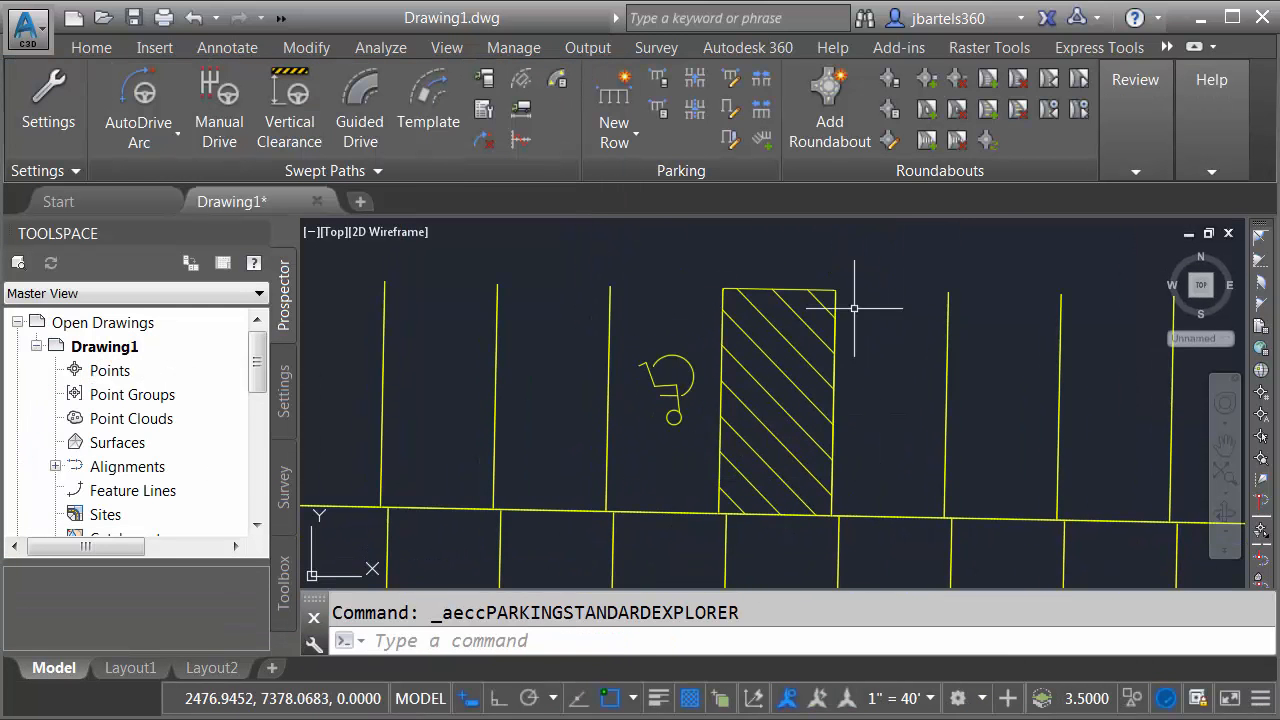
mouse_move(652, 466)
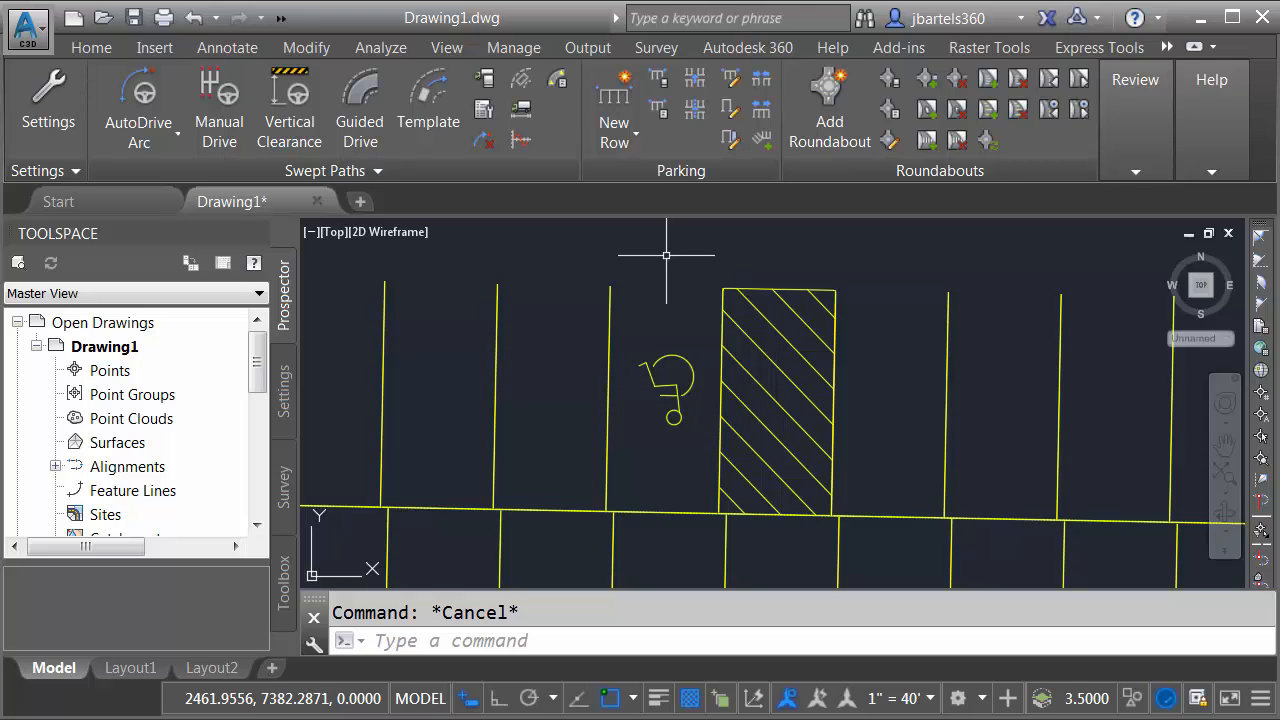
mouse_move(664, 288)
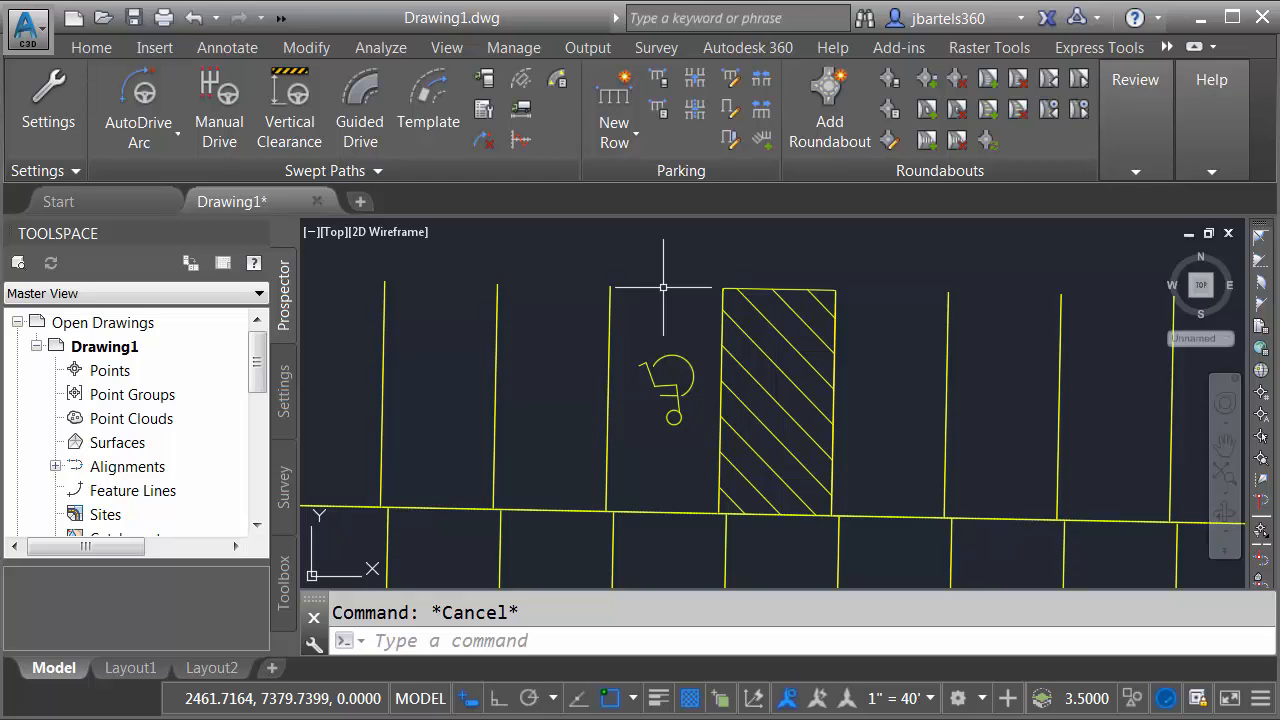
mouse_move(668, 288)
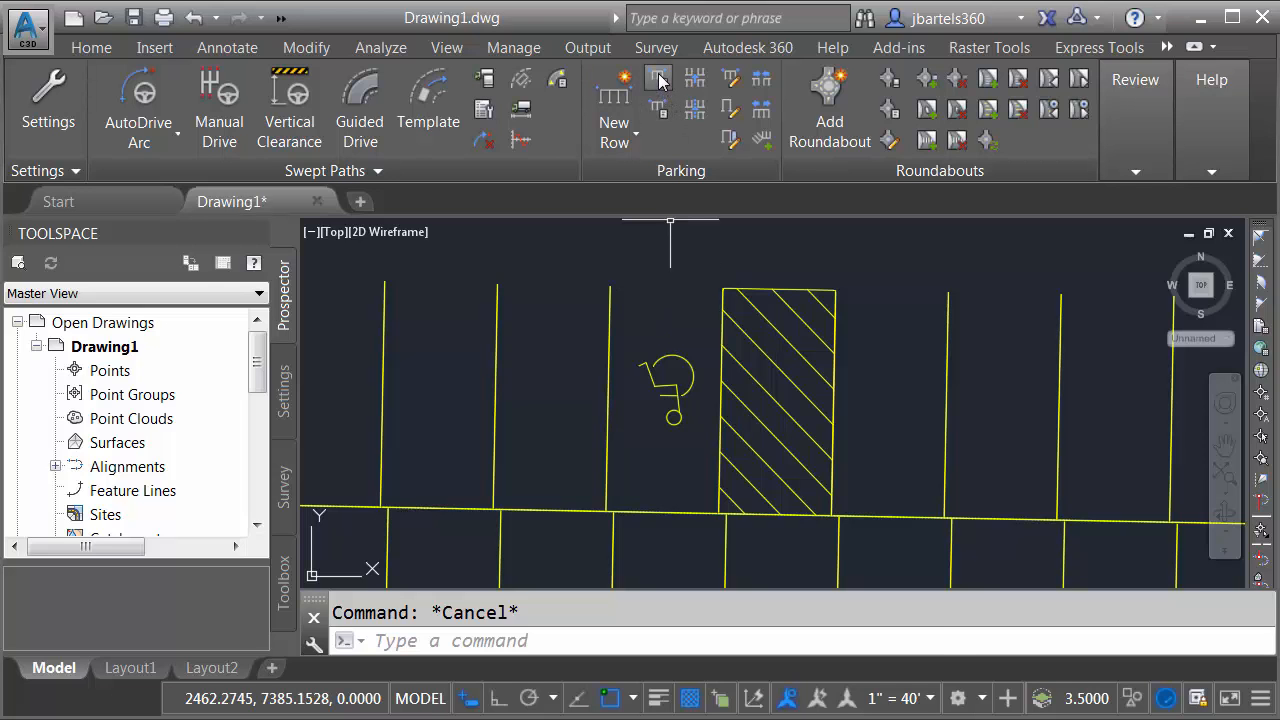
Rename the standards file holding My local standards to My Company Standards.
click(658, 80)
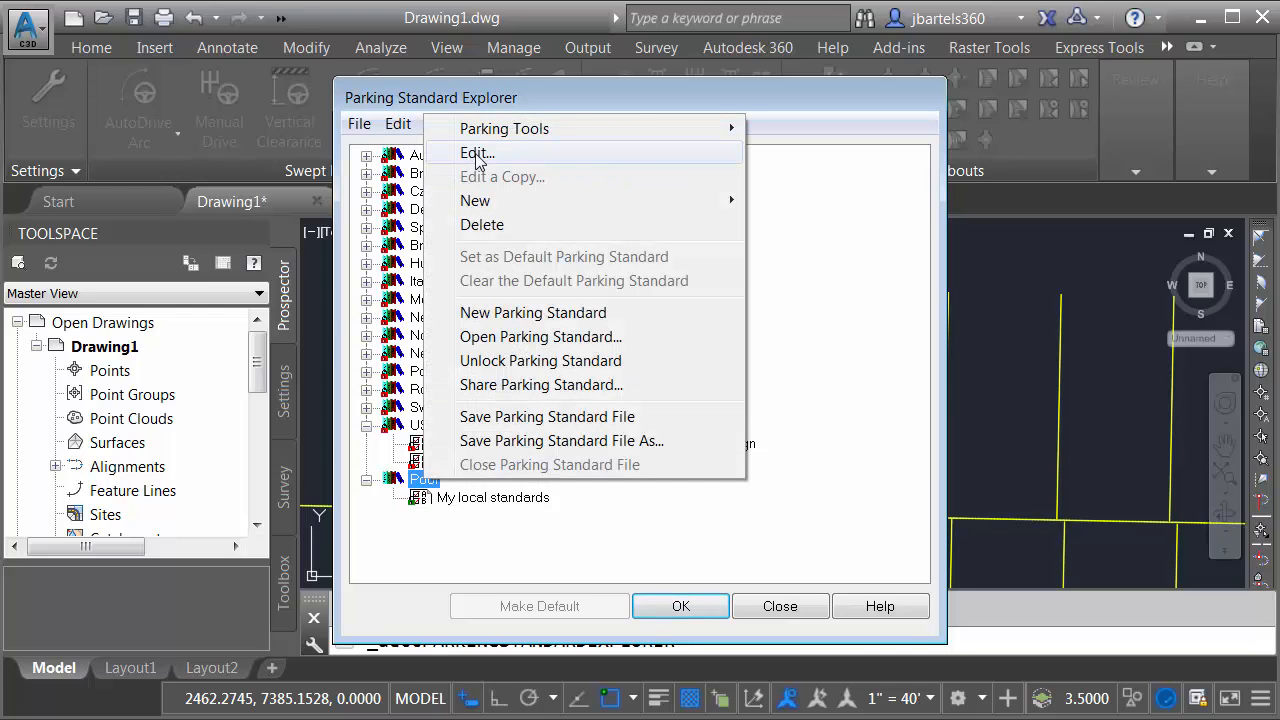
click(476, 152)
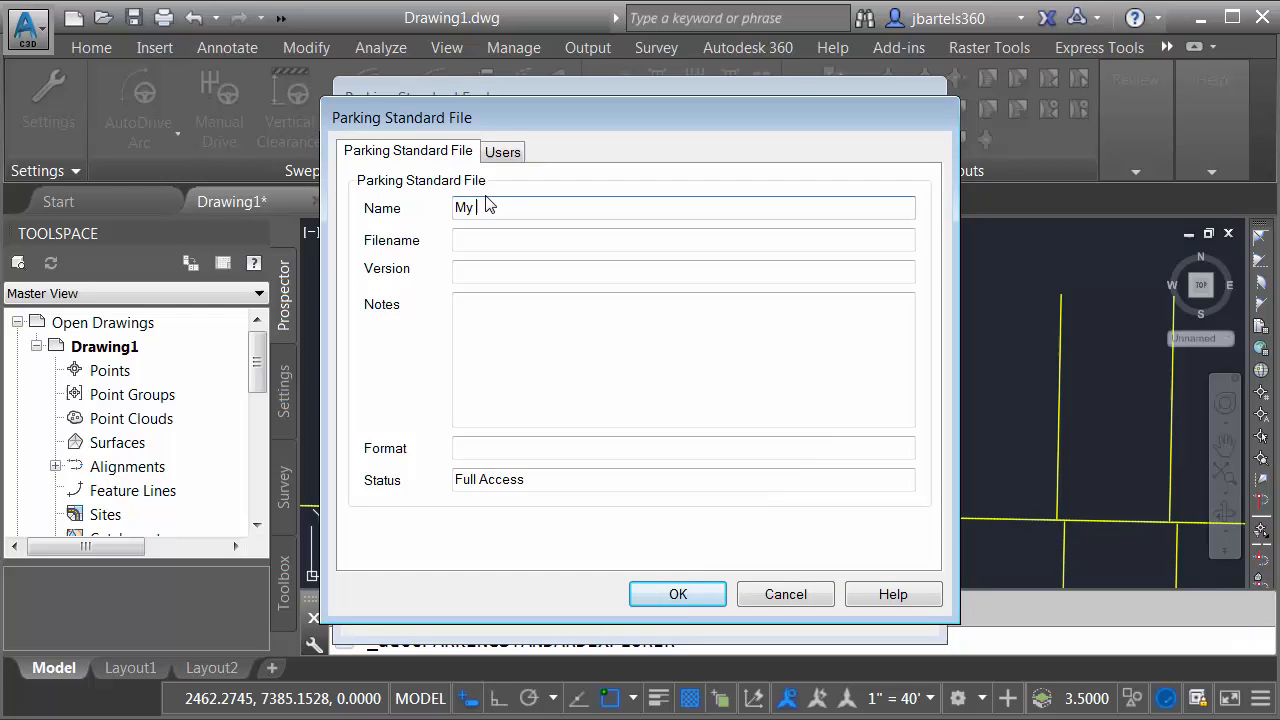
text(Company Sta)
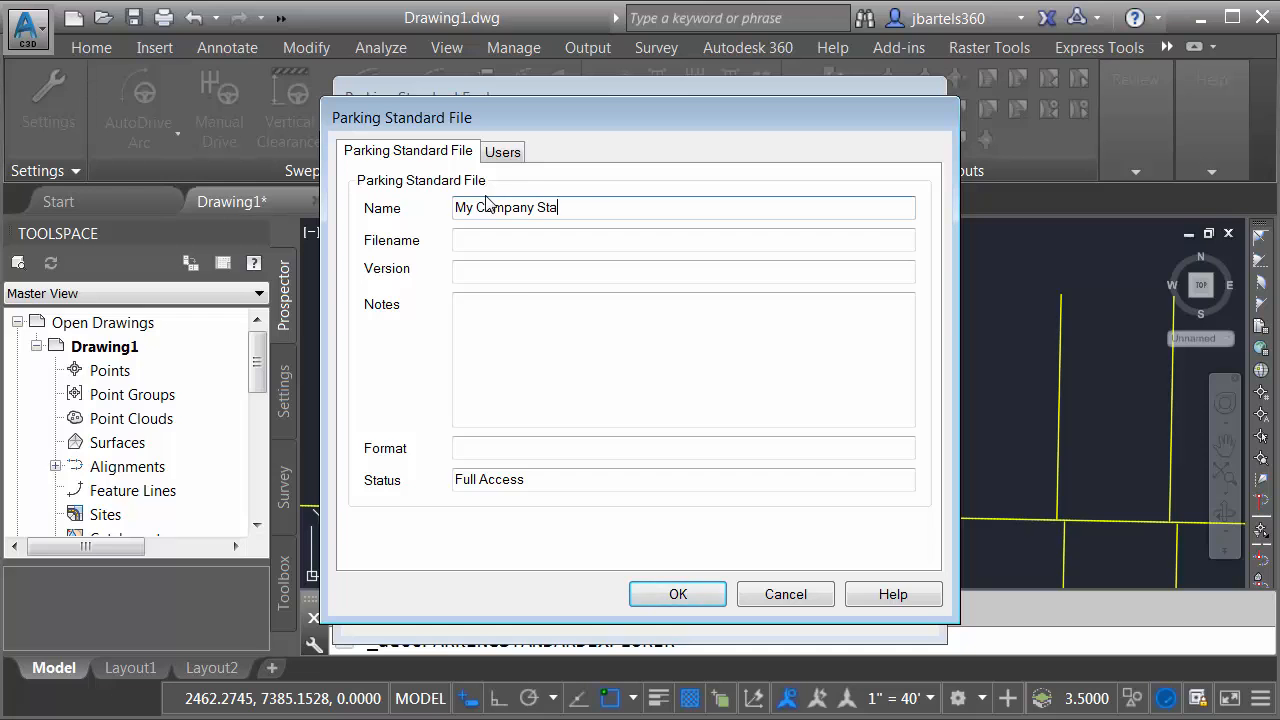
click(676, 592)
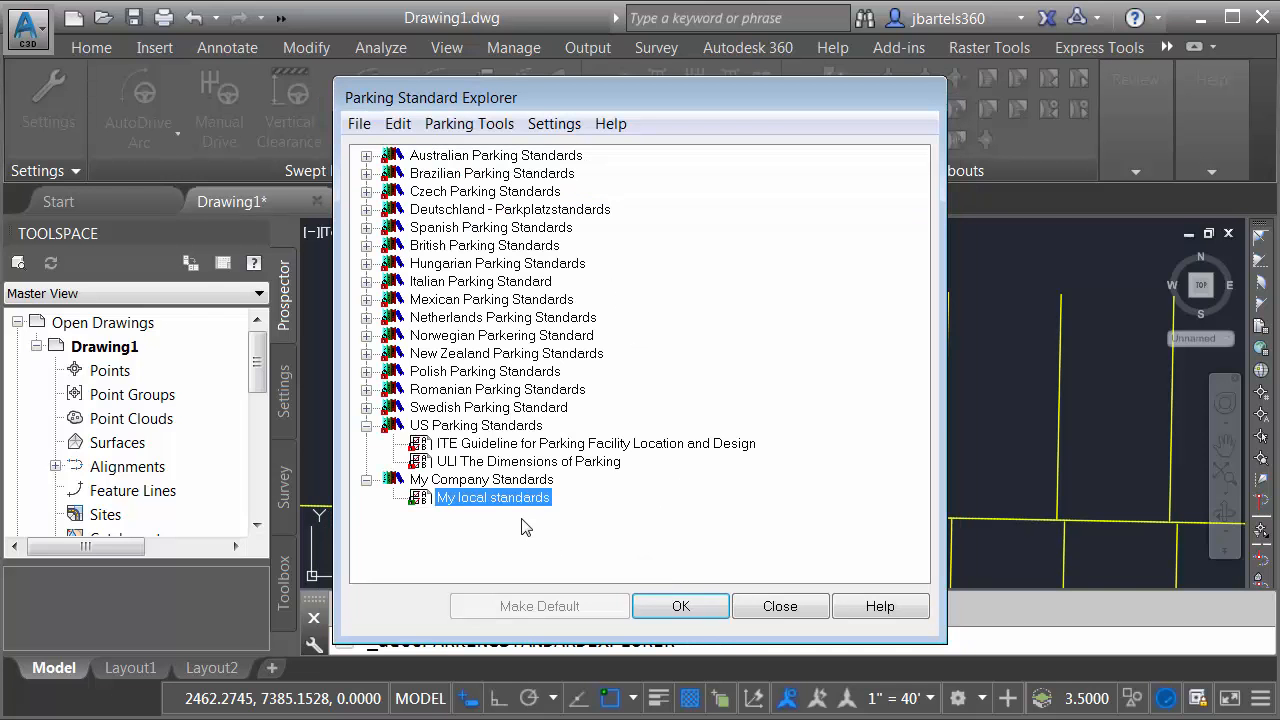
mouse_move(460, 488)
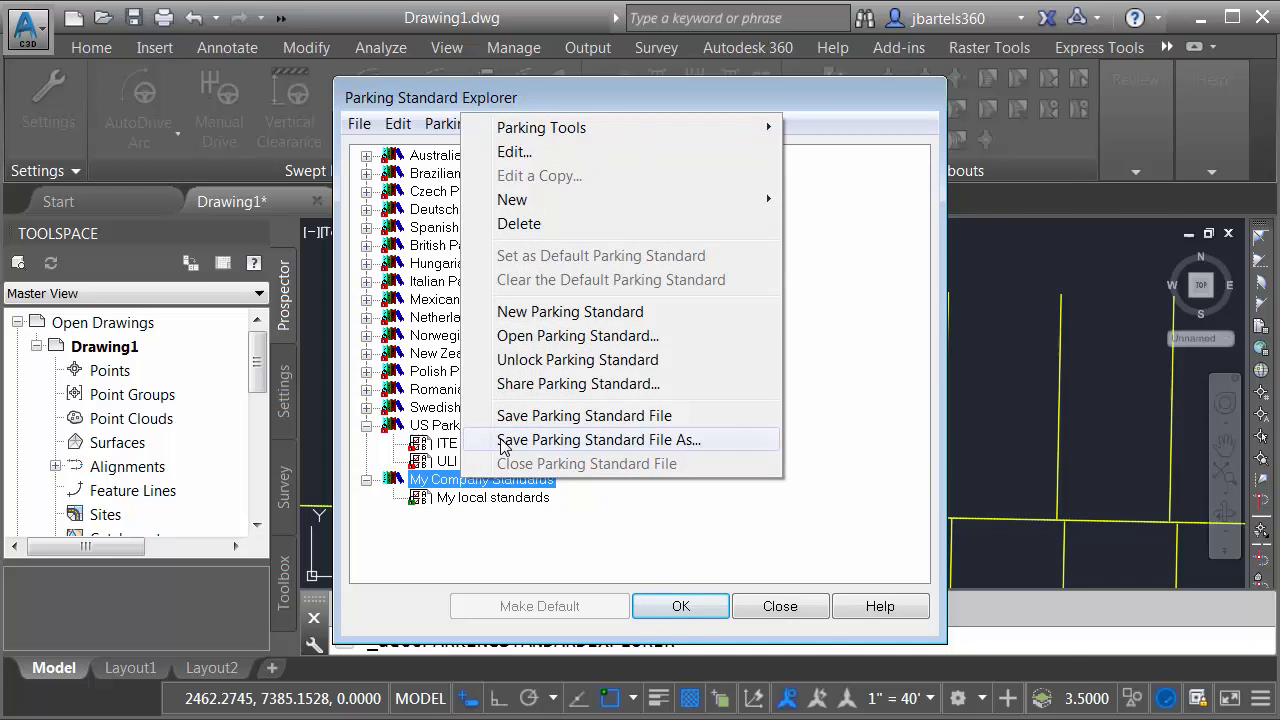
Save the standards file as MyCustomStandards.ATS in the Vehicle Tracking Library folder.
click(596, 440)
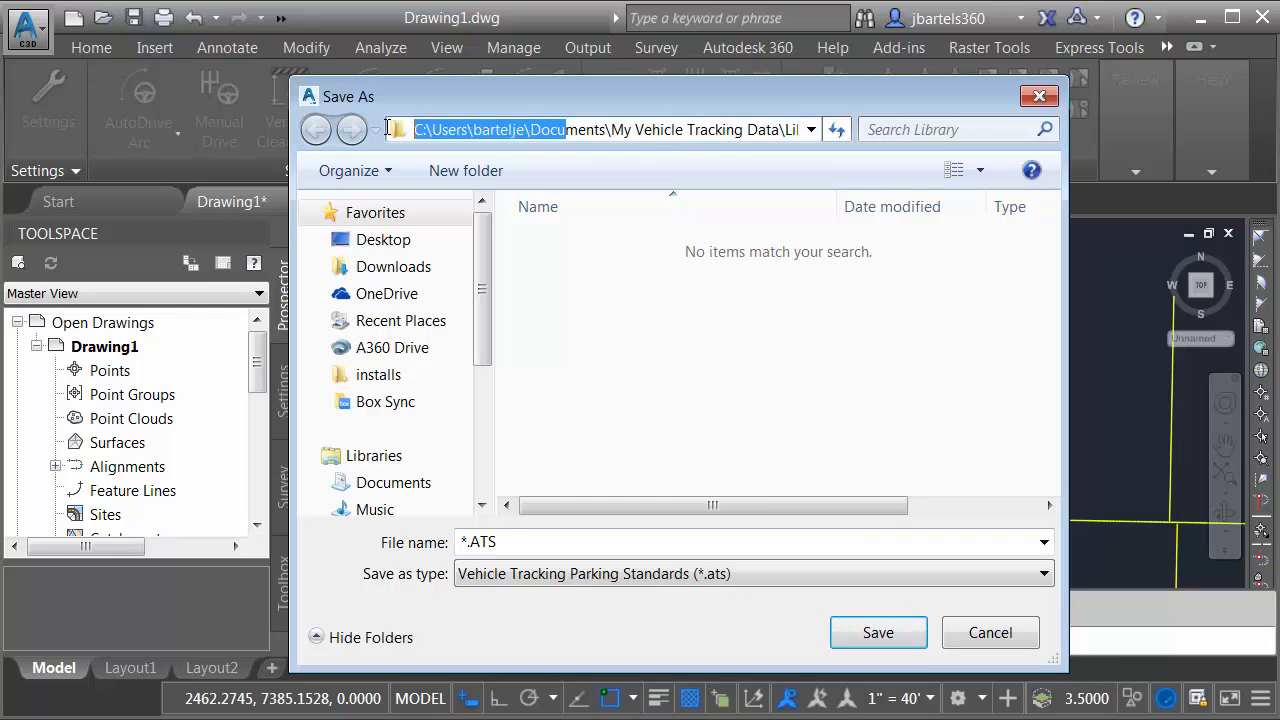
mouse_move(496, 144)
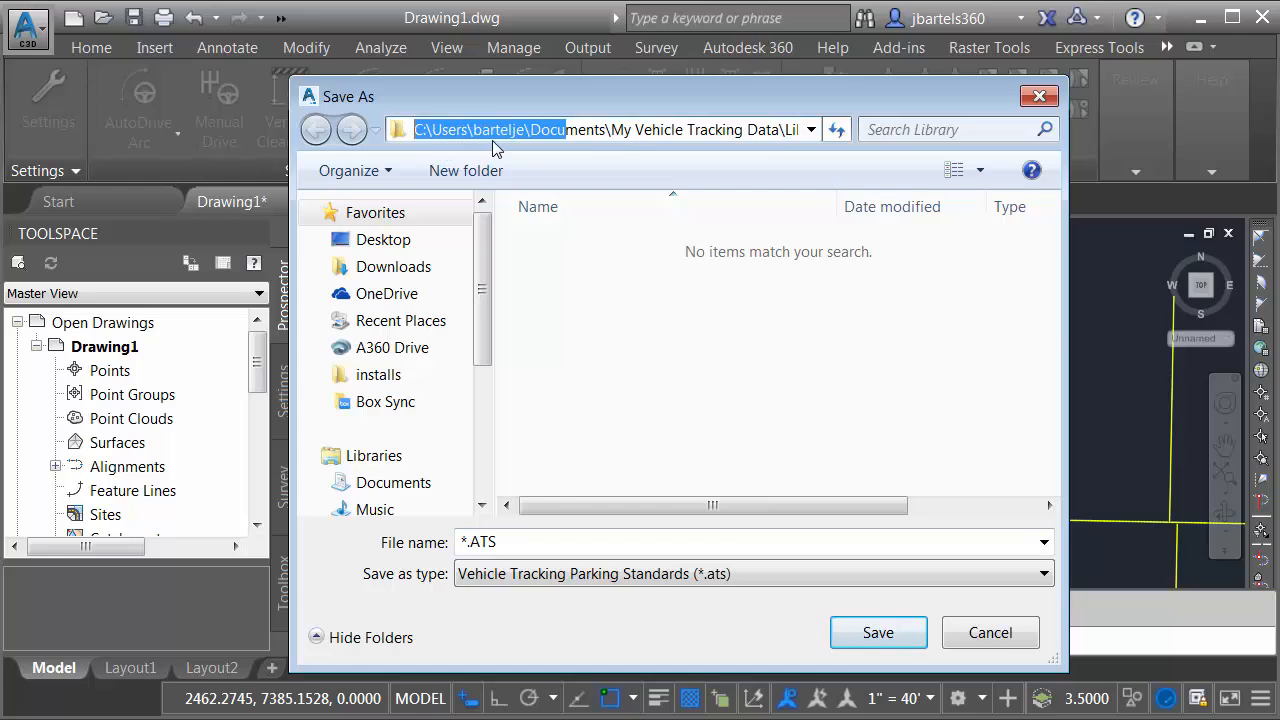
mouse_move(694, 150)
text(MyCustomStandards)
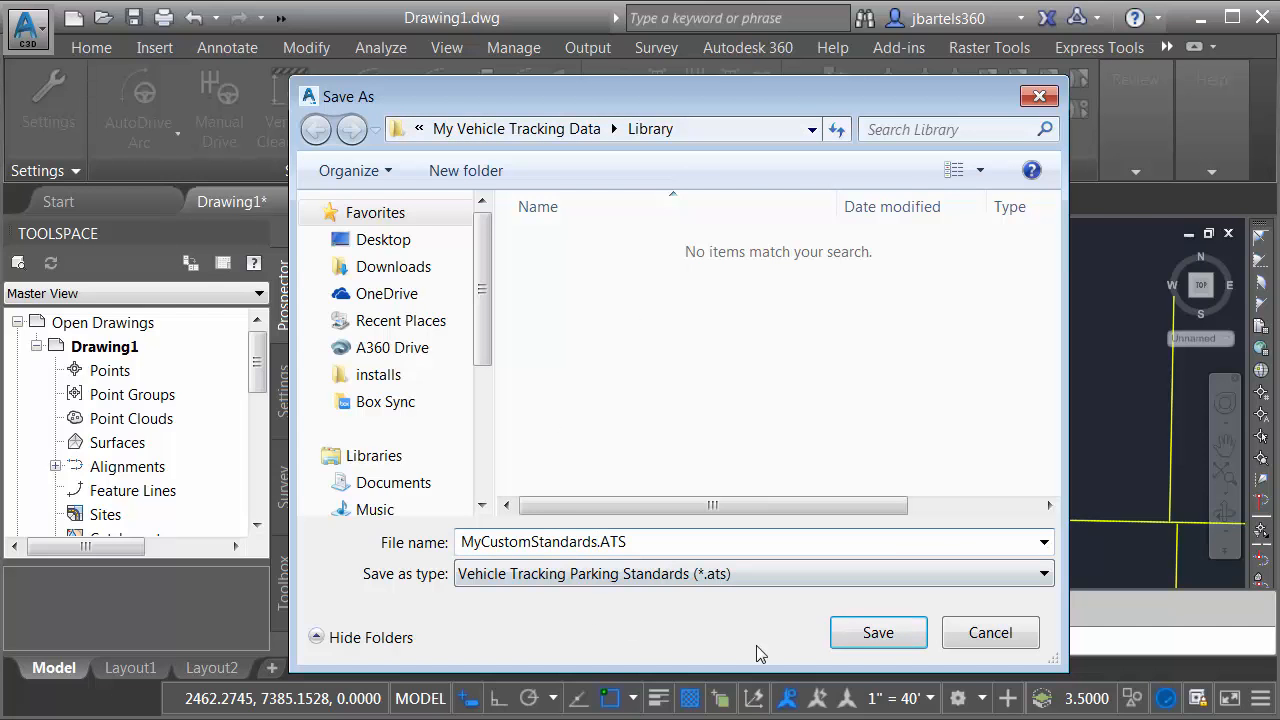
click(878, 632)
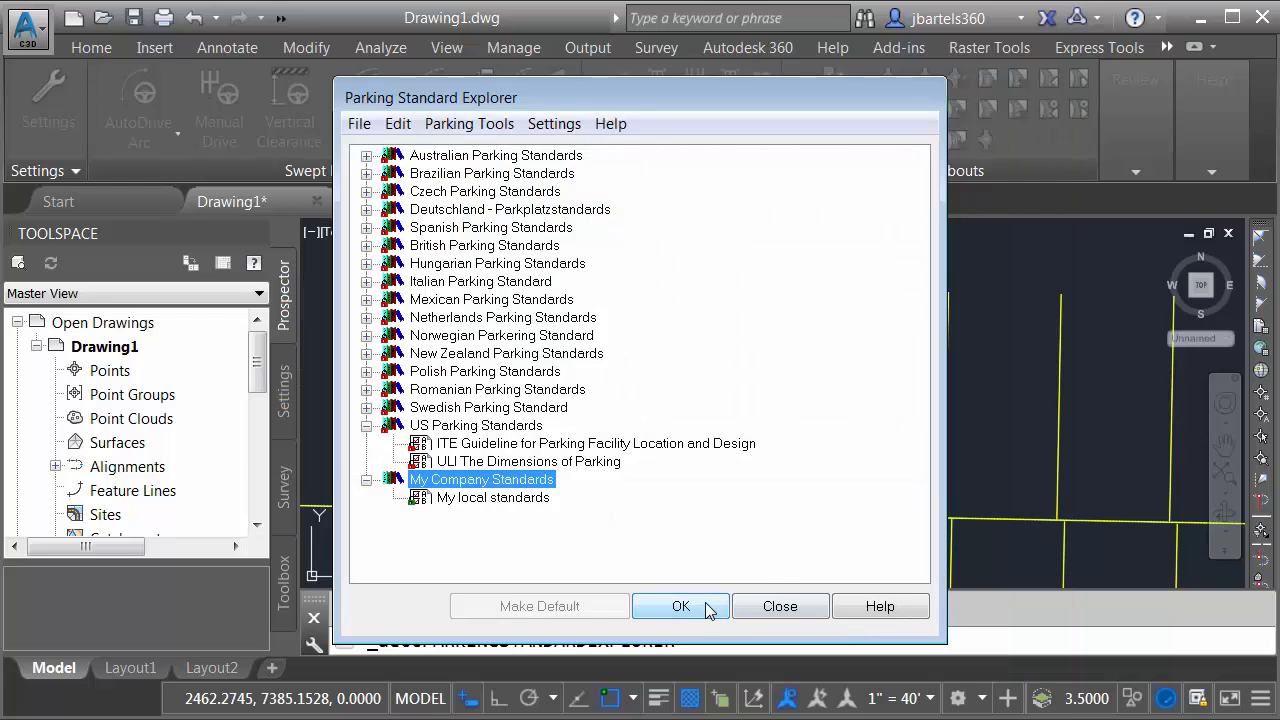
Quit Civil 3D discarding changes to Drawing1 and relaunch Civil 3D 2017 with an empty drawing.
click(680, 606)
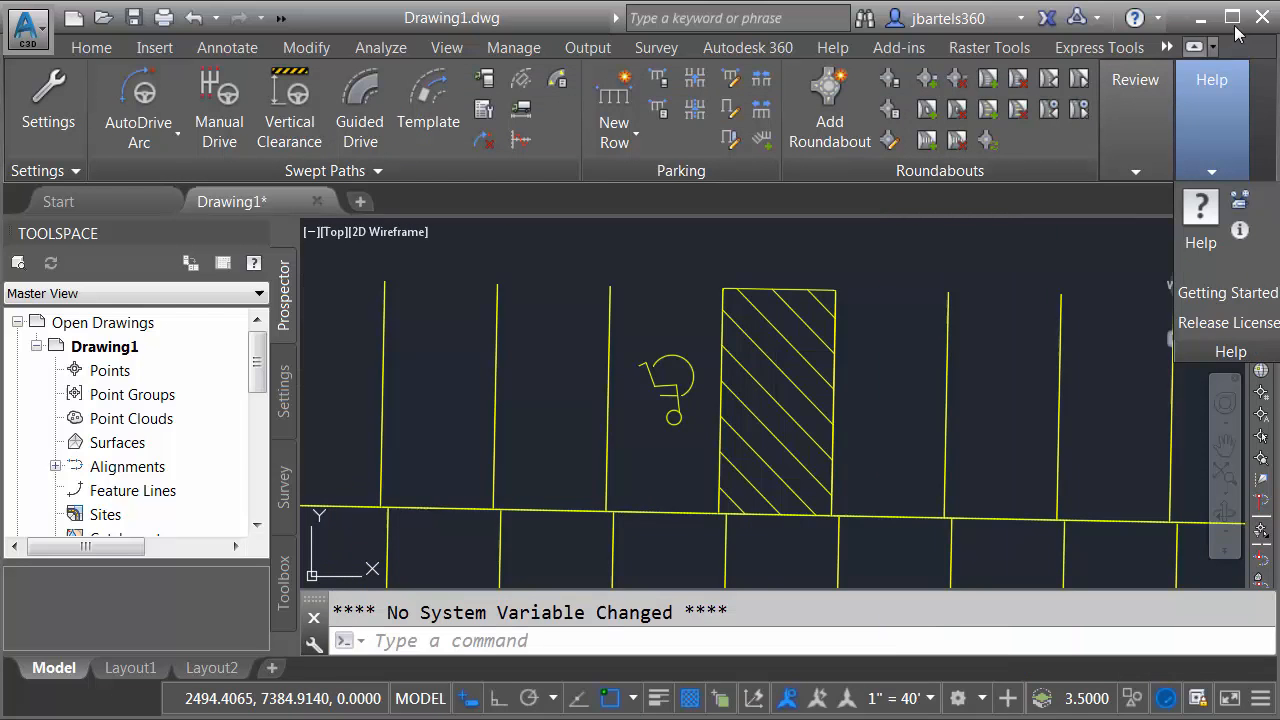
click(1262, 16)
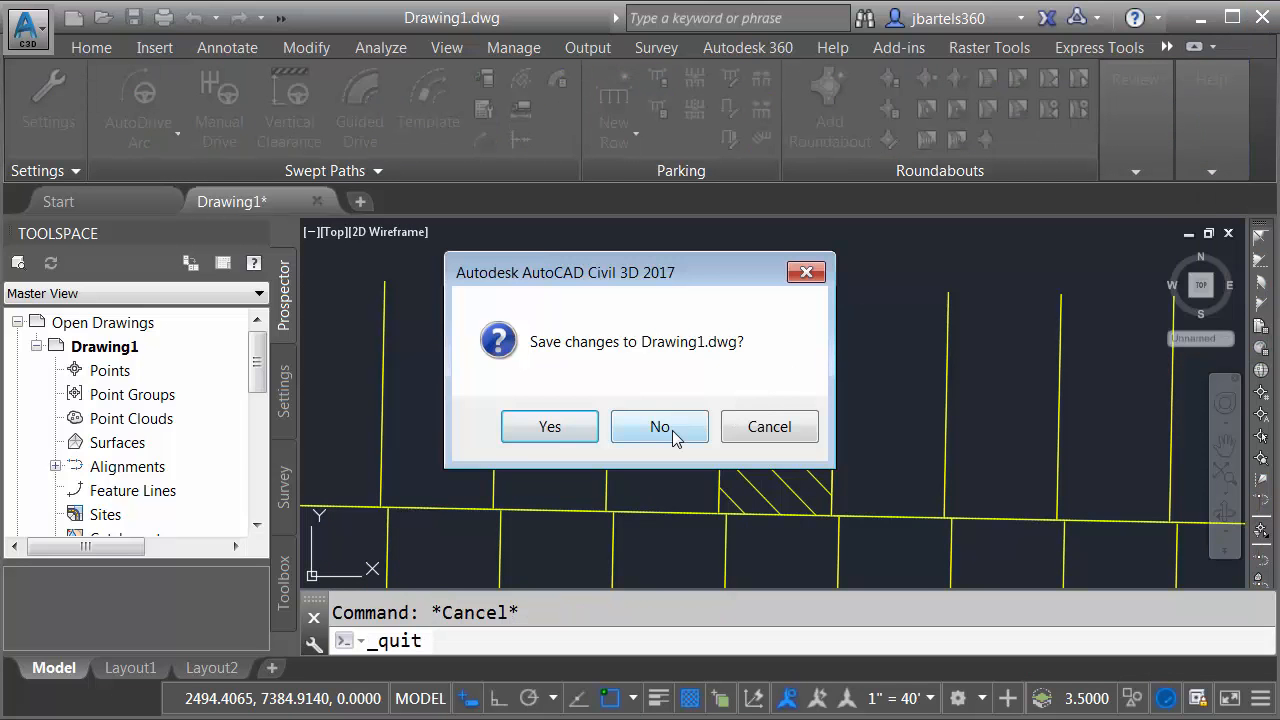
click(660, 426)
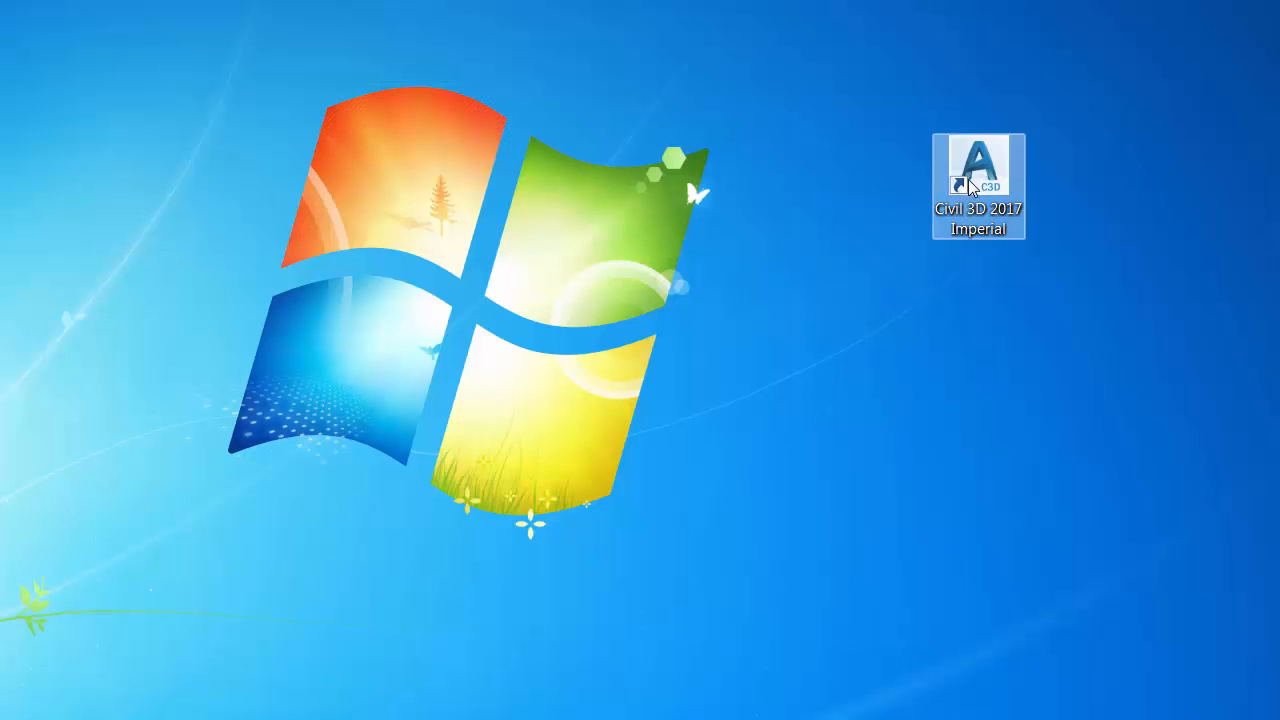
double_click(978, 170)
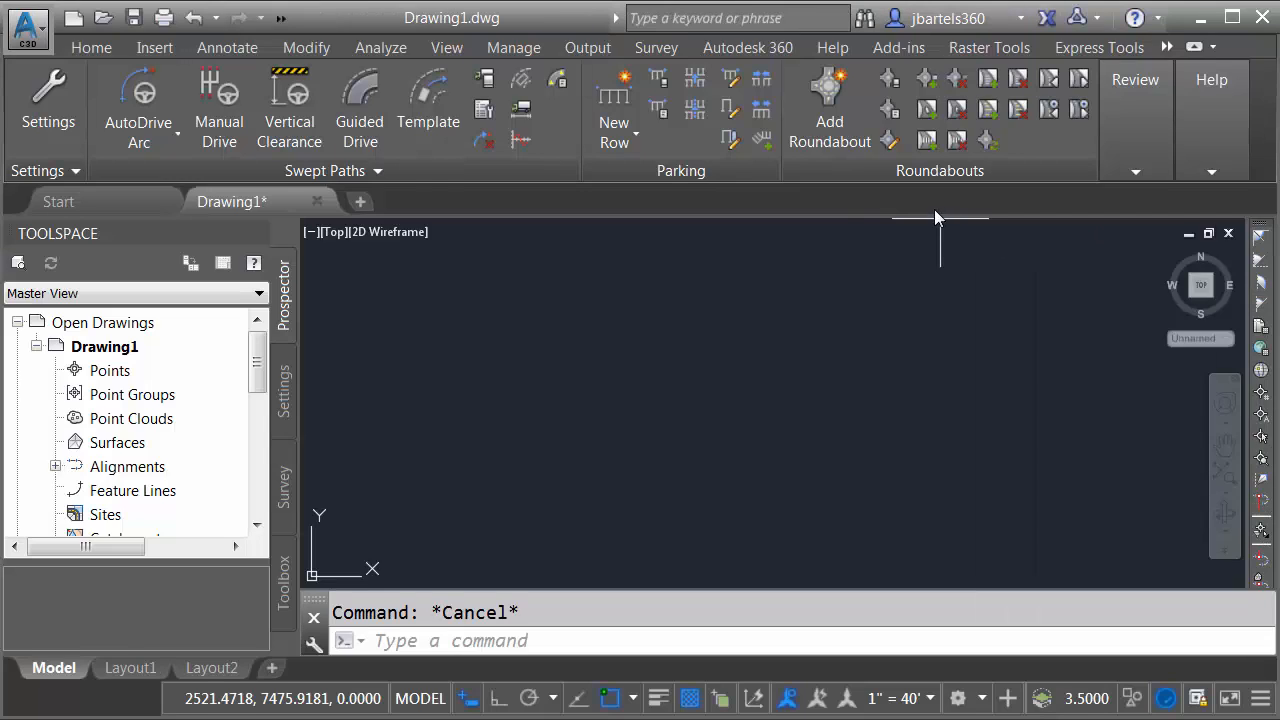
mouse_move(752, 276)
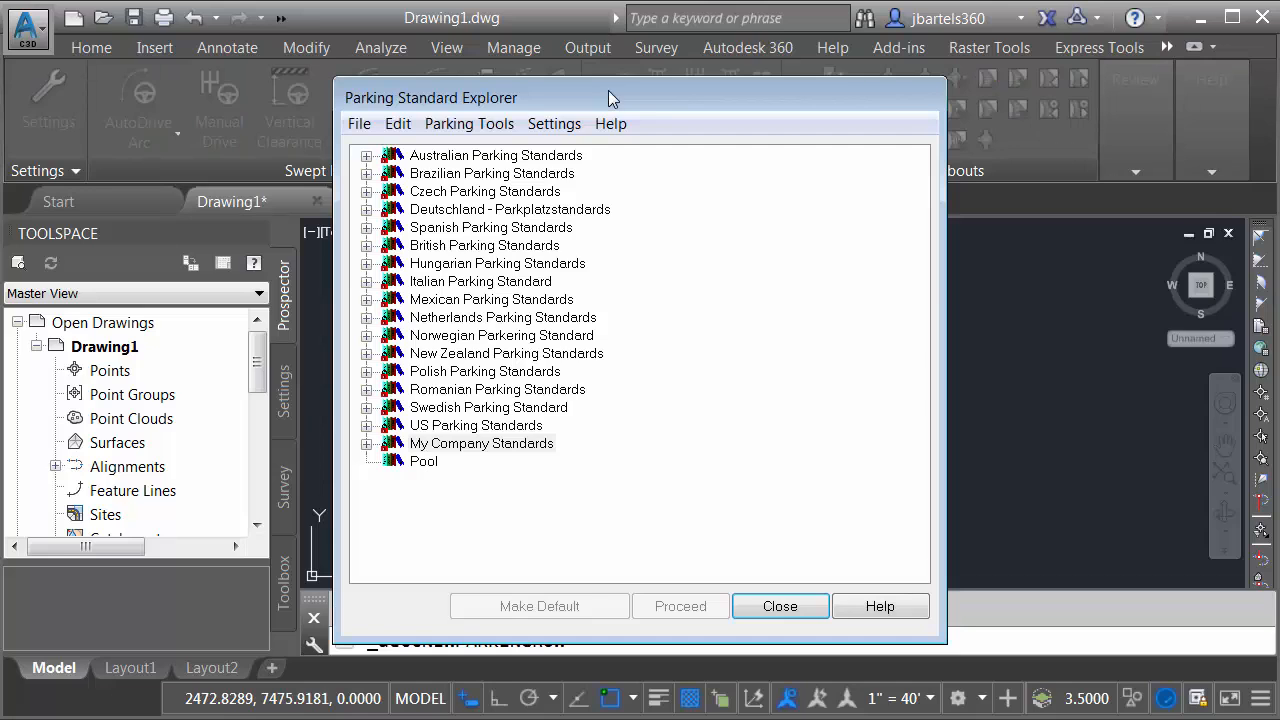
mouse_move(528, 452)
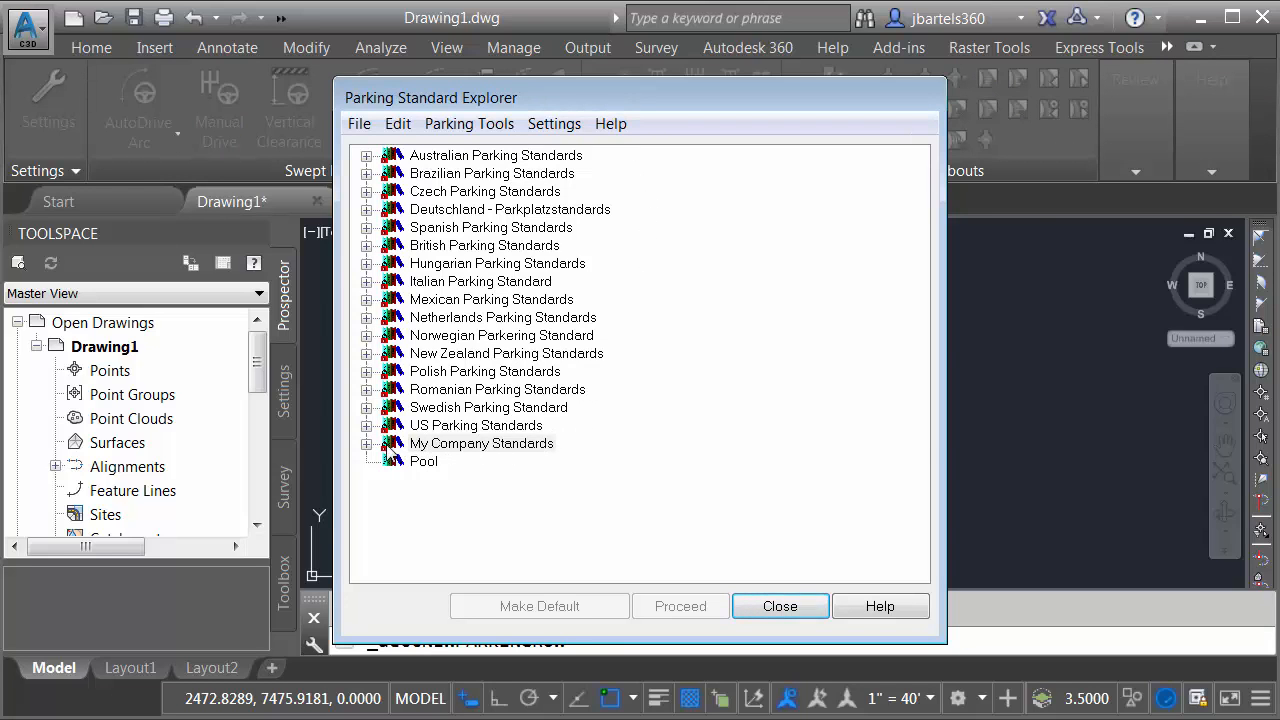
Base the new row Area 1 on My local standards from My Company Standards, with one drawing unit equal to one foot.
click(368, 444)
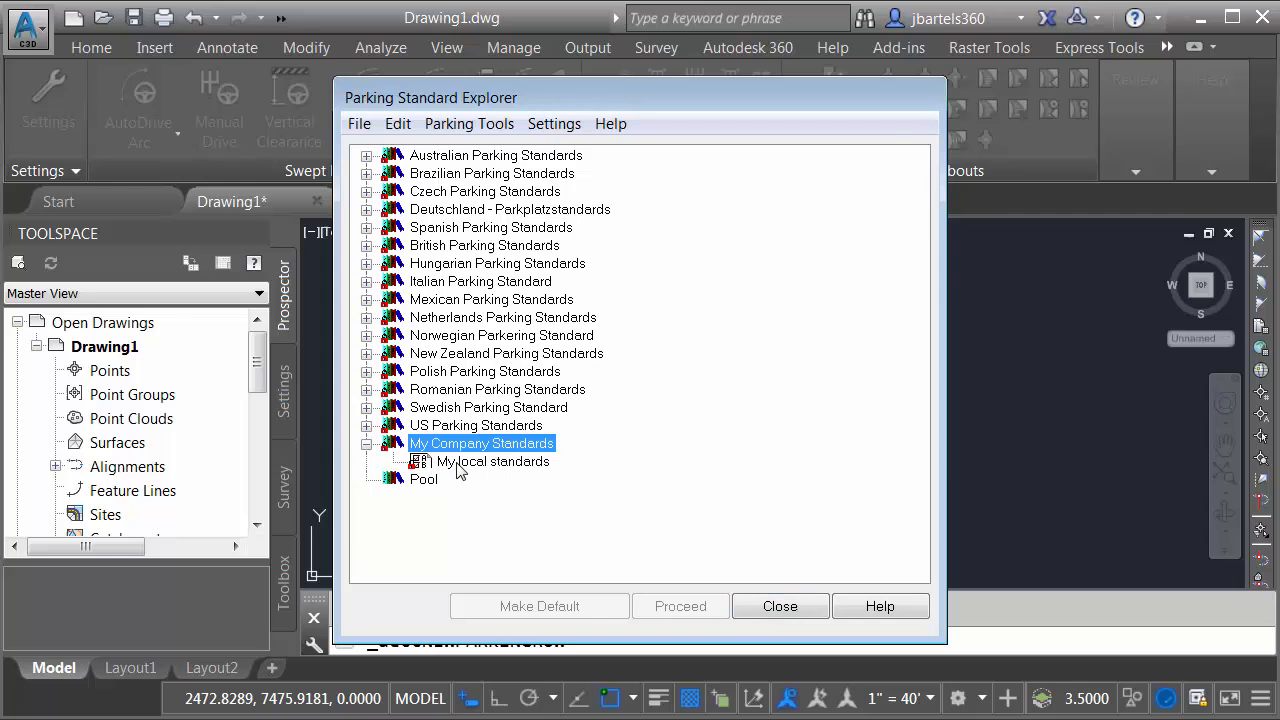
click(492, 460)
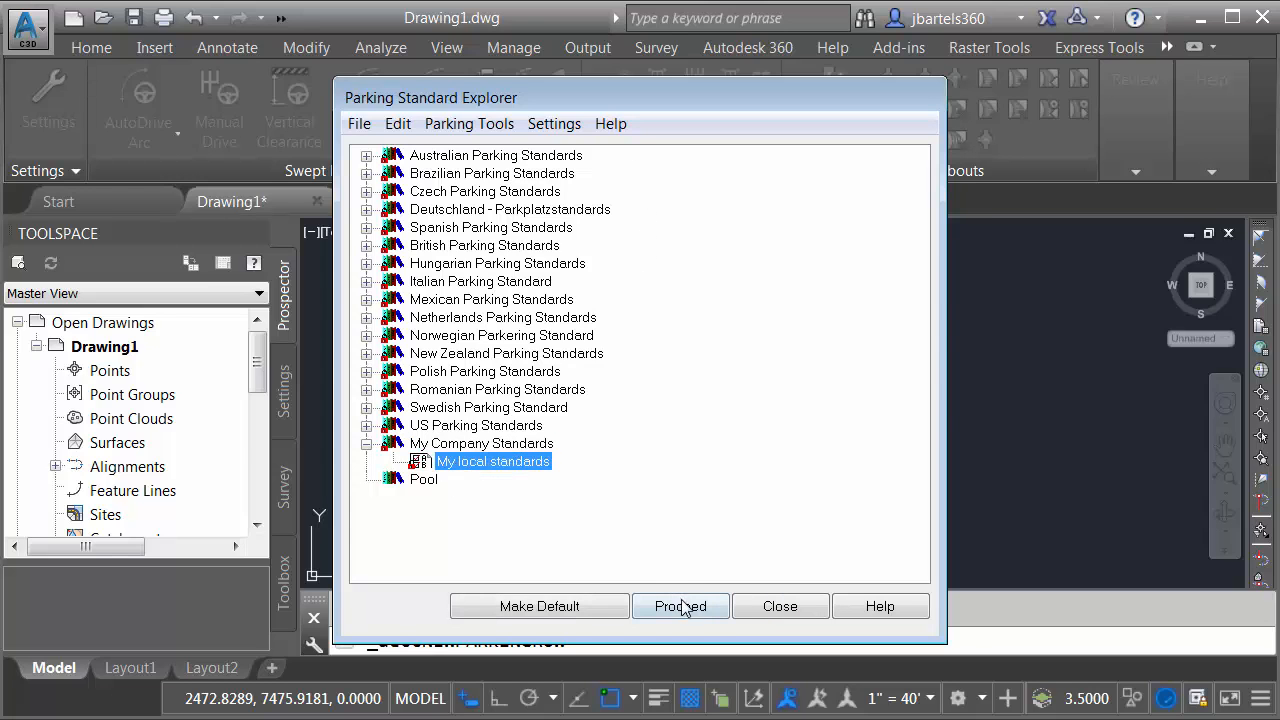
click(680, 606)
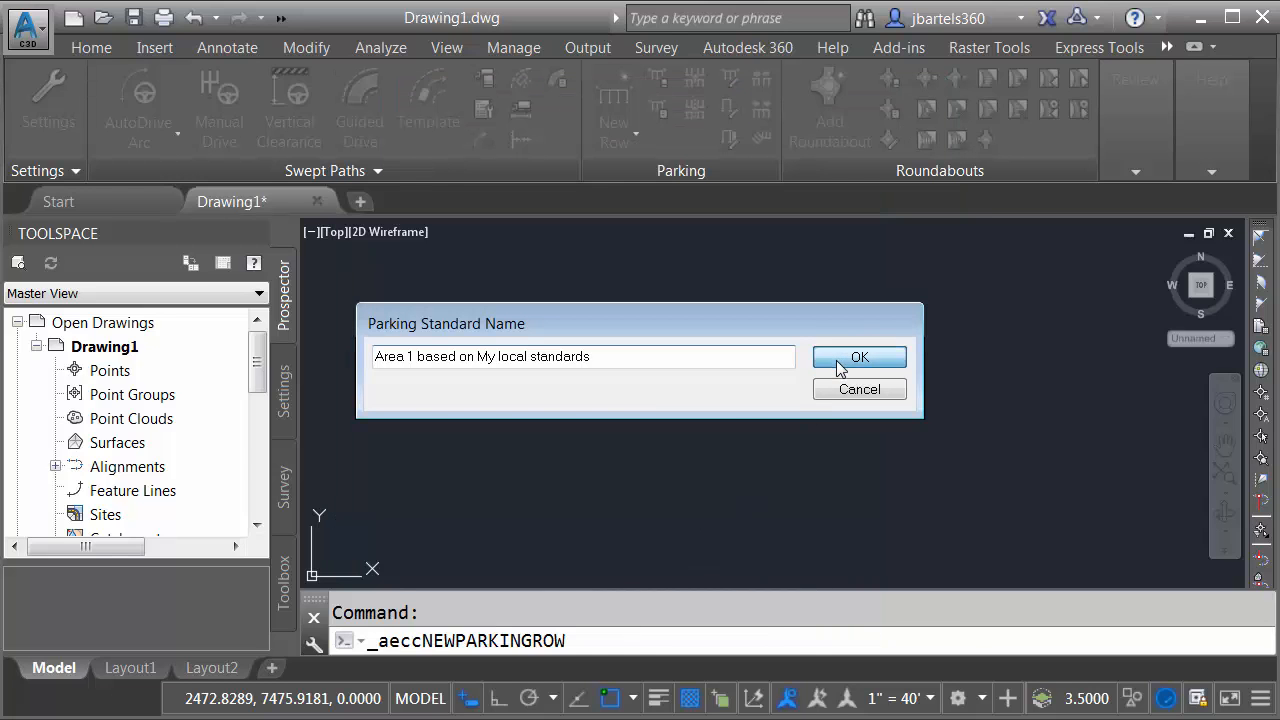
click(858, 356)
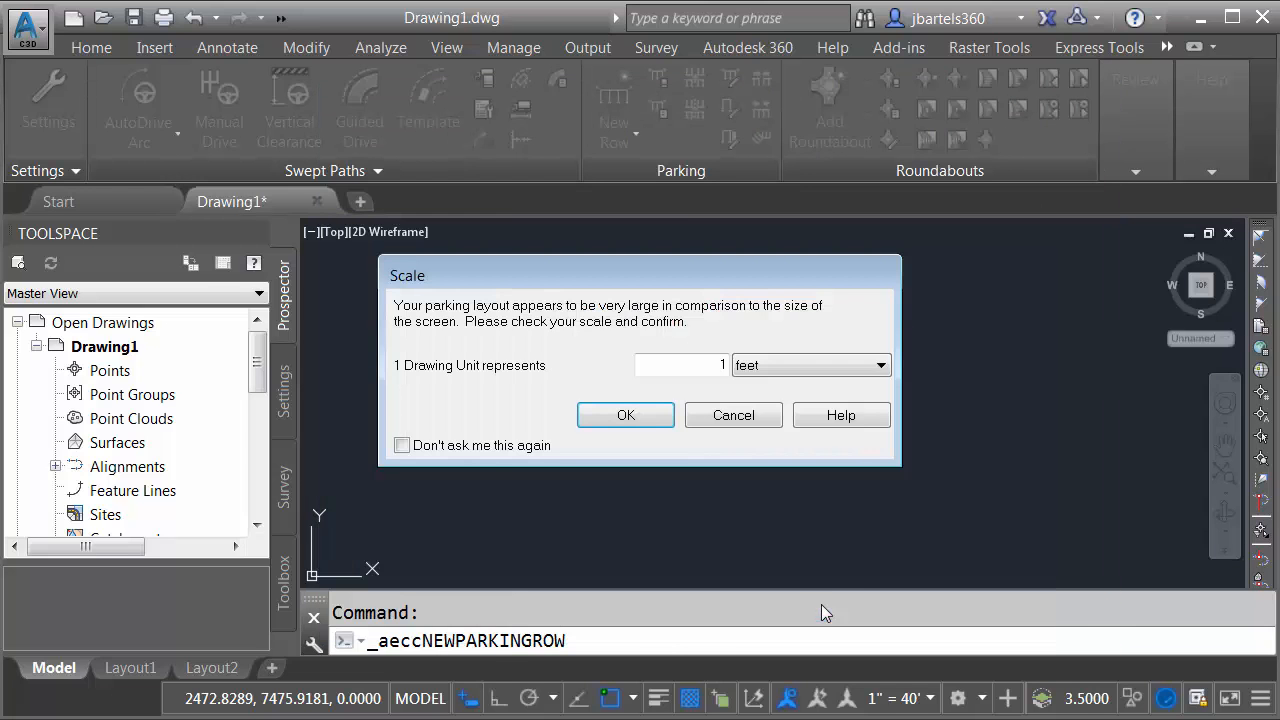
click(624, 414)
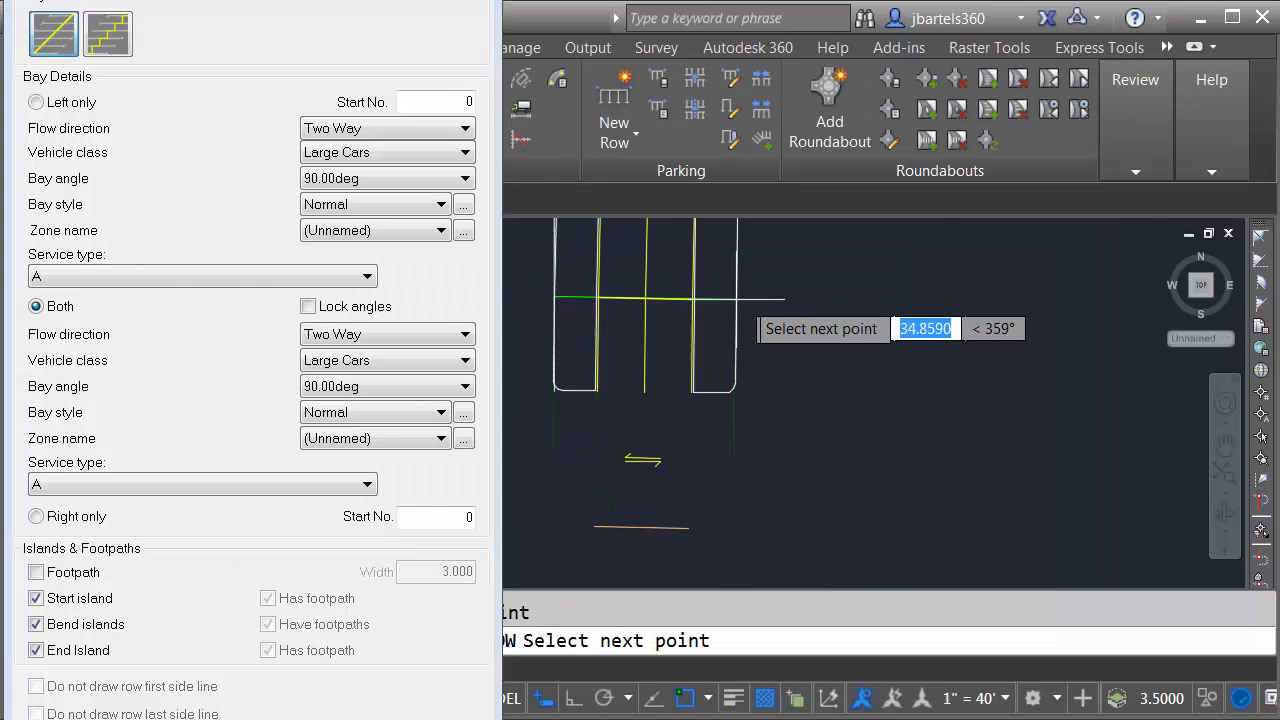